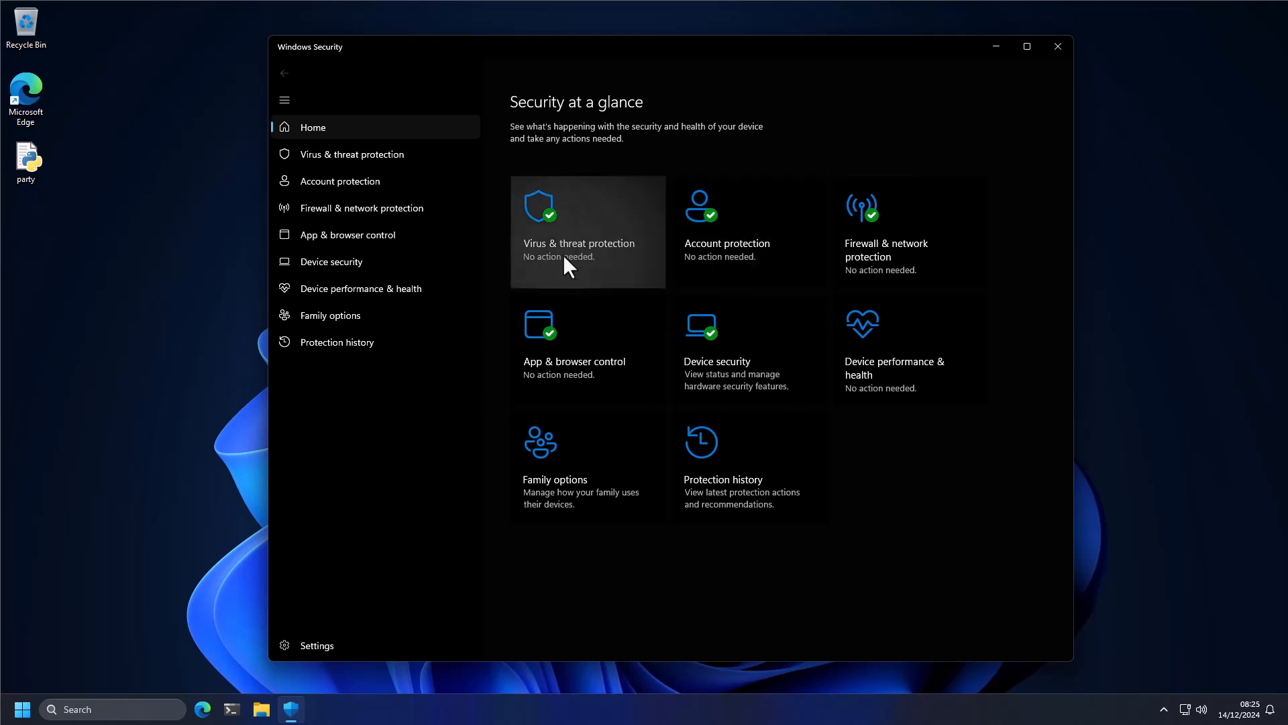
{"action": "mouse_move", "coordinate": [190, 436]}
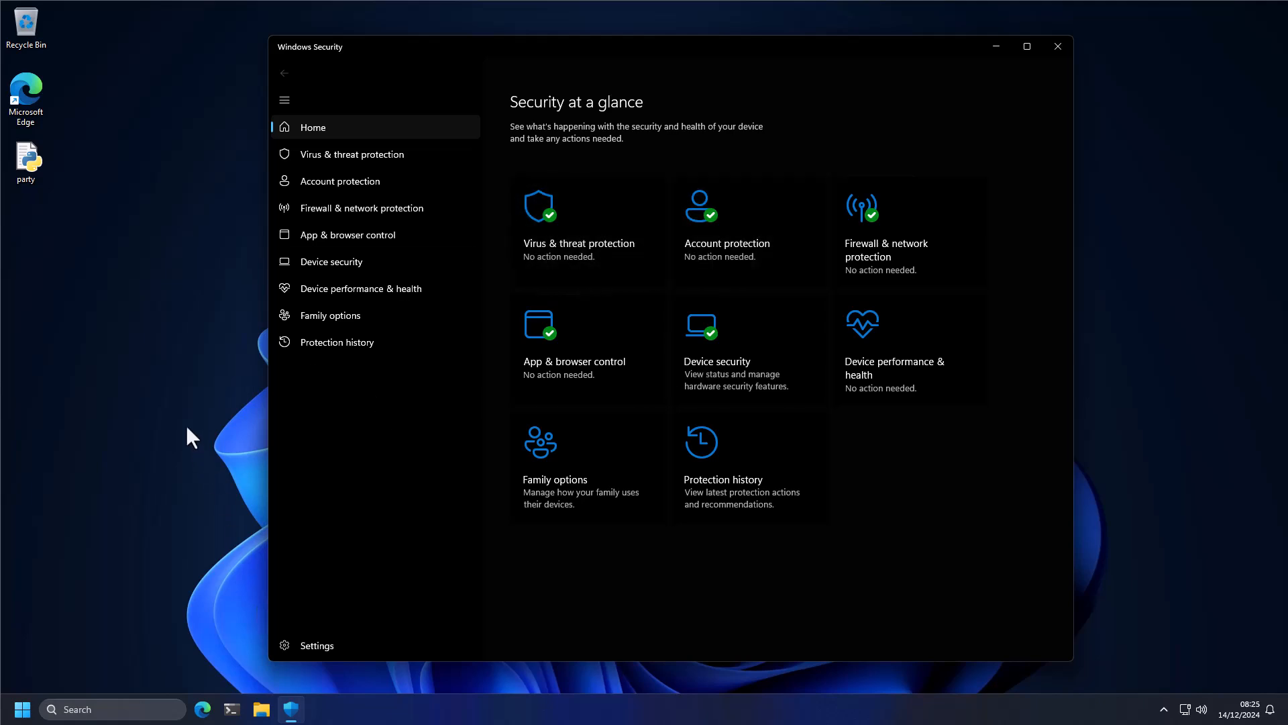
{"action": "mouse_move", "coordinate": [217, 615]}
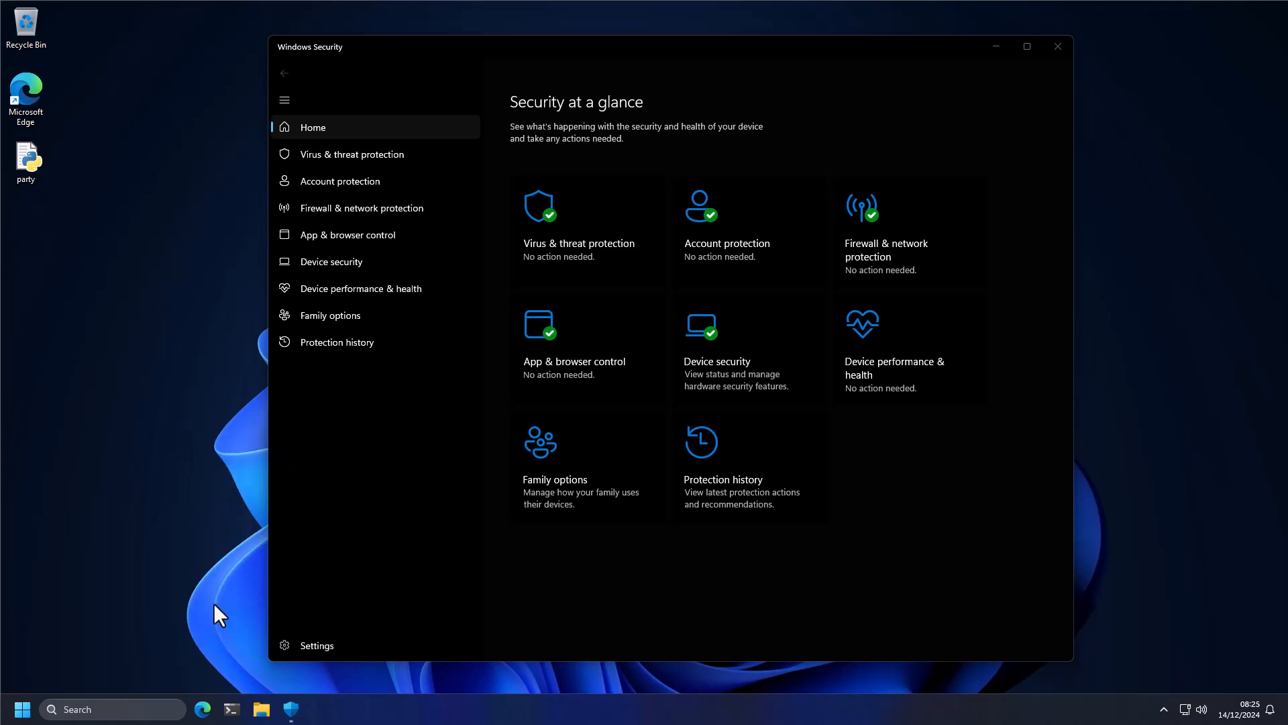
- Open a PowerShell window from the taskbar Terminal icon after reviewing Security at a glance
{"action": "left_click", "coordinate": [231, 709]}
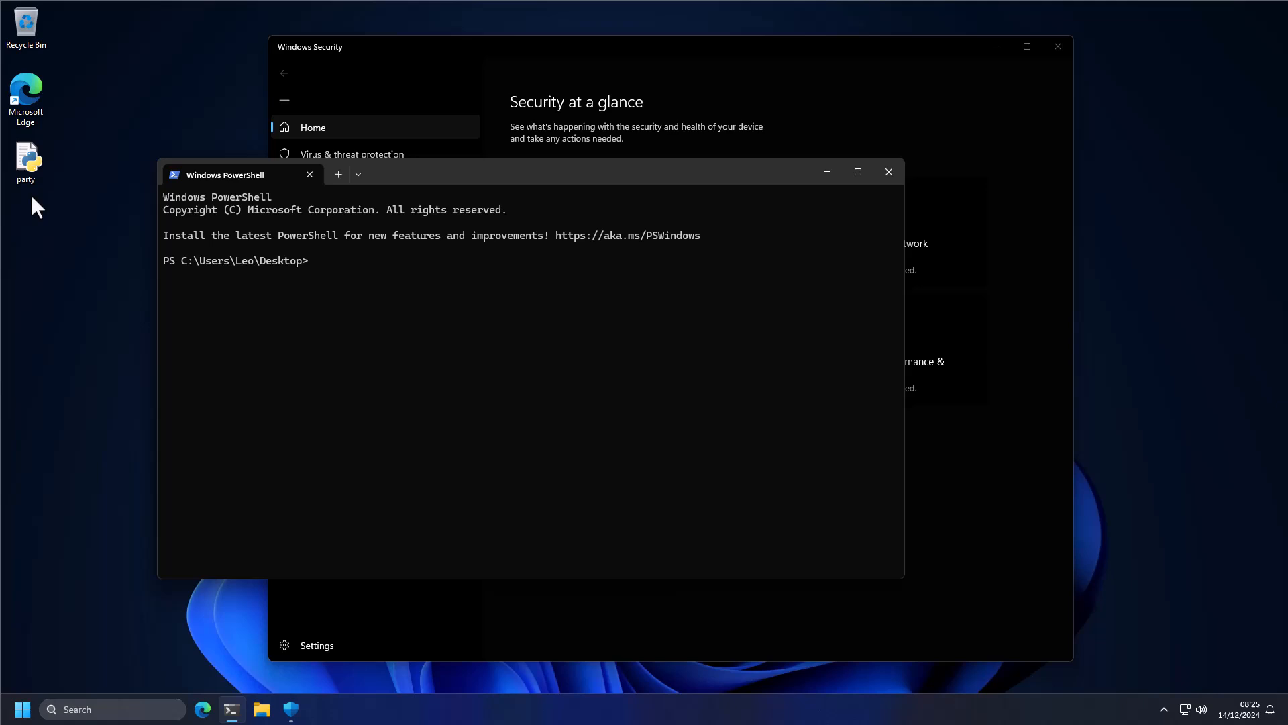
{"action": "mouse_move", "coordinate": [432, 322]}
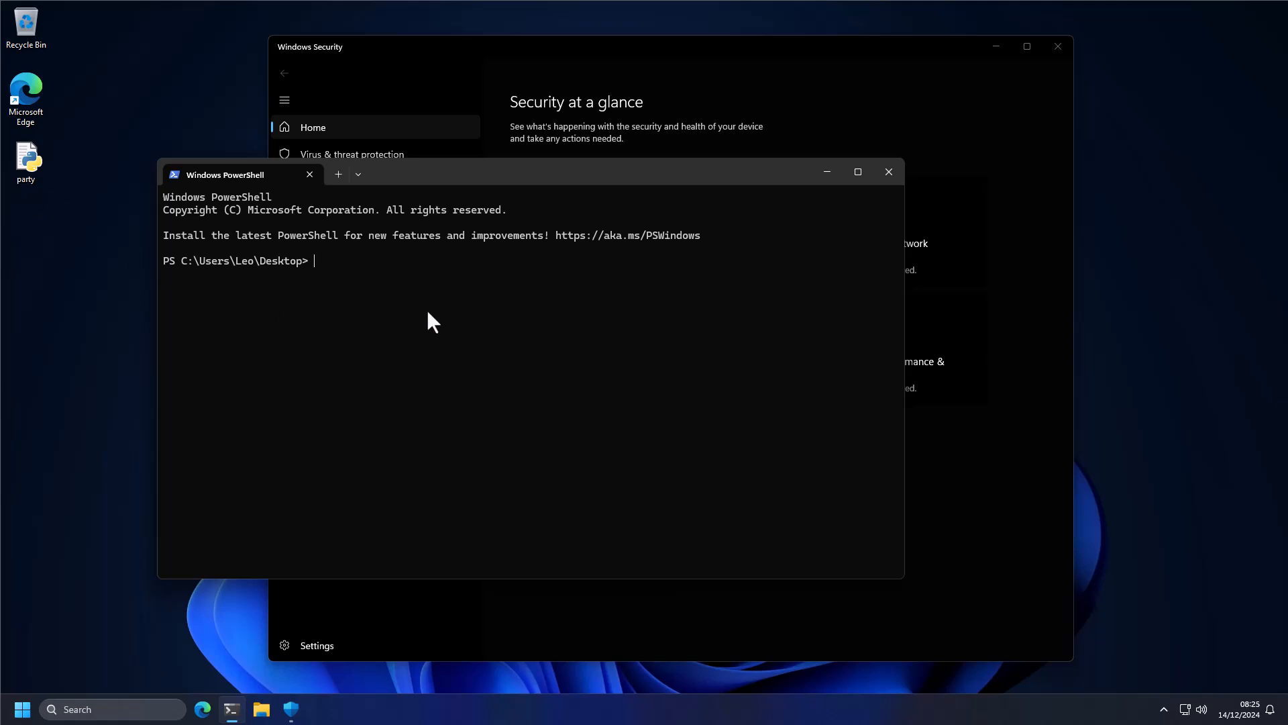
- Run 'python party.py' in PowerShell to extract the 100 infostealer samples
{"action": "type", "text": "python pat"}
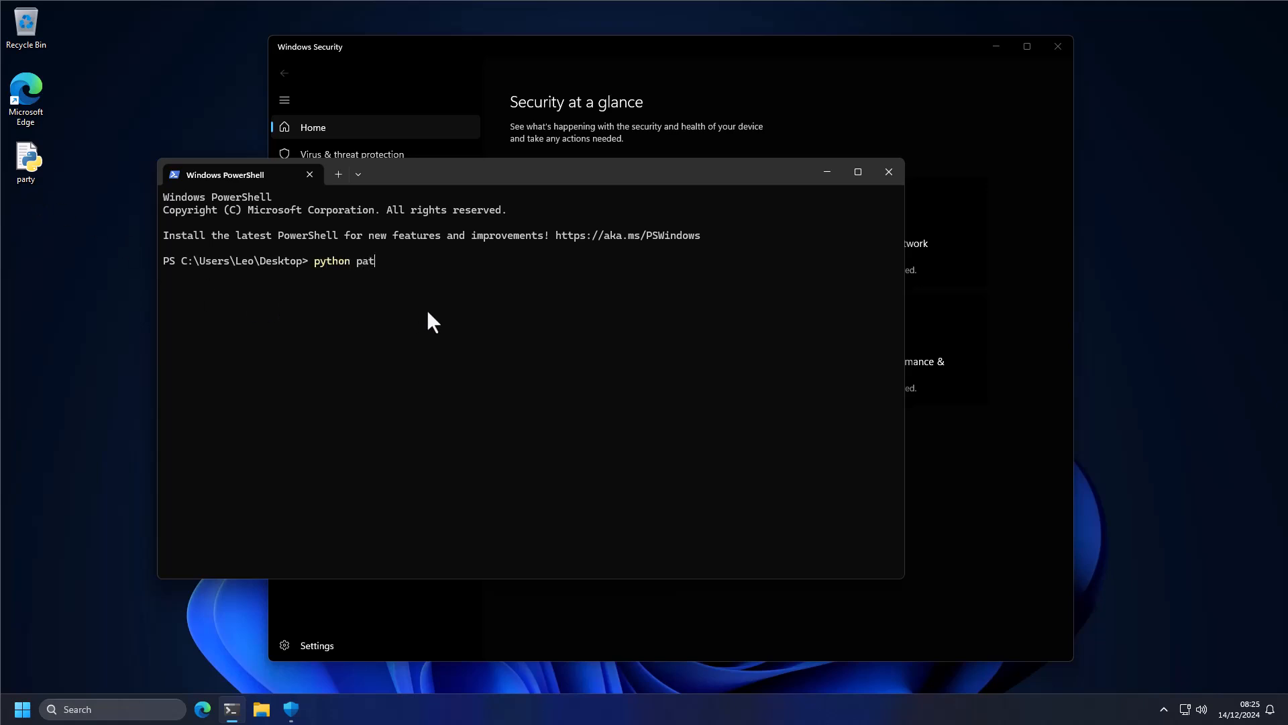
{"action": "type", "text": "ry.py"}
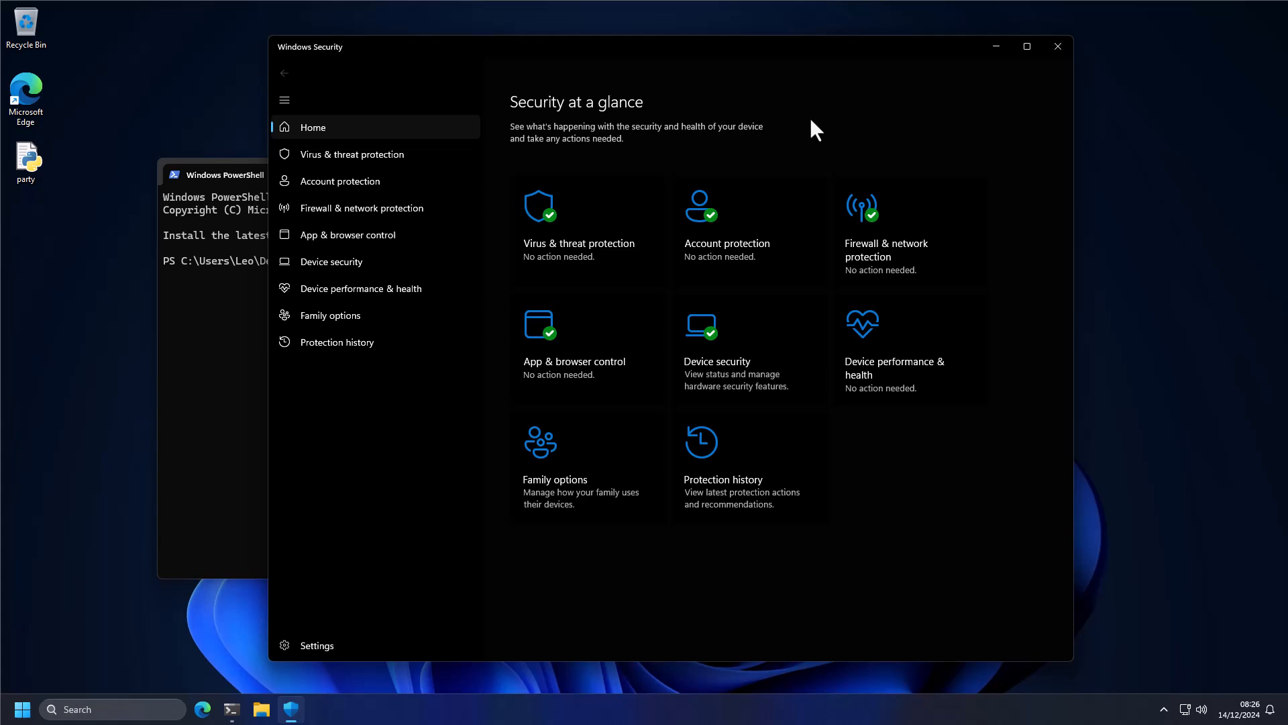
{"action": "mouse_move", "coordinate": [632, 173]}
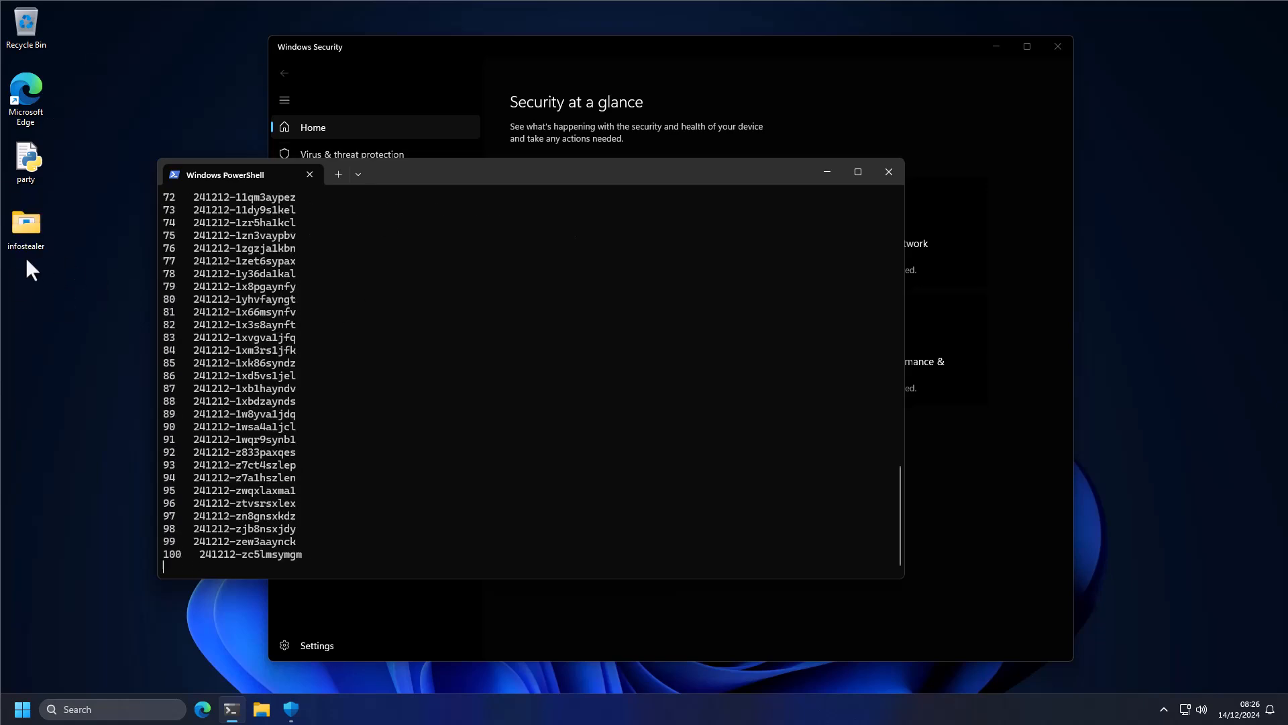
{"action": "mouse_move", "coordinate": [250, 421]}
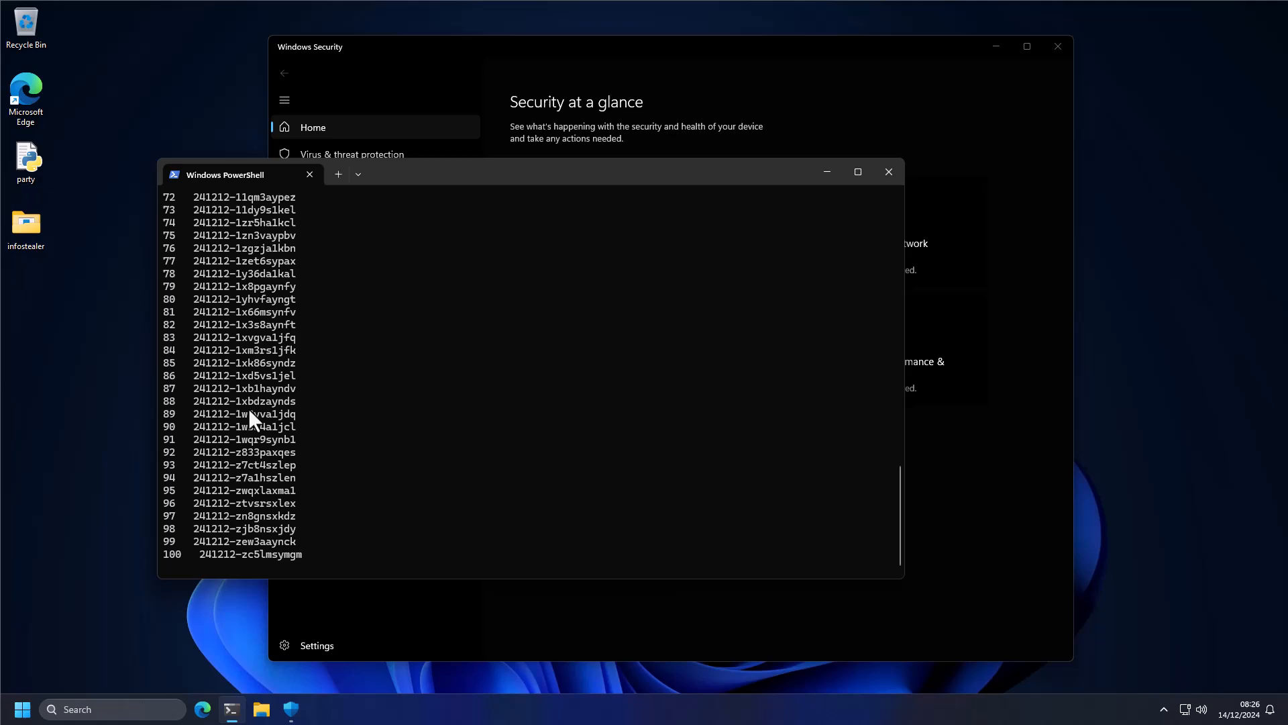
{"action": "mouse_move", "coordinate": [230, 374]}
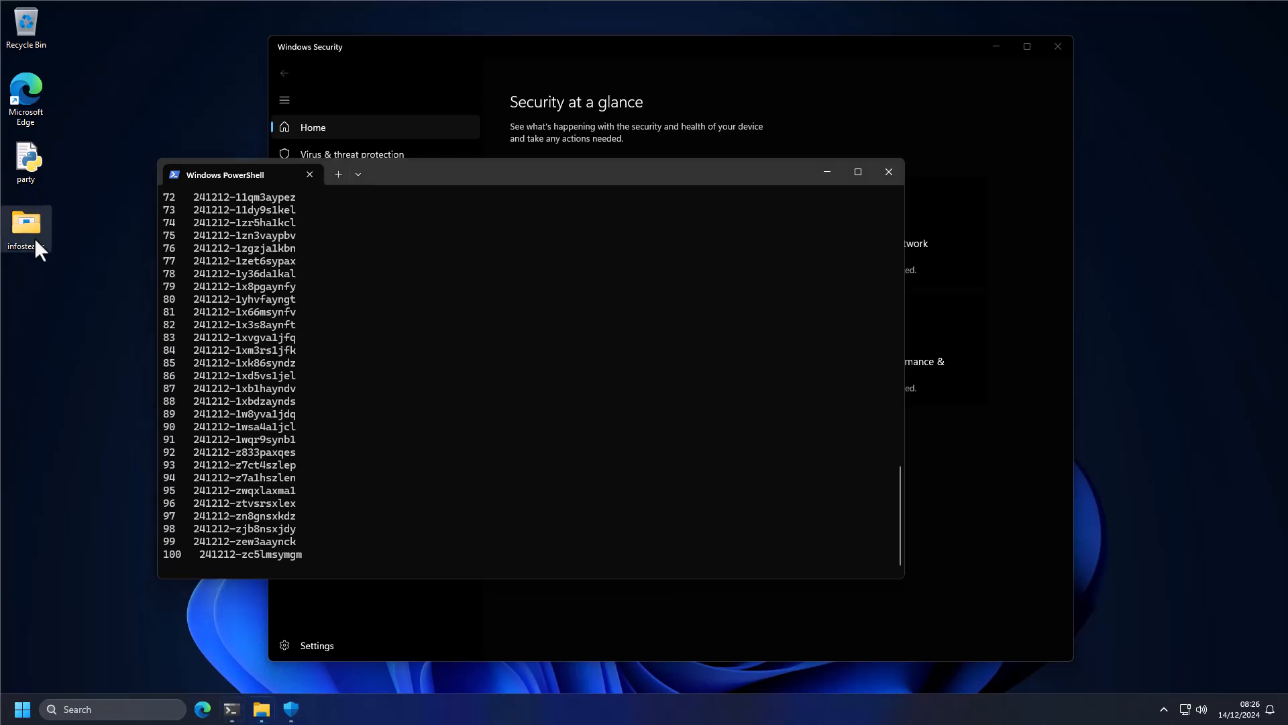
- Open the infostealer desktop folder and view Defender's list of severe current threats
{"action": "double_click", "coordinate": [25, 226]}
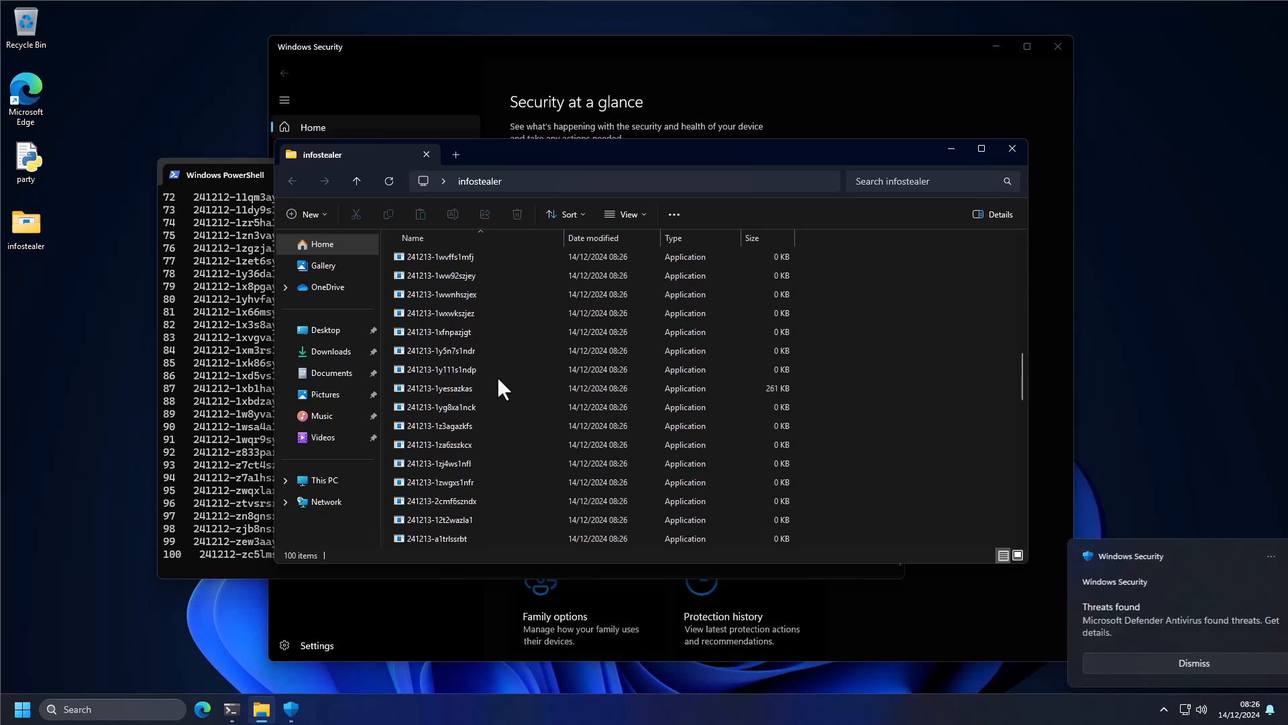
{"action": "scroll", "scroll_direction": "up", "scroll_amount": 3}
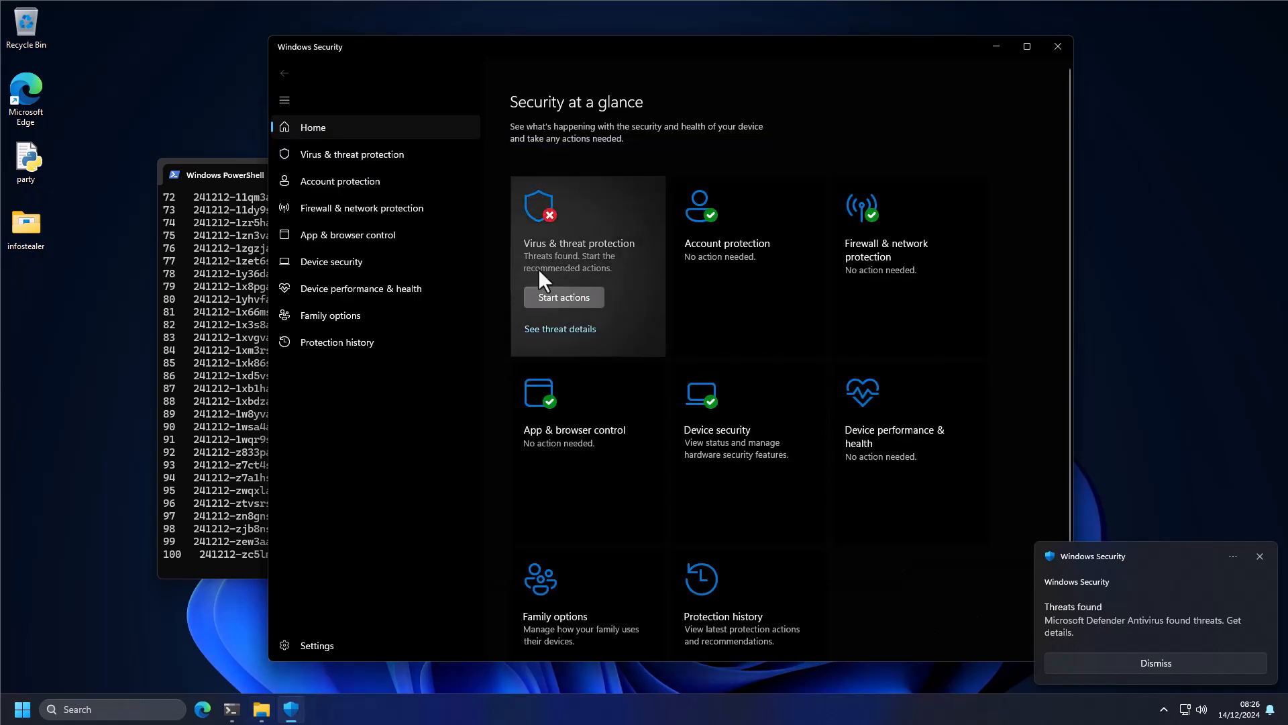
{"action": "left_click", "coordinate": [560, 329]}
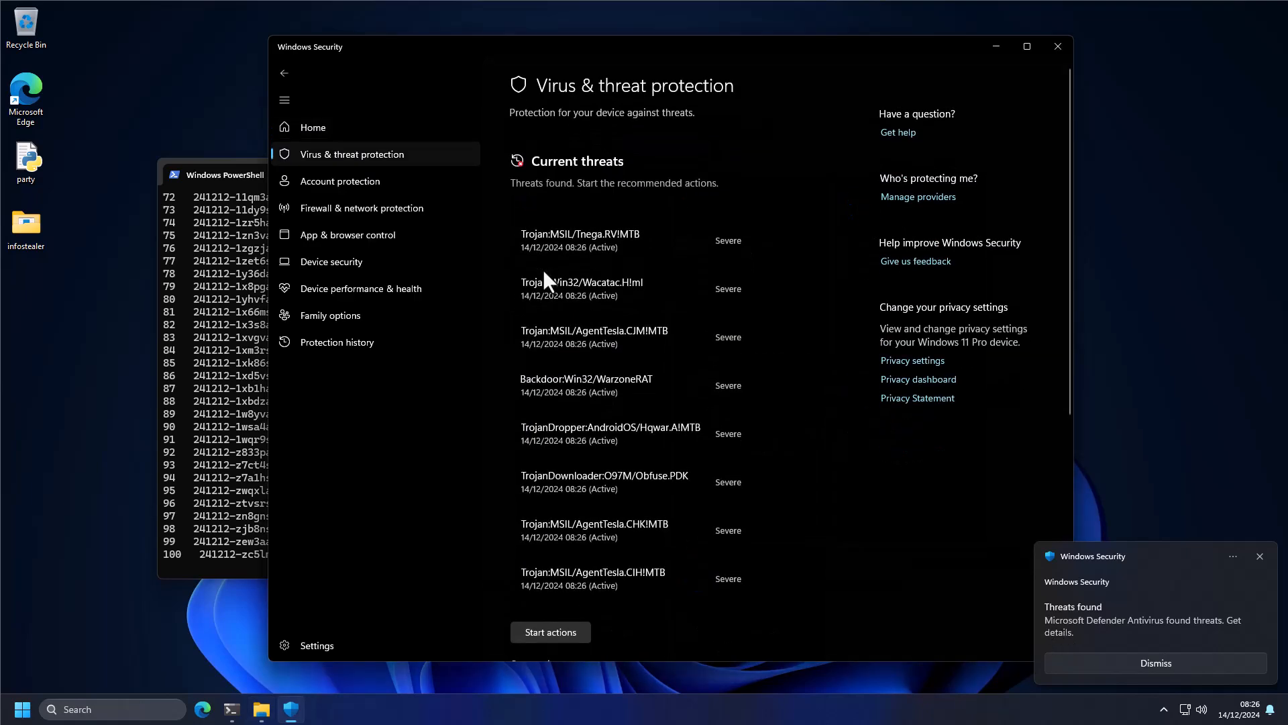
{"action": "left_click", "coordinate": [1154, 662]}
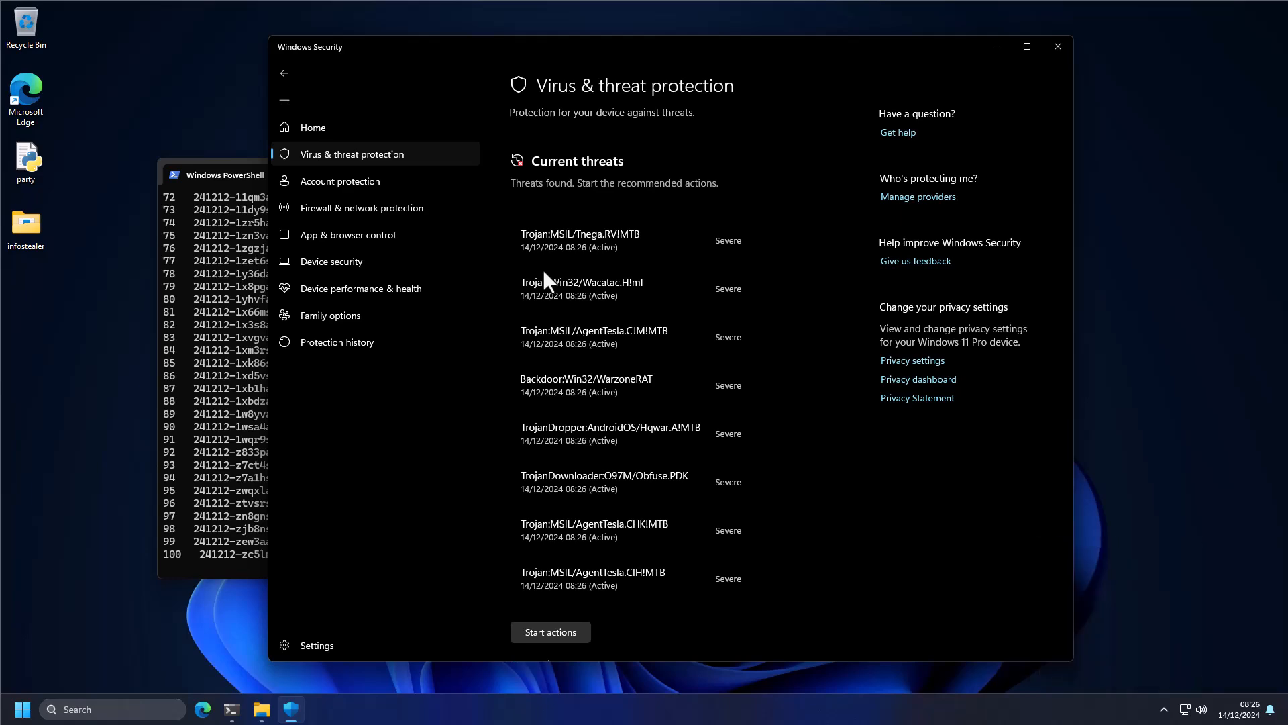
{"action": "mouse_move", "coordinate": [1099, 565]}
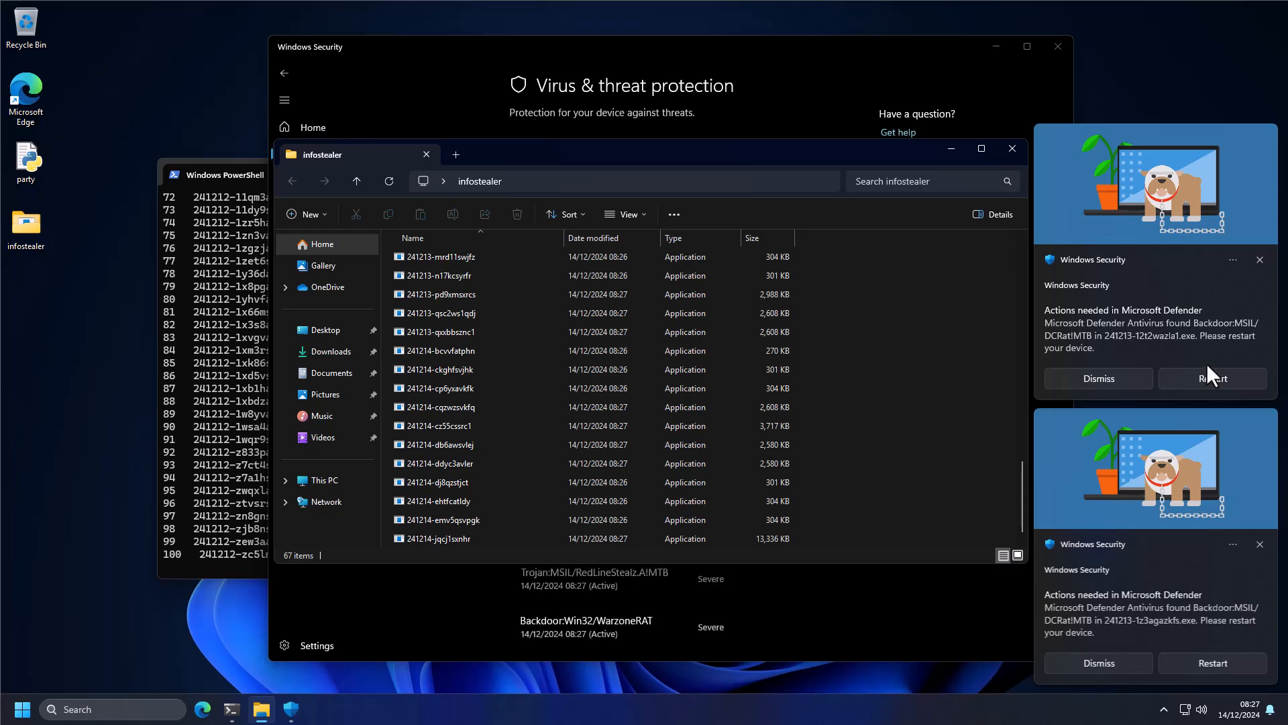
{"action": "mouse_move", "coordinate": [1076, 358]}
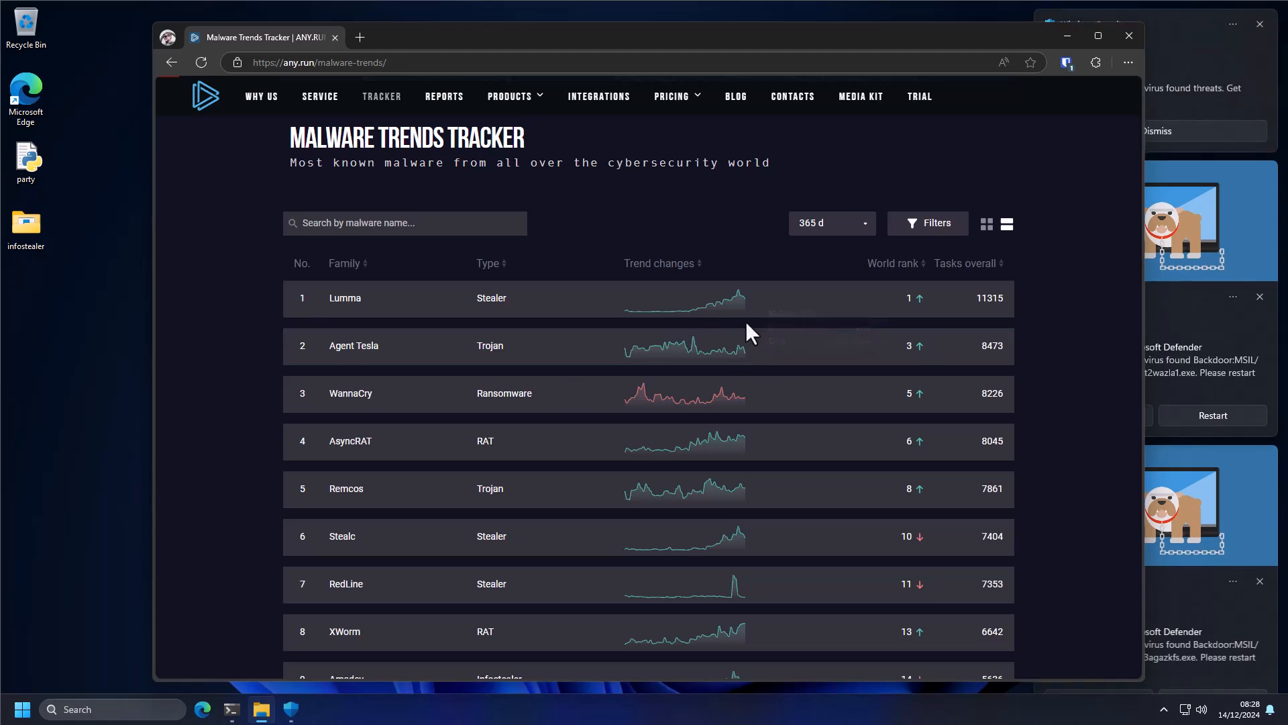
{"action": "mouse_move", "coordinate": [740, 330]}
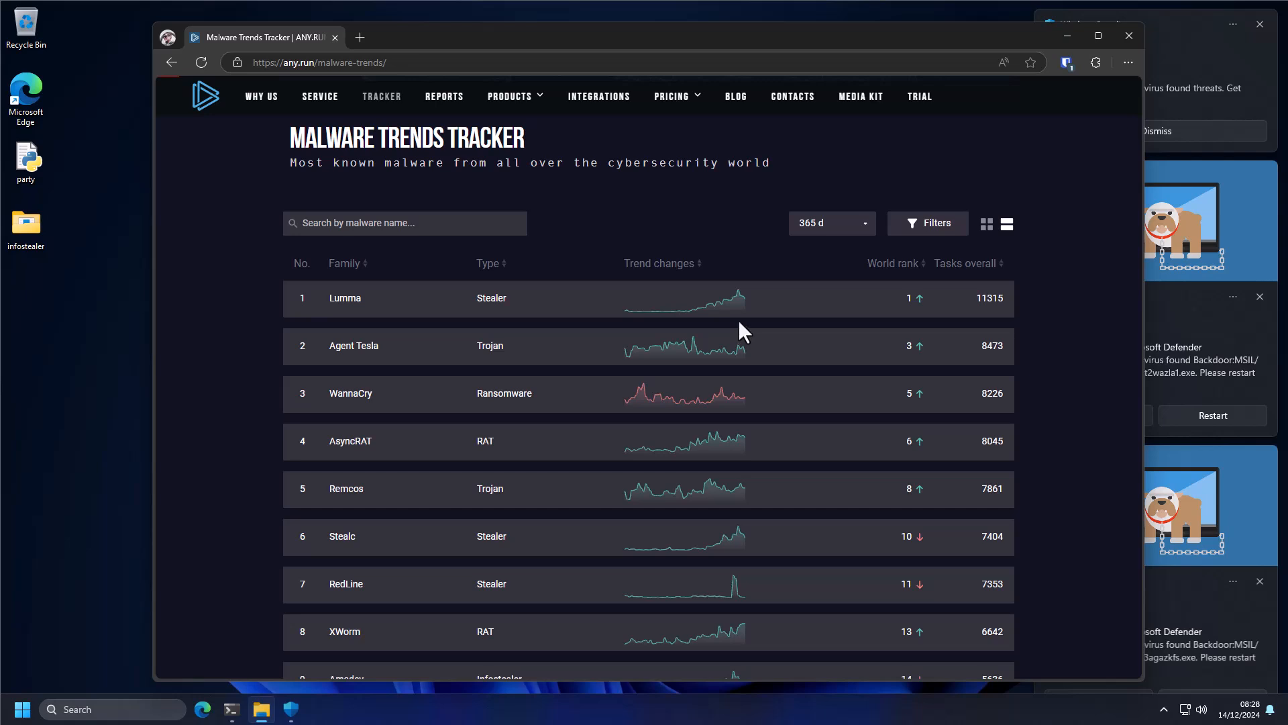
{"action": "mouse_move", "coordinate": [362, 321]}
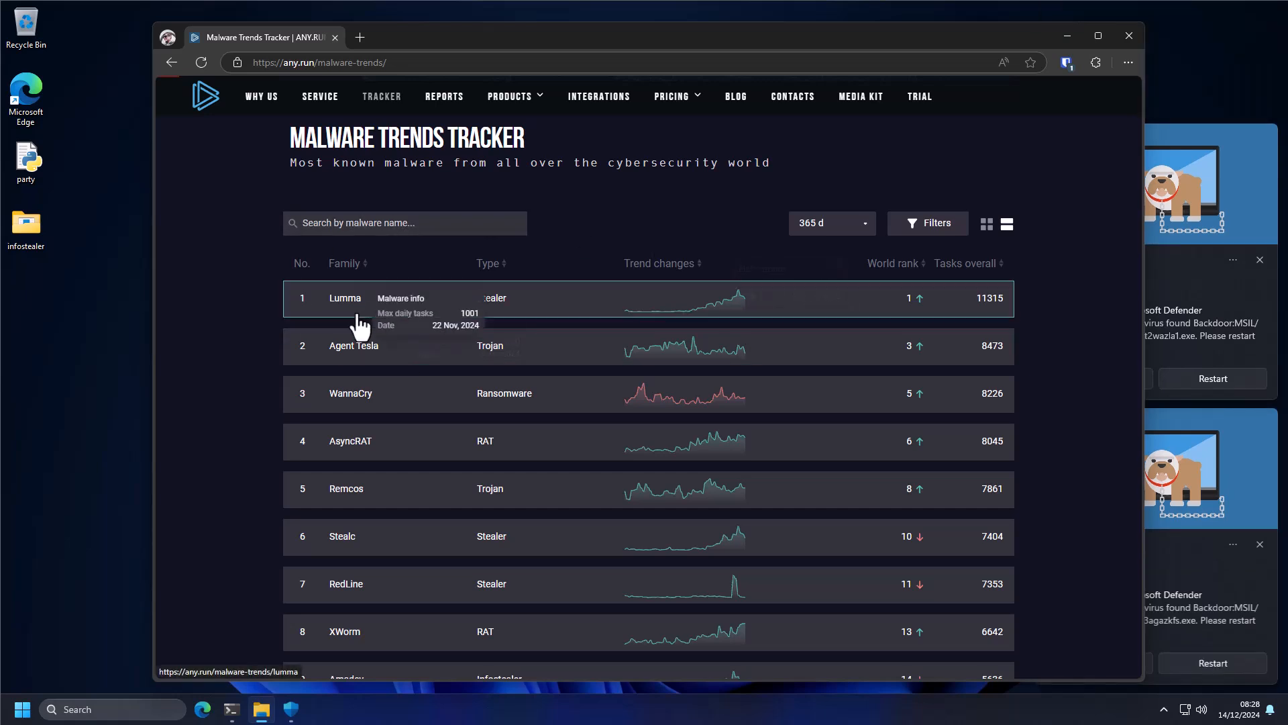
{"action": "mouse_move", "coordinate": [364, 615]}
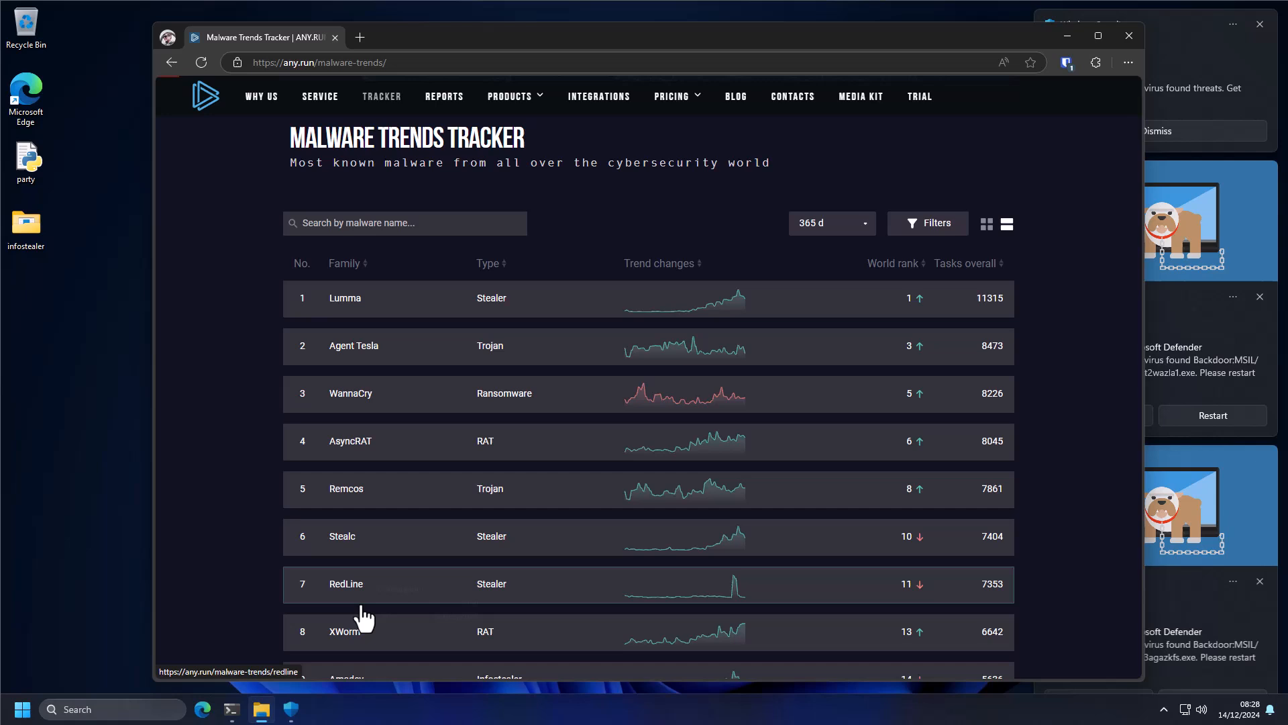
{"action": "mouse_move", "coordinate": [710, 327]}
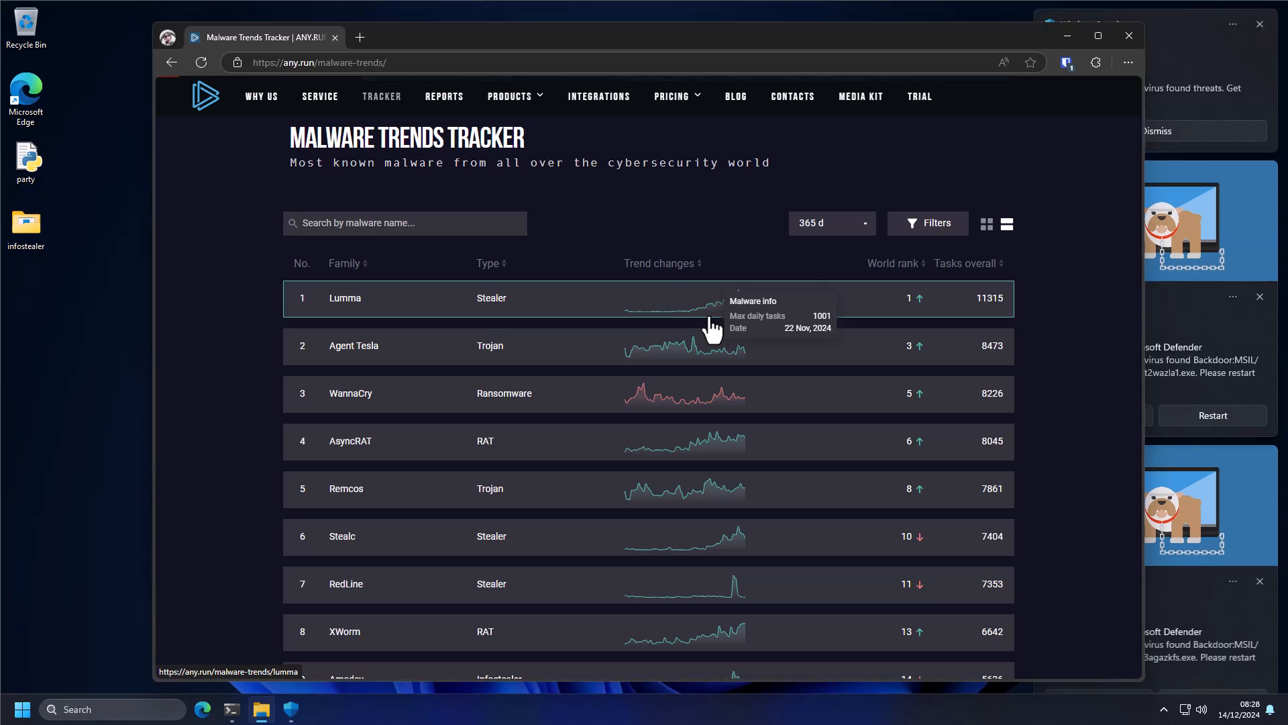
{"action": "mouse_move", "coordinate": [728, 329]}
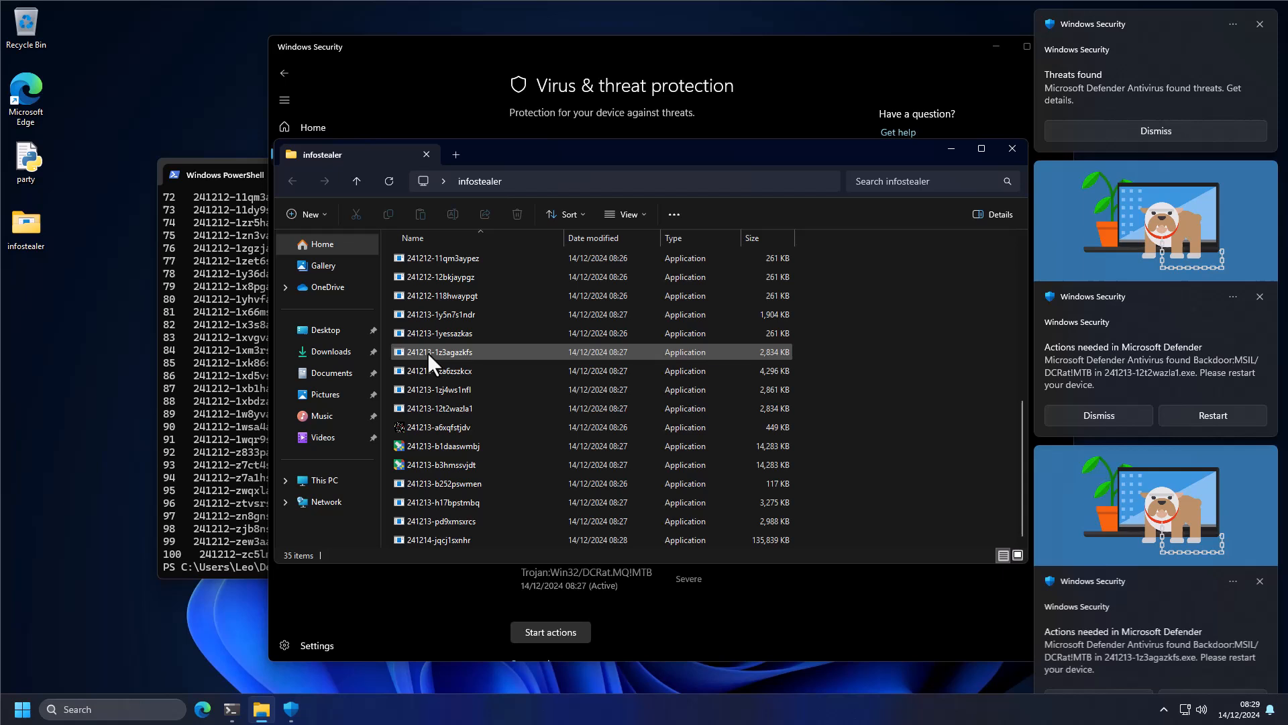
{"action": "mouse_move", "coordinate": [440, 351]}
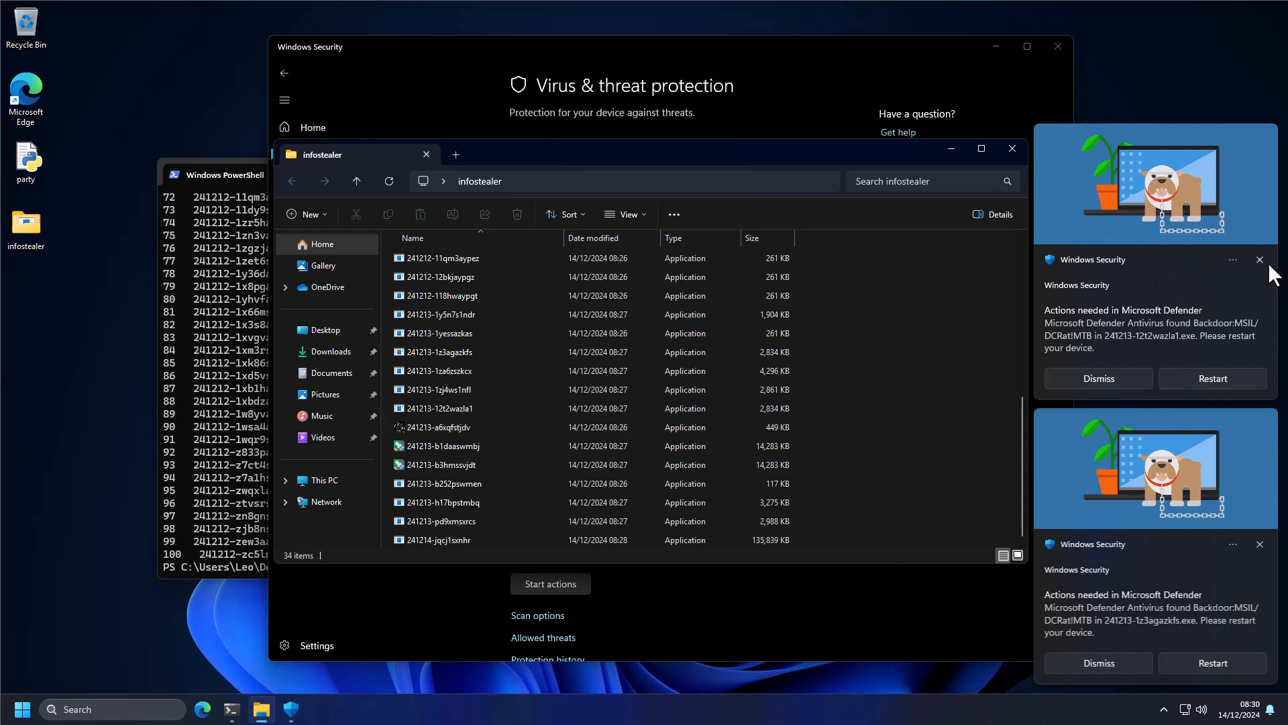
- Dismiss the Defender restart notification as the folder drops to 34 samples
{"action": "left_click", "coordinate": [1260, 260]}
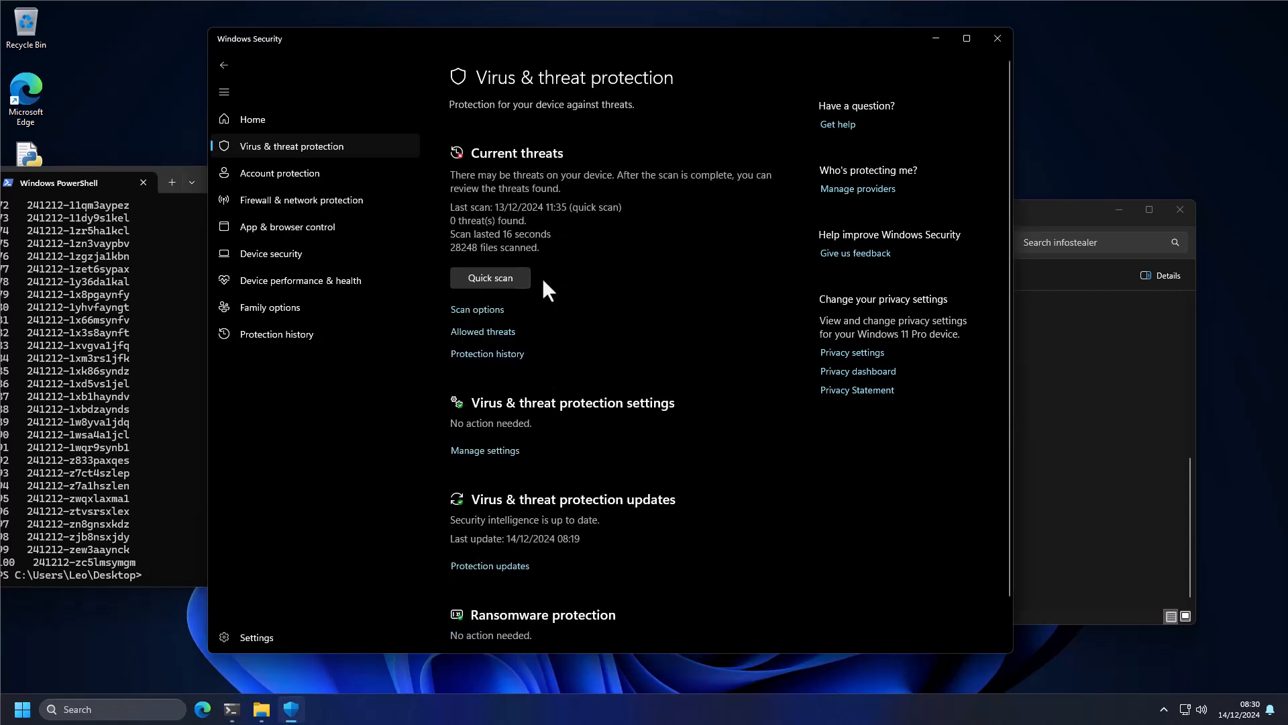
{"action": "mouse_move", "coordinate": [567, 296]}
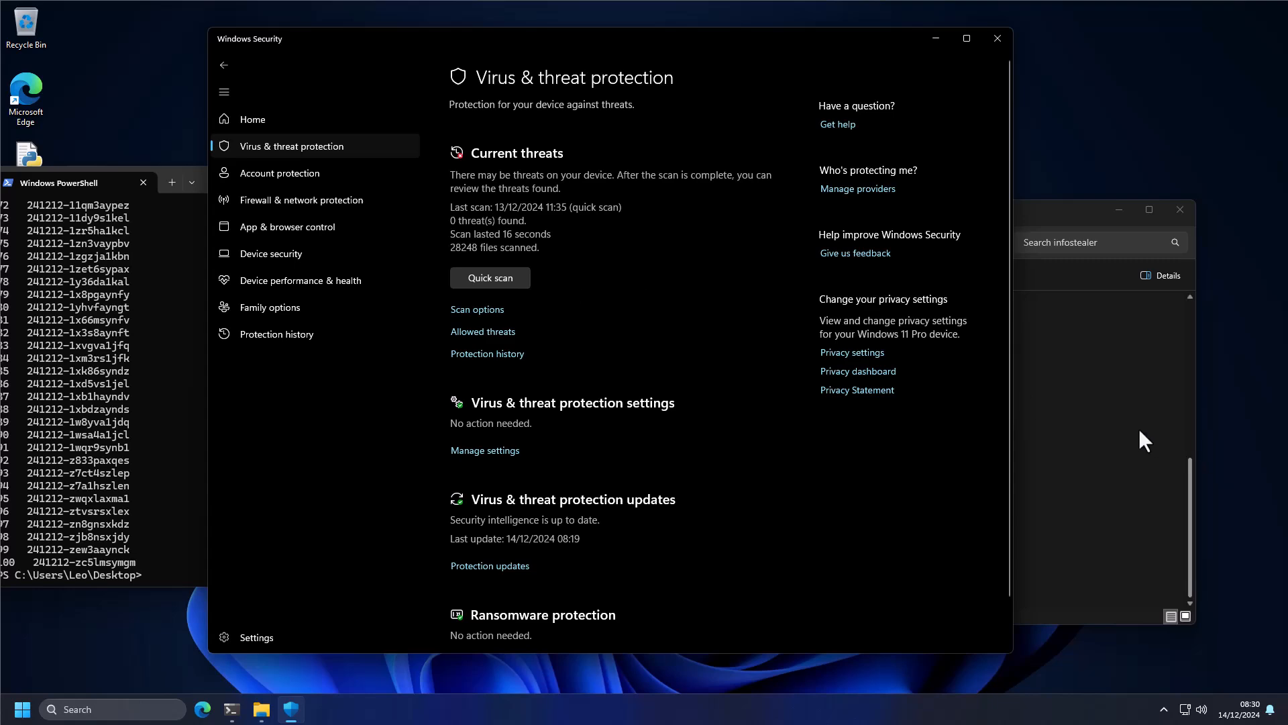
- Check Protection history's severe threats, then begin restarting the PC from Start
{"action": "left_click", "coordinate": [276, 334]}
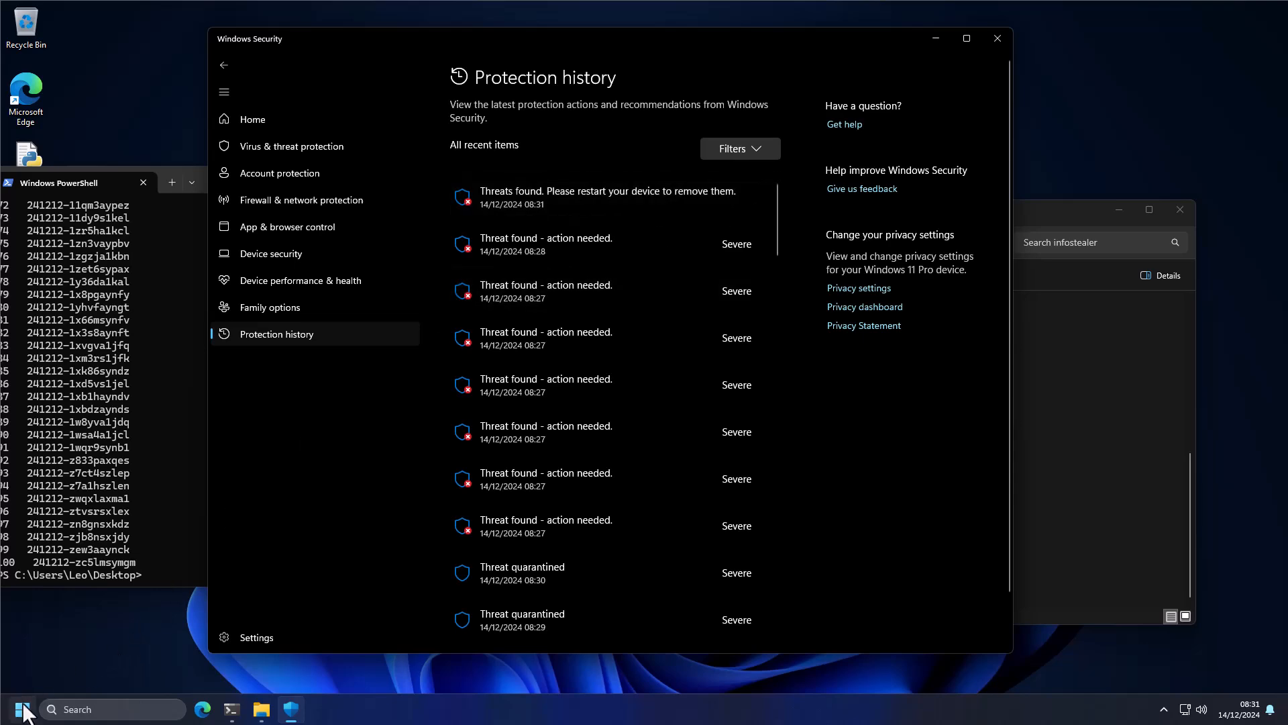
{"action": "left_click", "coordinate": [22, 708]}
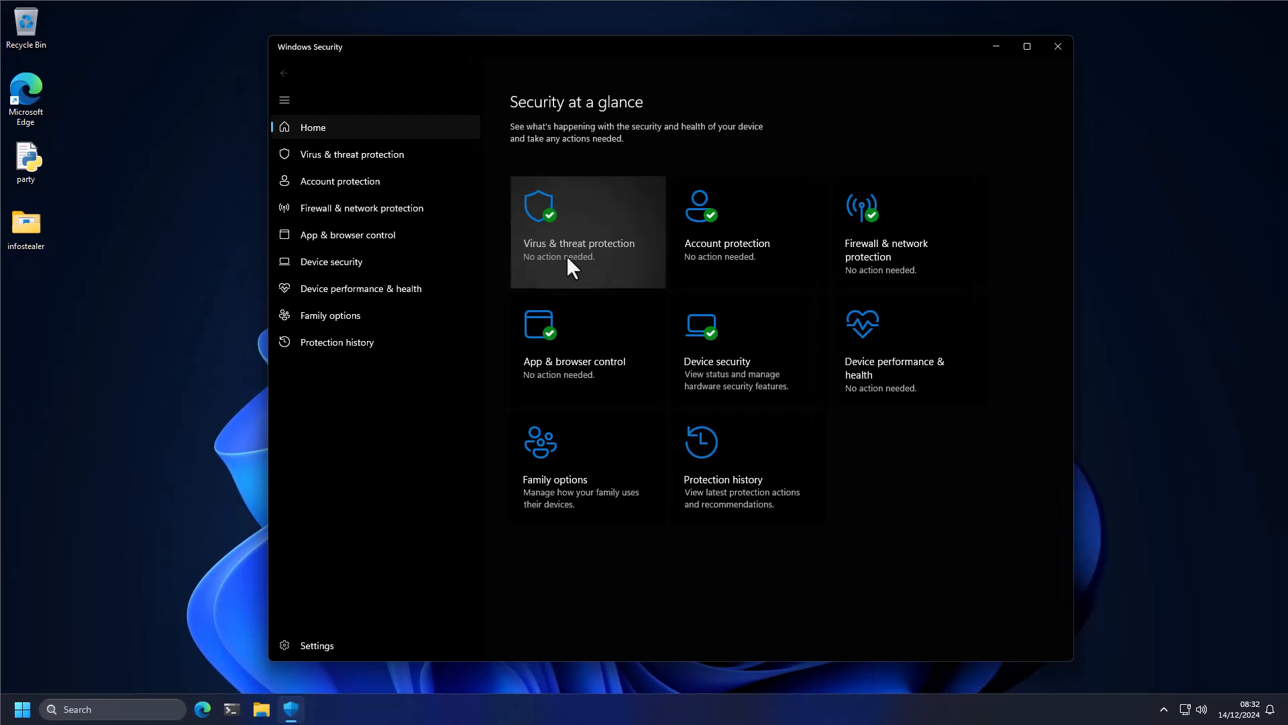
- Recheck Defender's virus and threat protection status with 22 samples remaining
{"action": "left_click", "coordinate": [261, 709]}
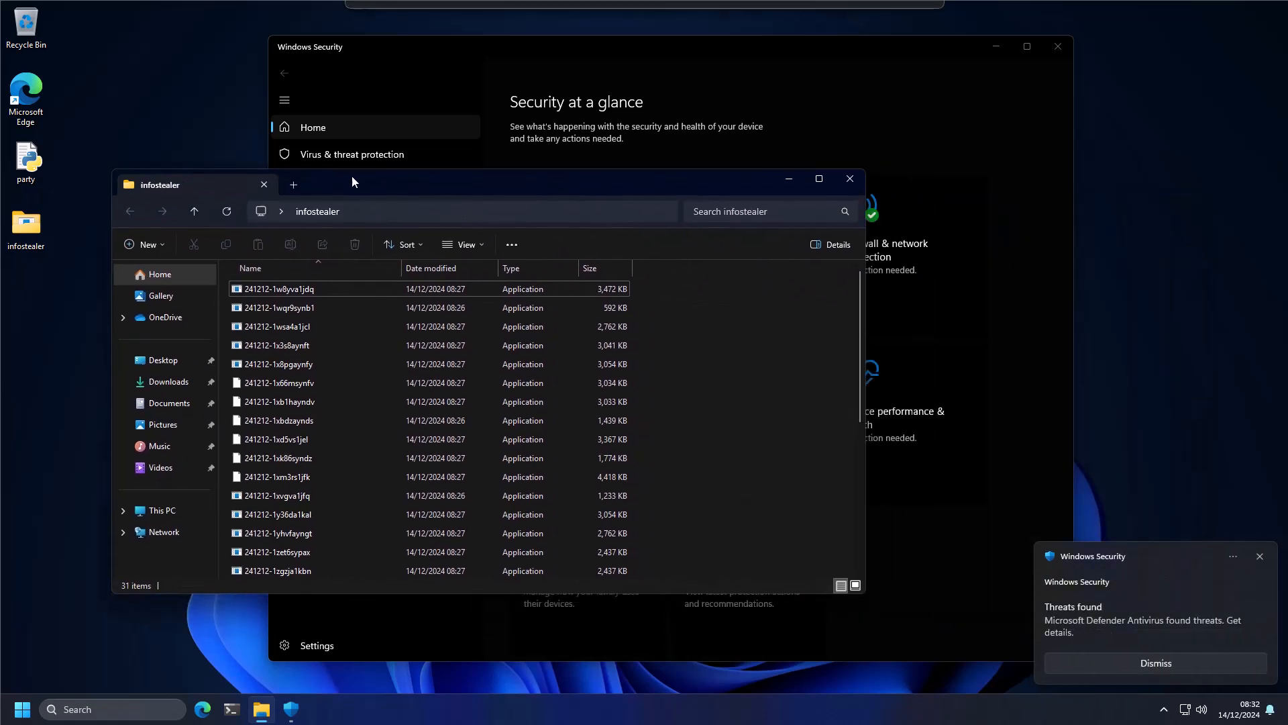
{"action": "scroll", "scroll_direction": "down", "scroll_amount": 3}
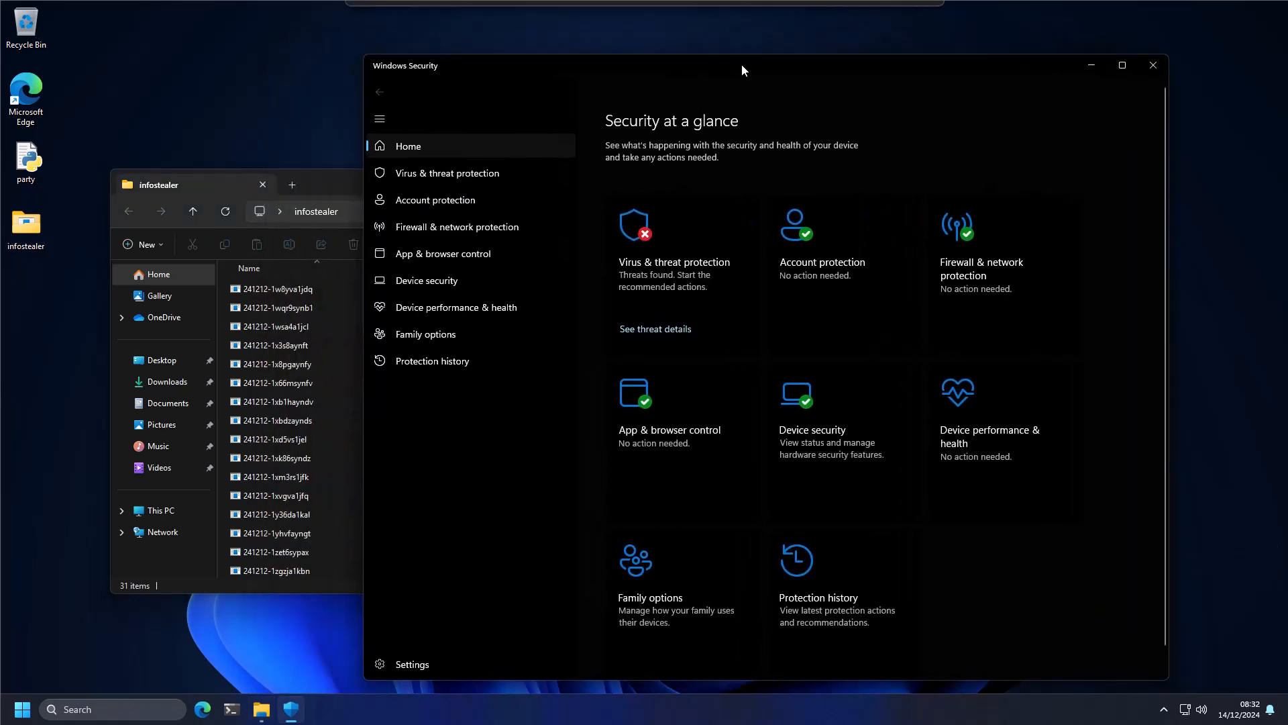
{"action": "mouse_move", "coordinate": [677, 292]}
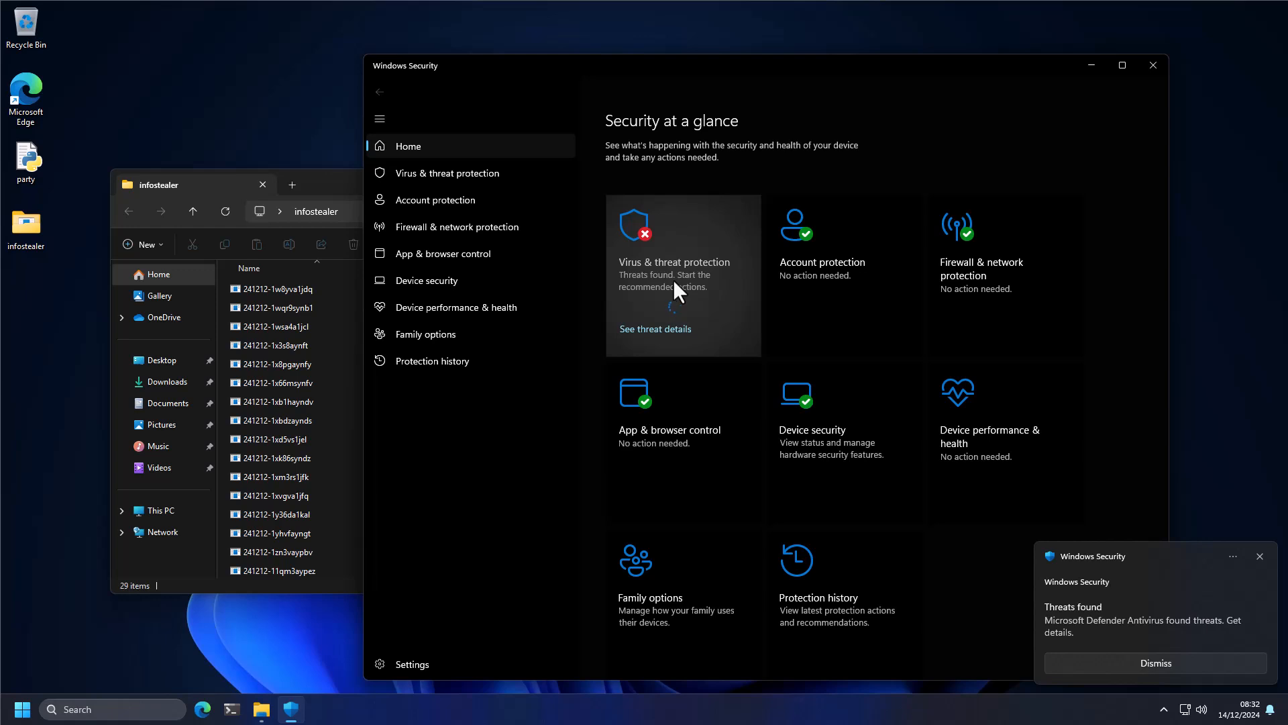
{"action": "left_click", "coordinate": [1155, 662]}
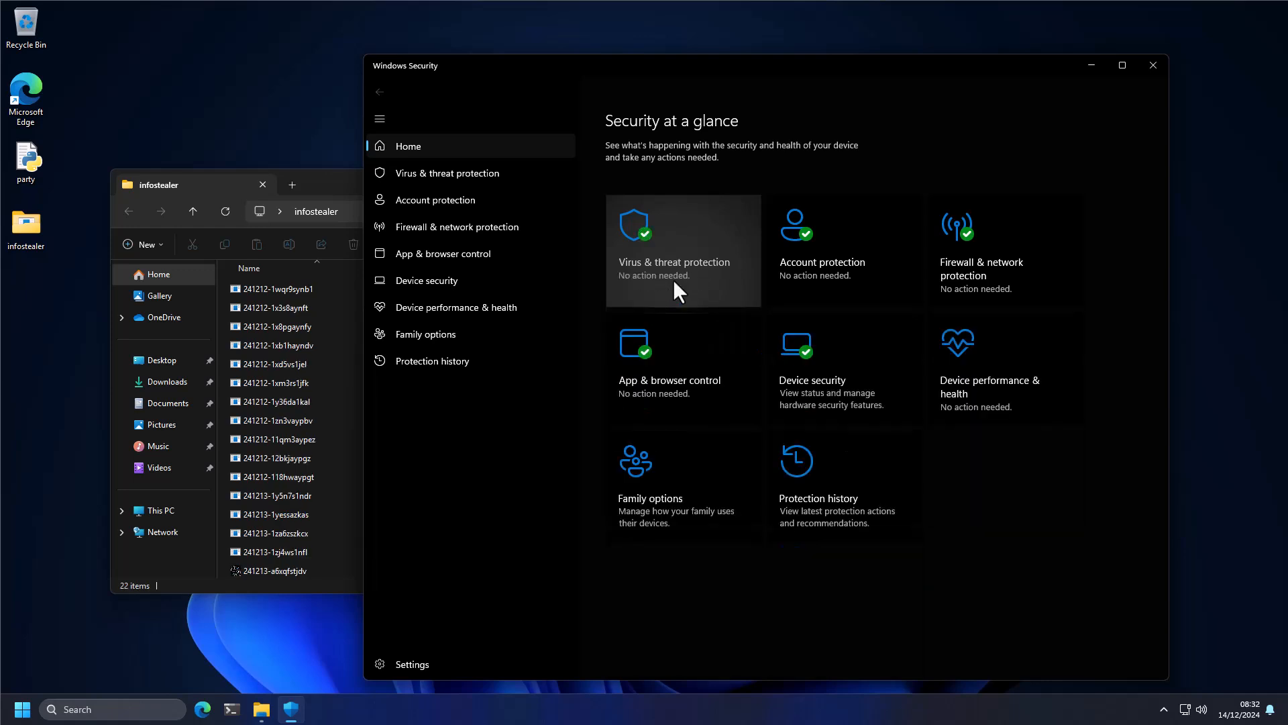
{"action": "mouse_move", "coordinate": [629, 246]}
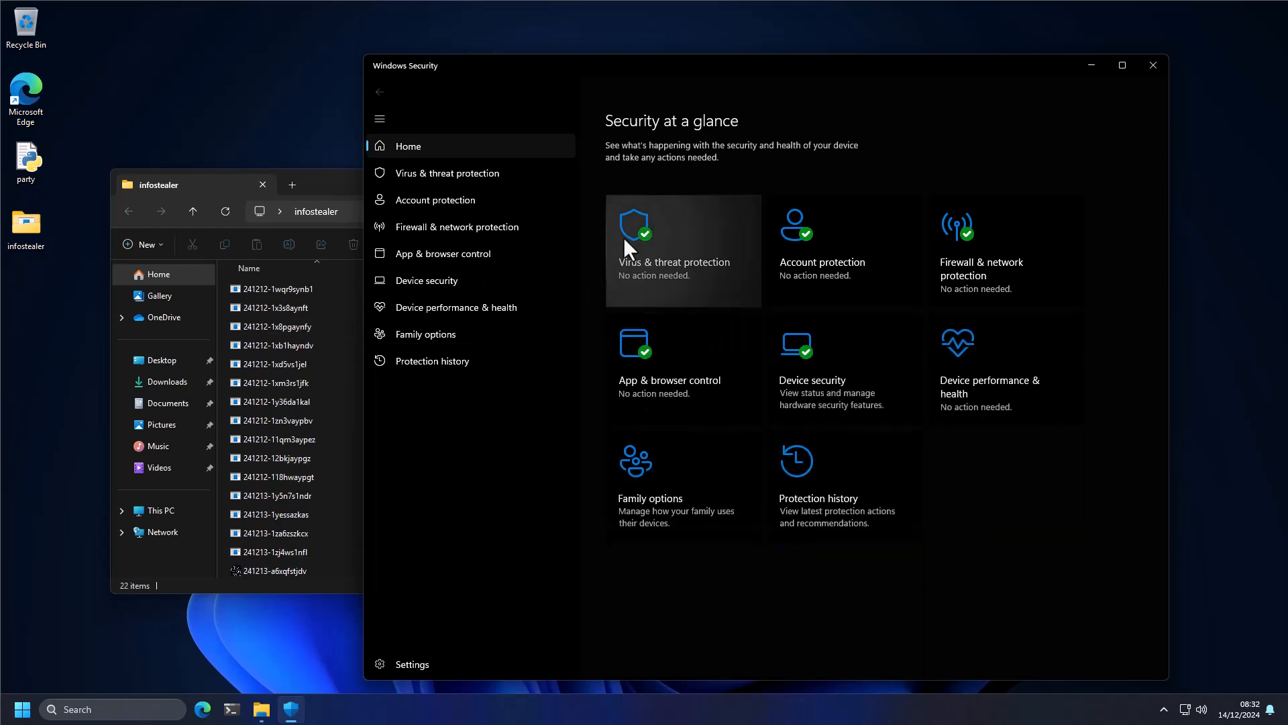
{"action": "mouse_move", "coordinate": [641, 263]}
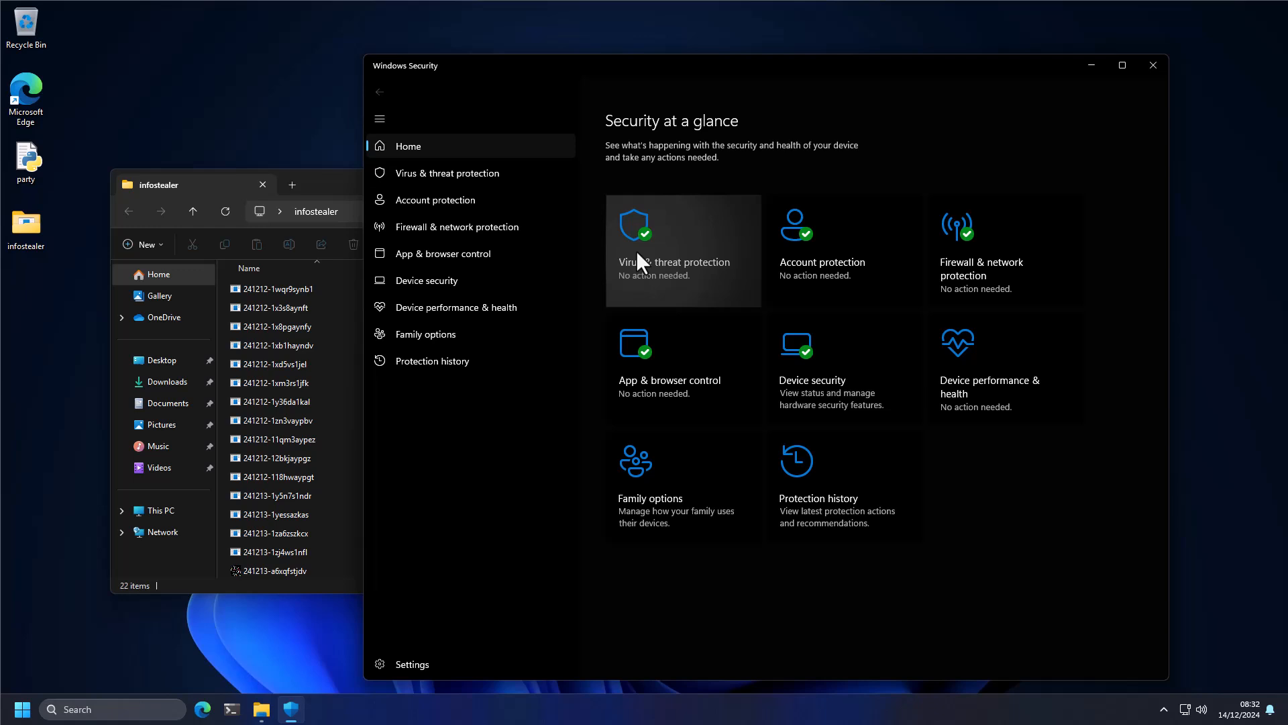
{"action": "mouse_move", "coordinate": [636, 234]}
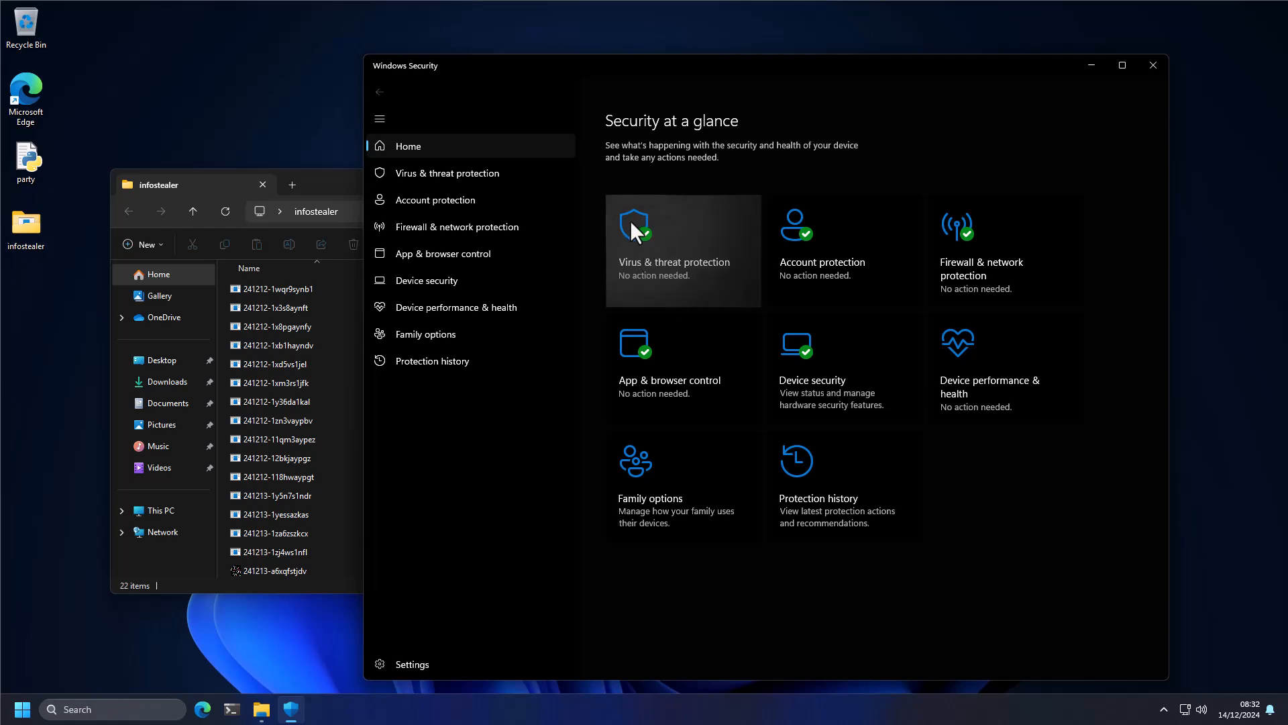
{"action": "mouse_move", "coordinate": [642, 250]}
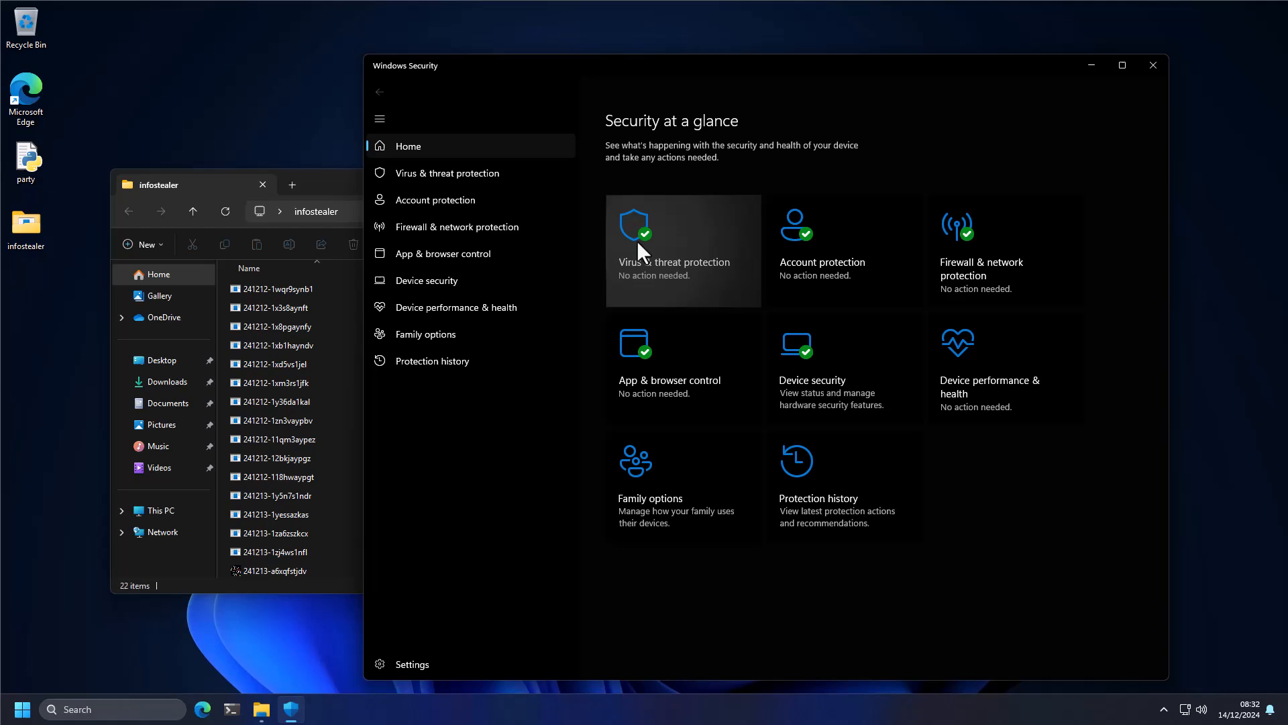
- Open Virus & threat protection and scroll through the 22 remaining infostealer samples
{"action": "left_click", "coordinate": [674, 250]}
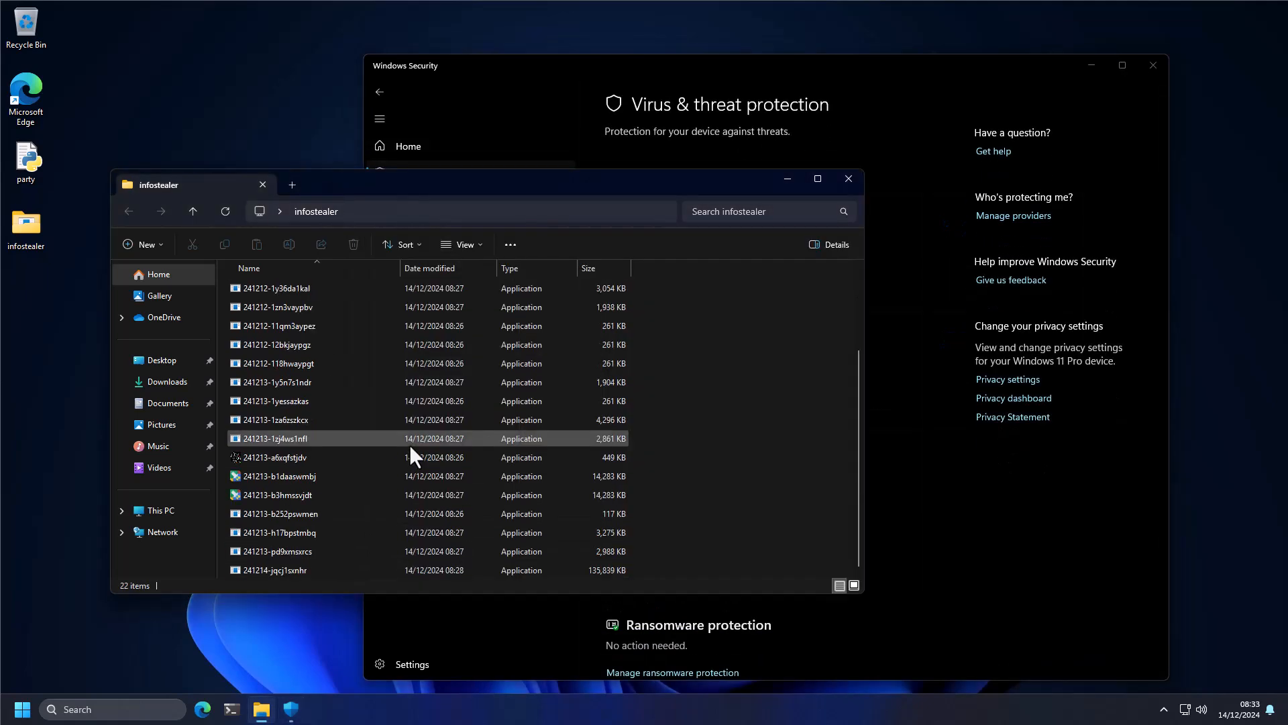
{"action": "scroll", "scroll_direction": "up", "scroll_amount": 3}
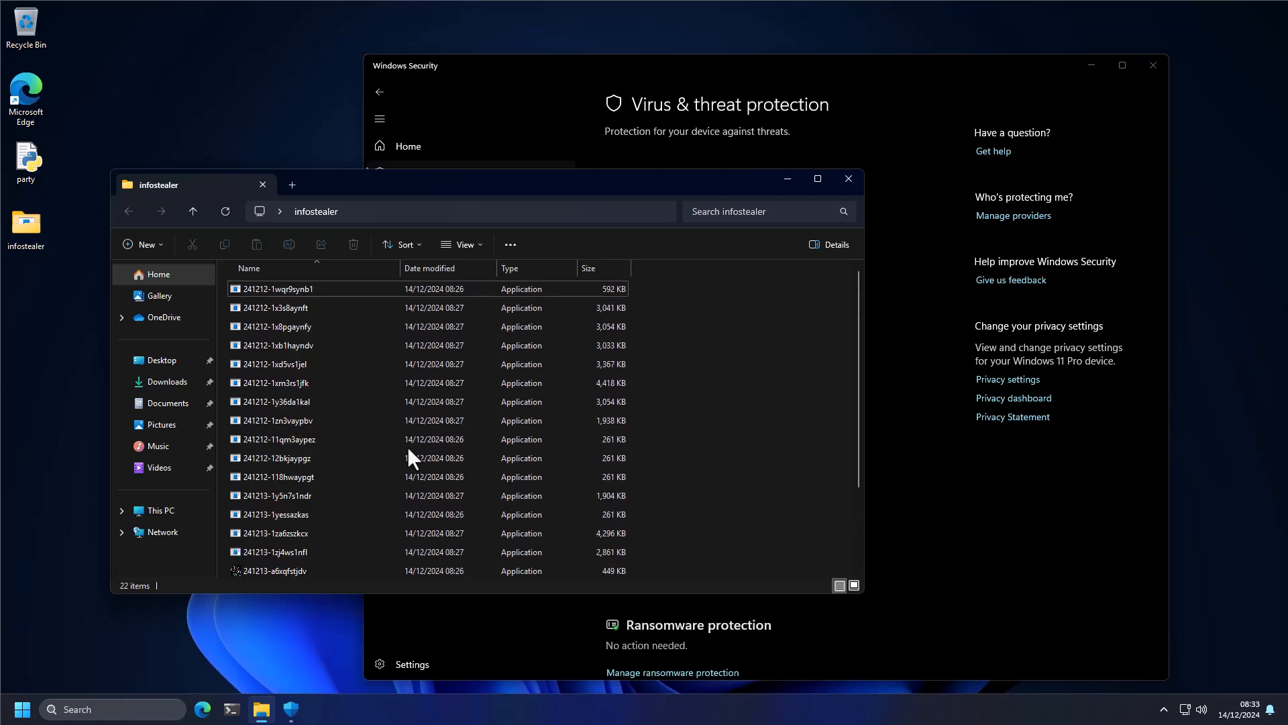
{"action": "mouse_move", "coordinate": [168, 612]}
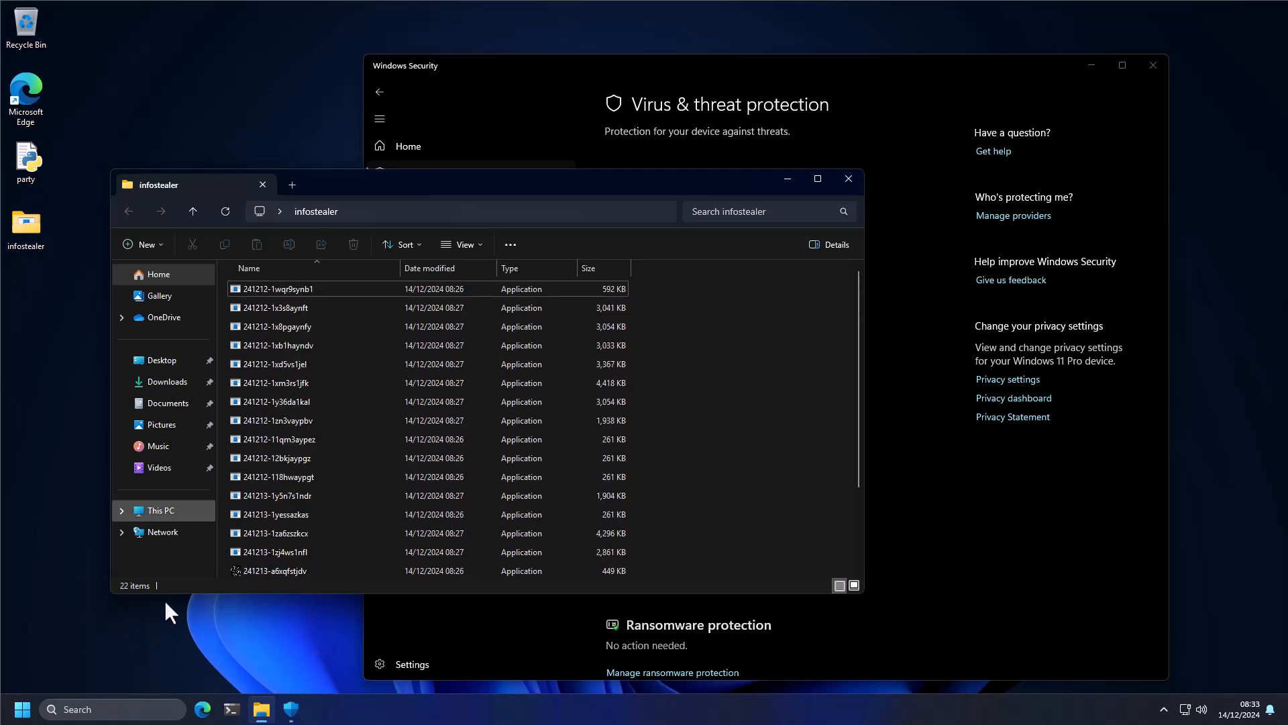
{"action": "mouse_move", "coordinate": [399, 519]}
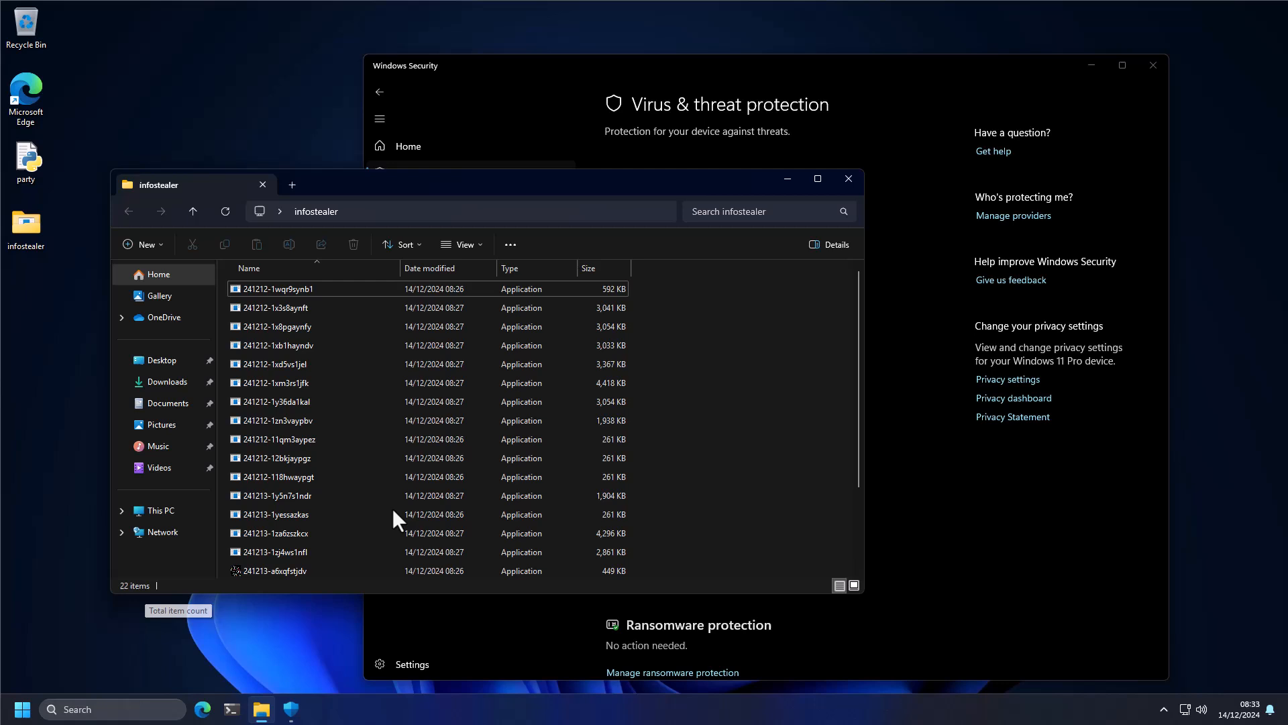
{"action": "mouse_move", "coordinate": [419, 497]}
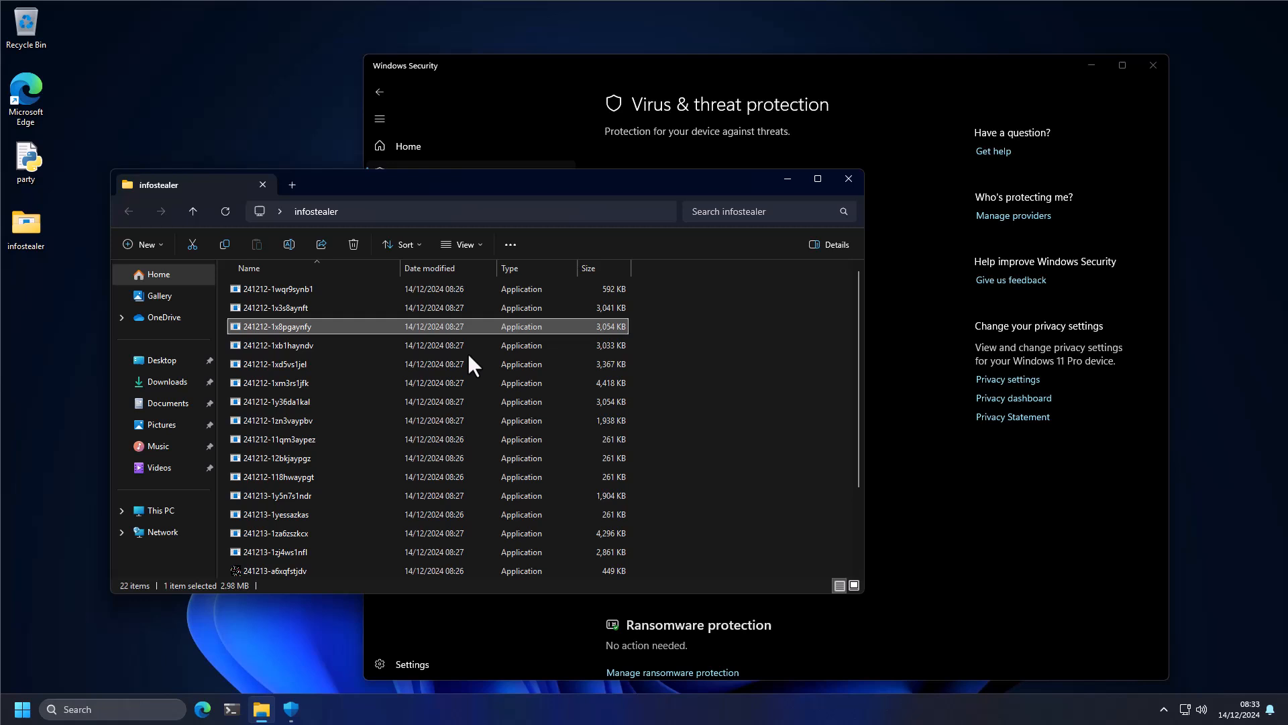
{"action": "mouse_move", "coordinate": [294, 343]}
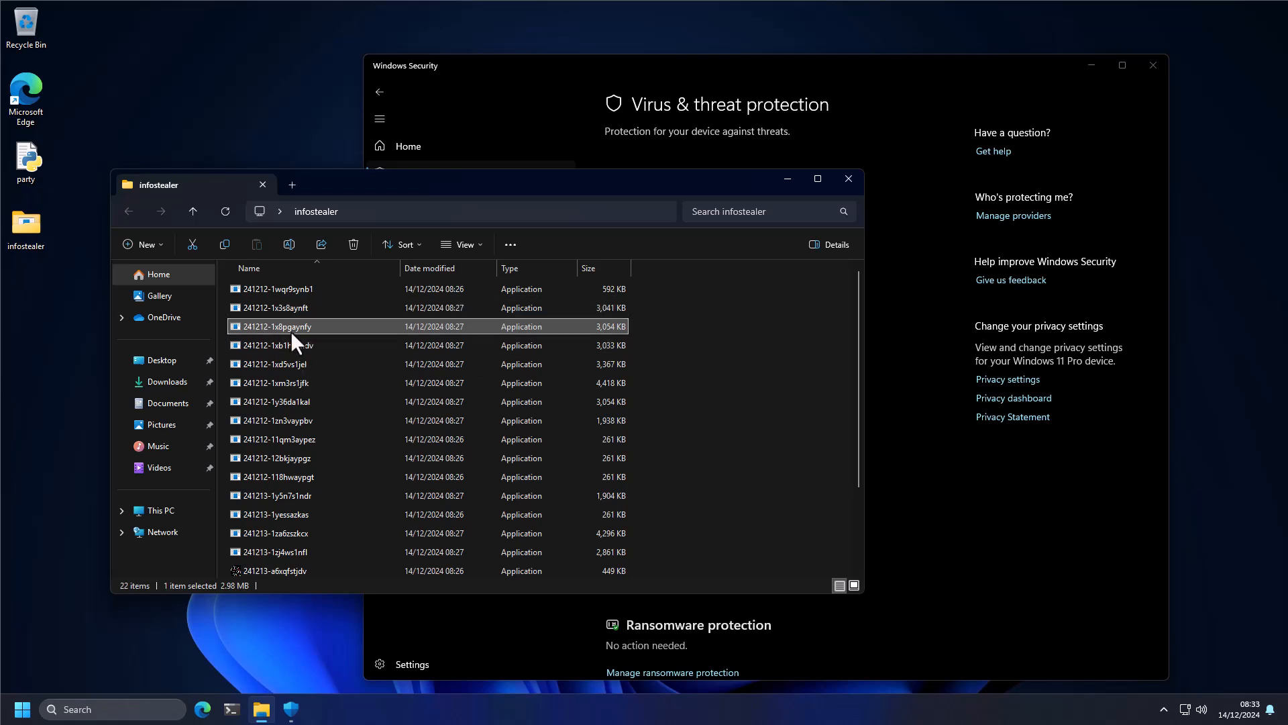
{"action": "mouse_move", "coordinate": [294, 341]}
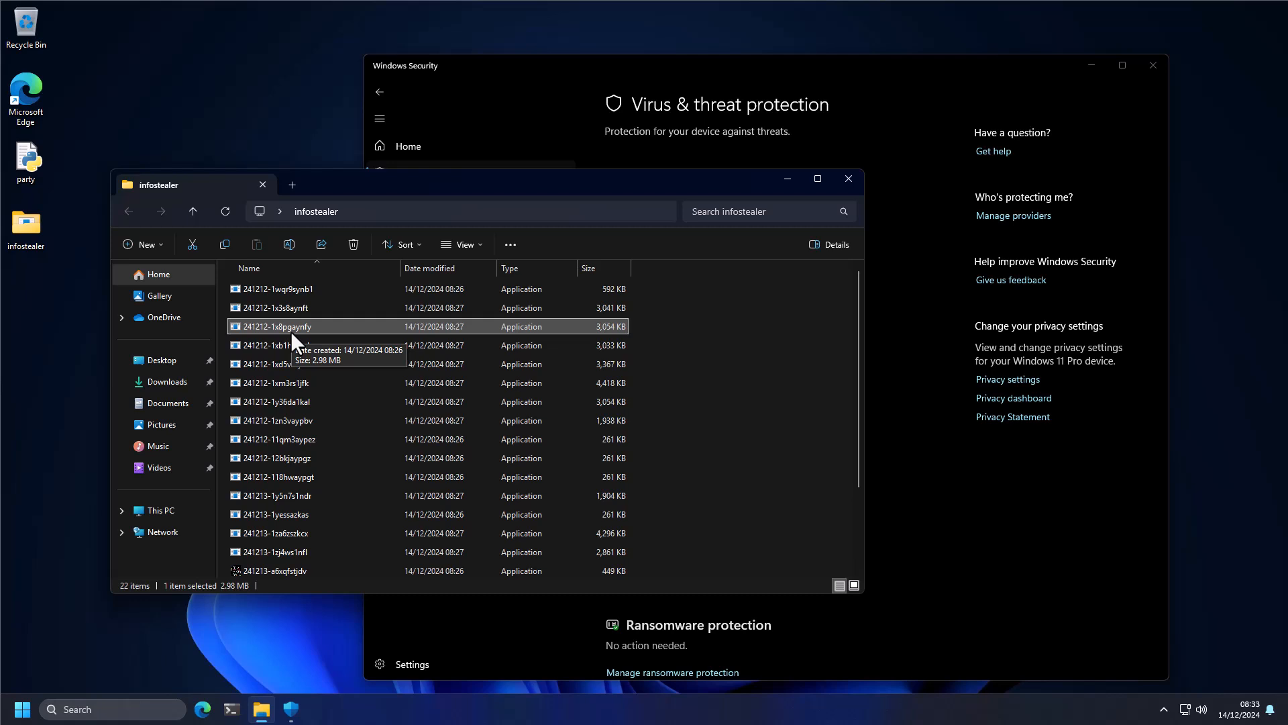
{"action": "mouse_move", "coordinate": [316, 345]}
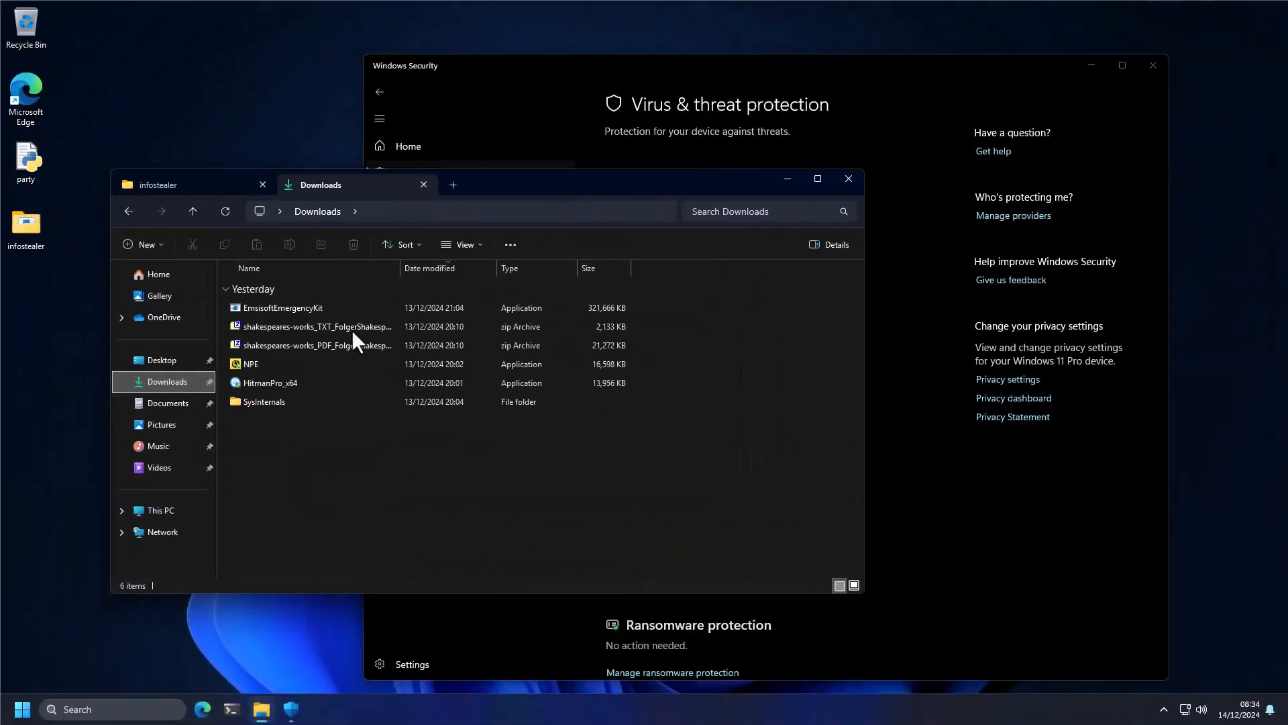
{"action": "mouse_move", "coordinate": [316, 326]}
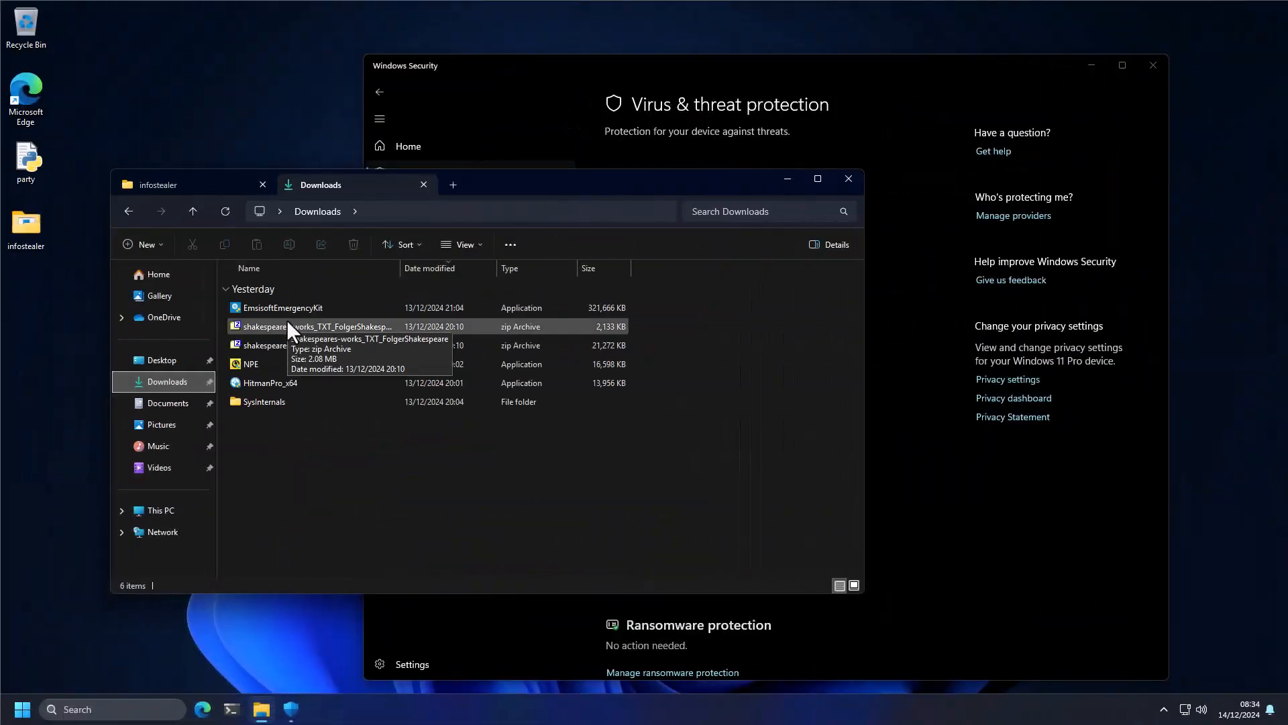
{"action": "mouse_move", "coordinate": [271, 383]}
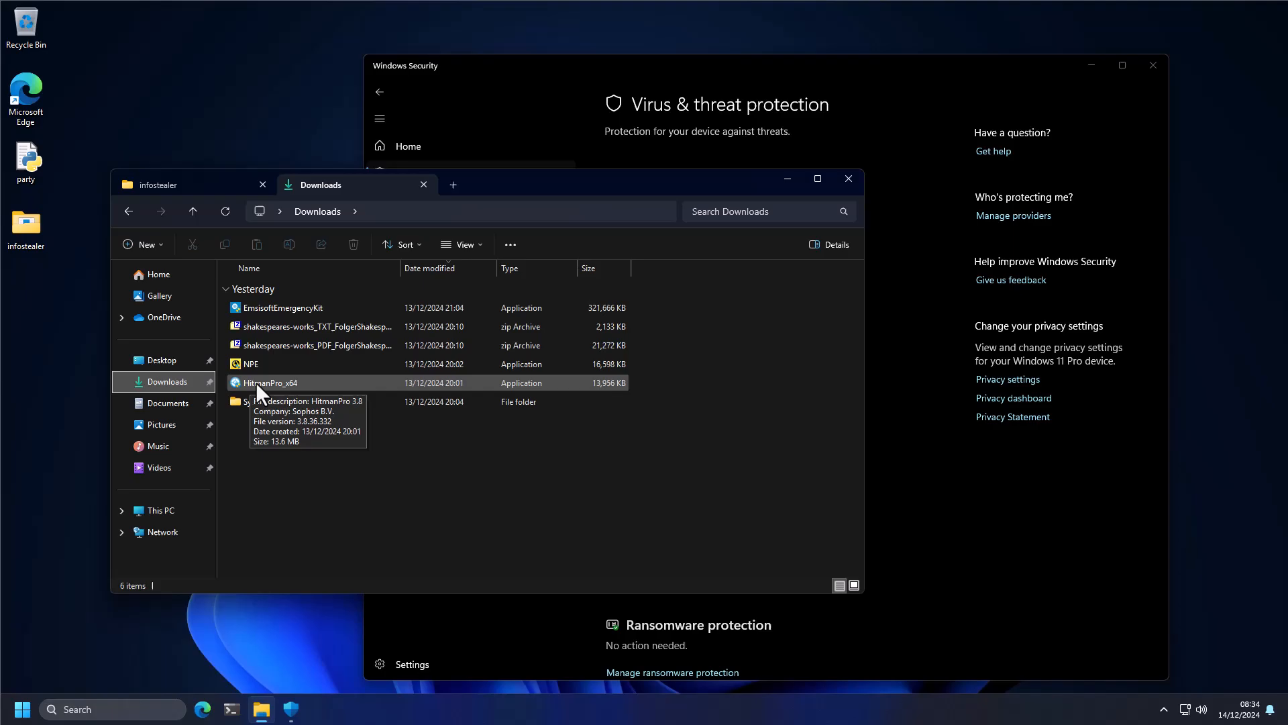
- Launch HitmanPro_x64 from Downloads and choose a one-time scan only
{"action": "double_click", "coordinate": [271, 382]}
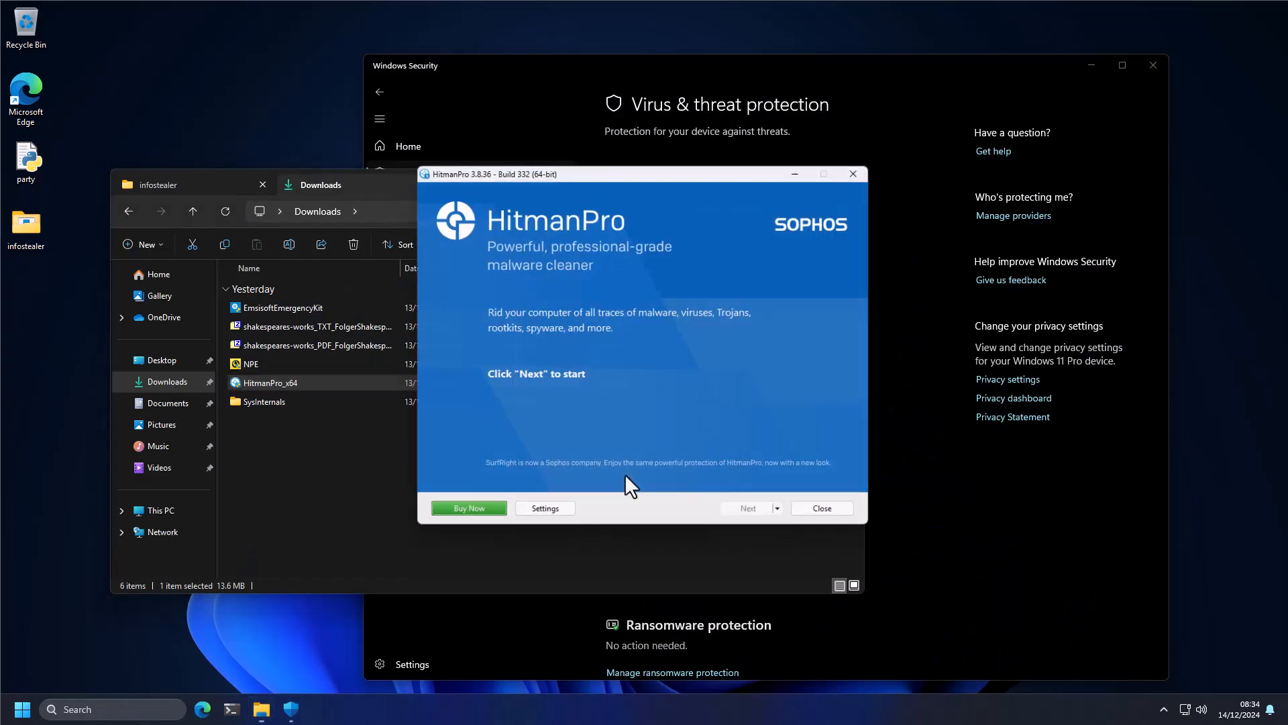
{"action": "left_click", "coordinate": [747, 508]}
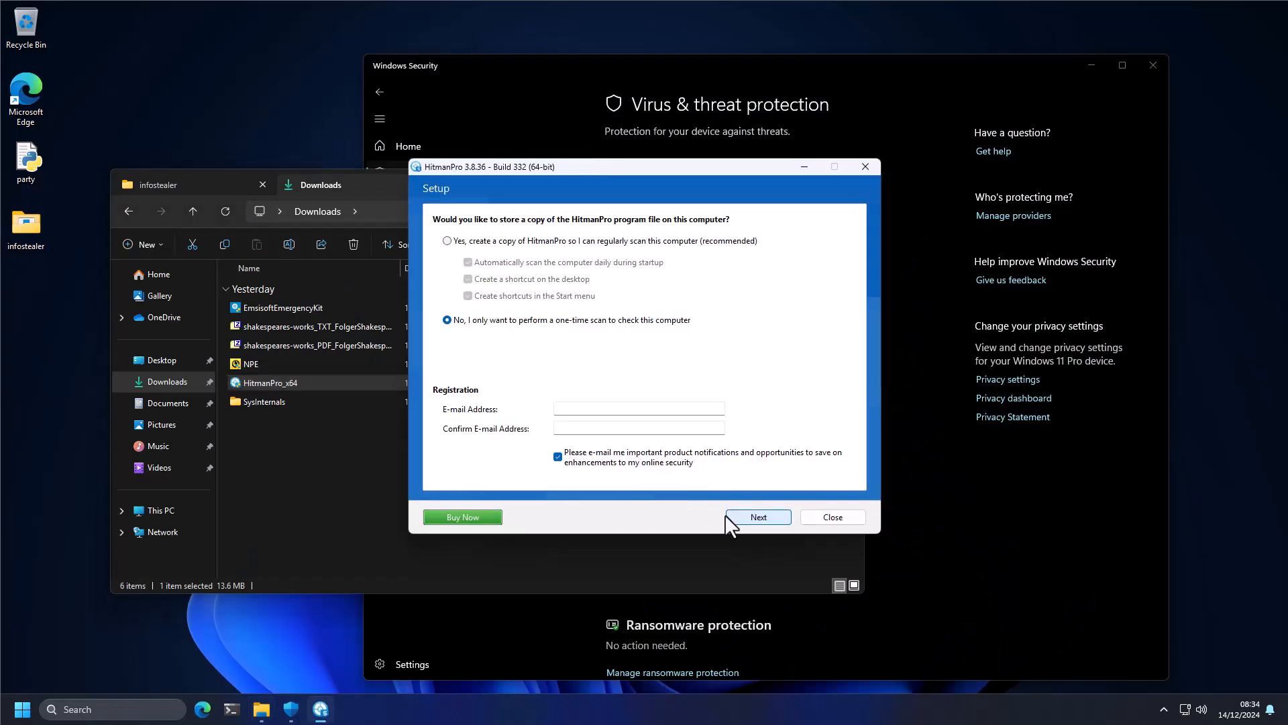
{"action": "left_click", "coordinate": [757, 516]}
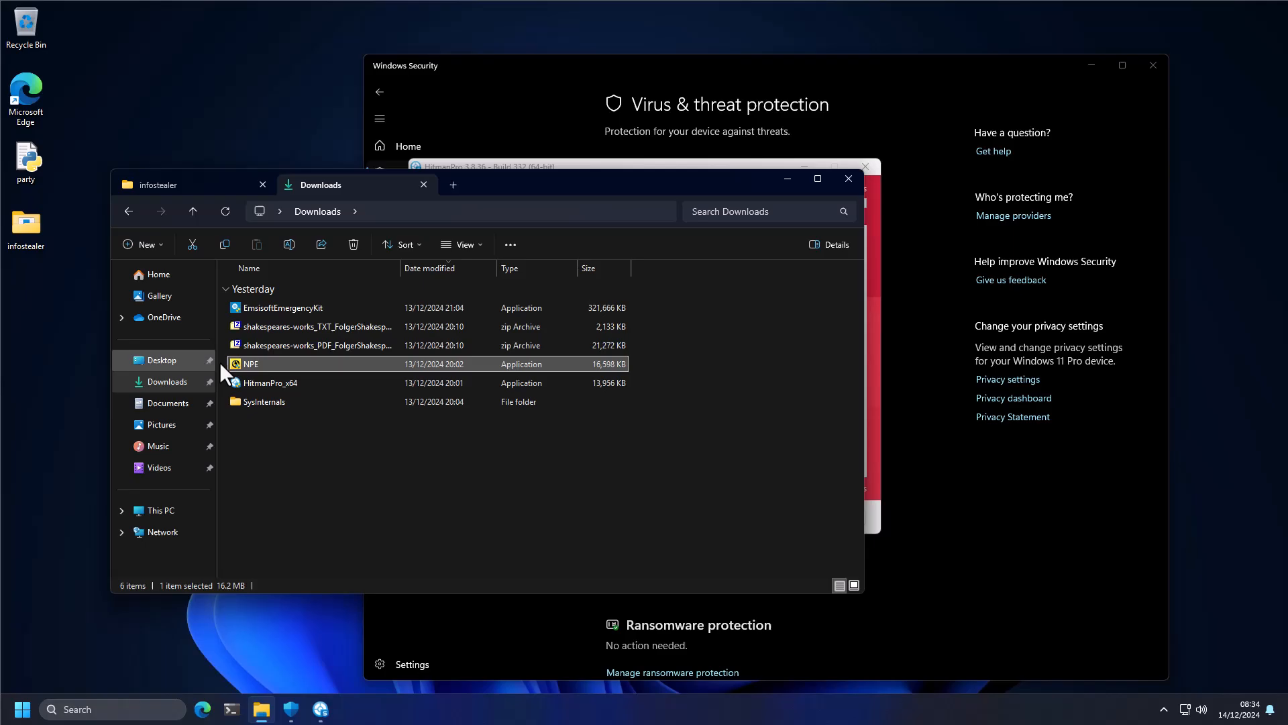
- Run Norton Power Eraser with UAC approval and scan the infostealer folder
{"action": "double_click", "coordinate": [250, 363]}
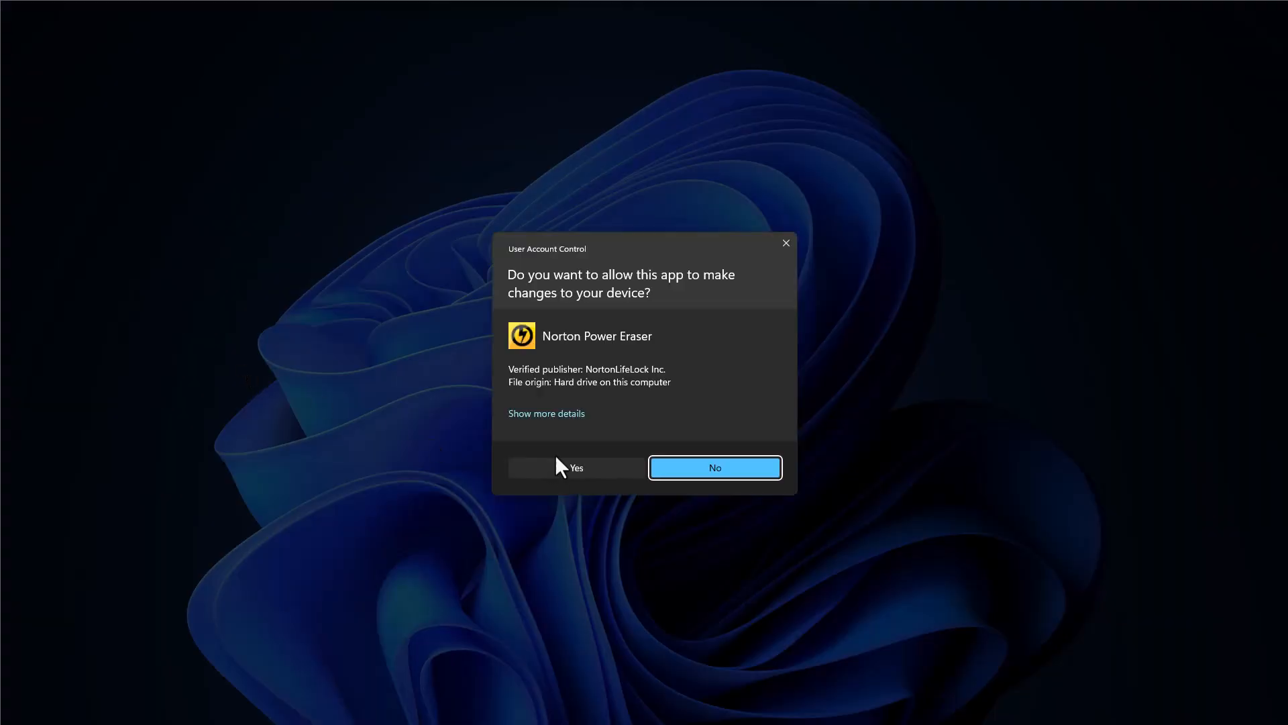
{"action": "left_click", "coordinate": [575, 468]}
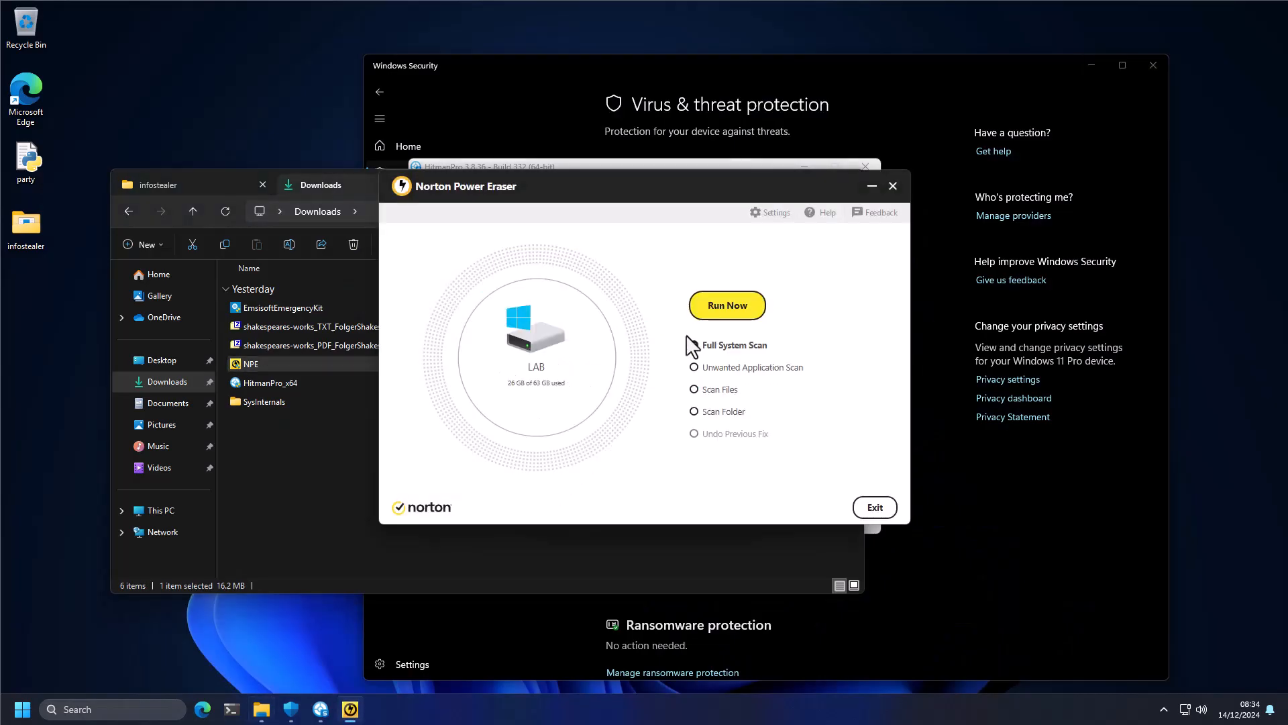
{"action": "left_click", "coordinate": [695, 411]}
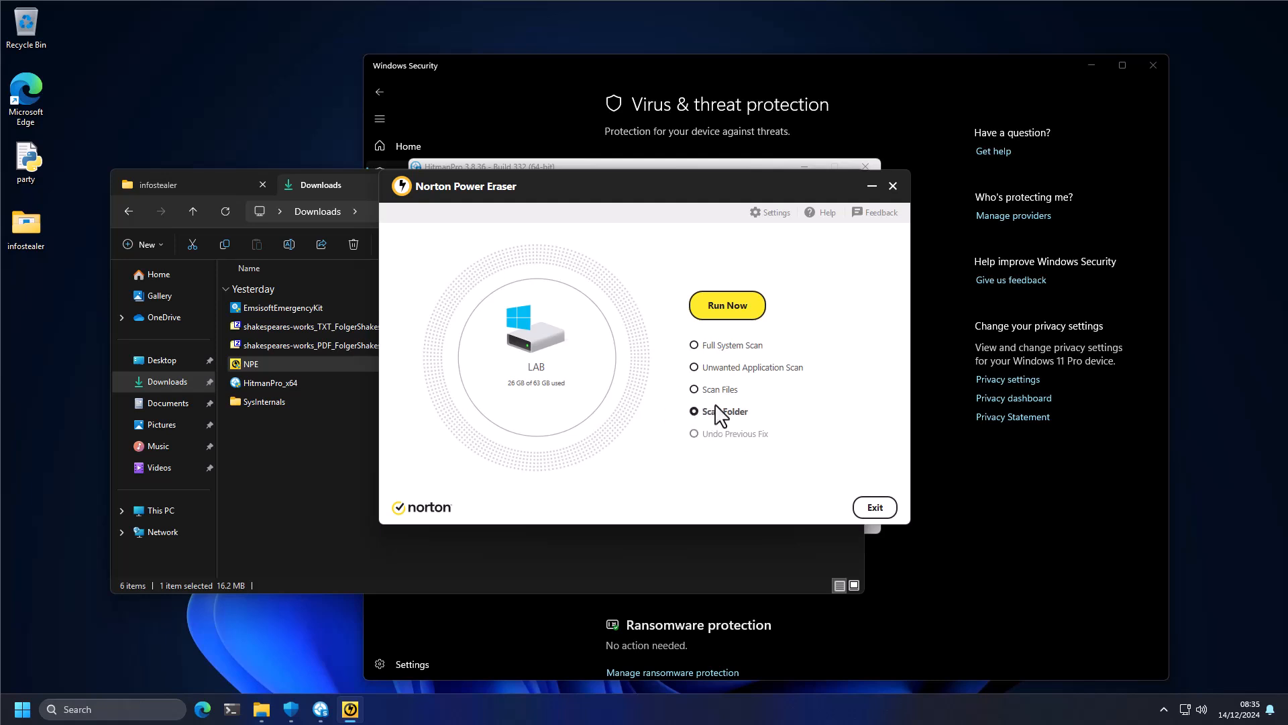
{"action": "left_click", "coordinate": [725, 305]}
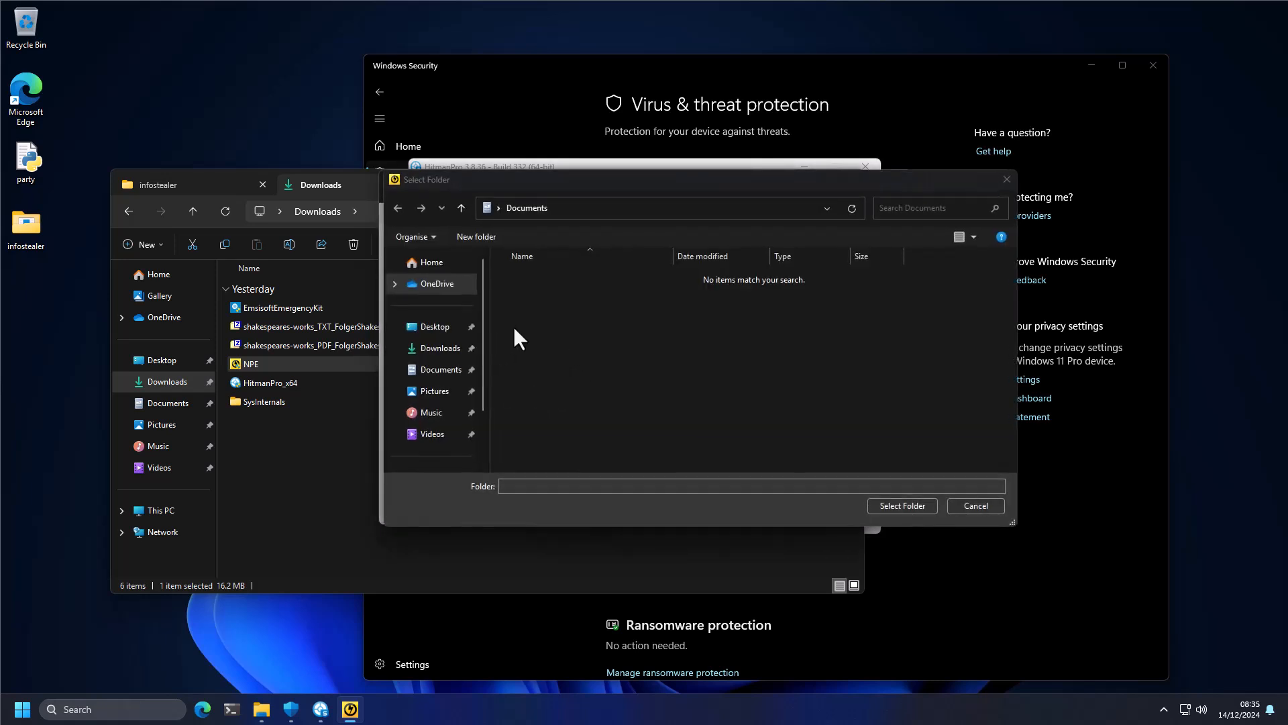
{"action": "mouse_move", "coordinate": [435, 326]}
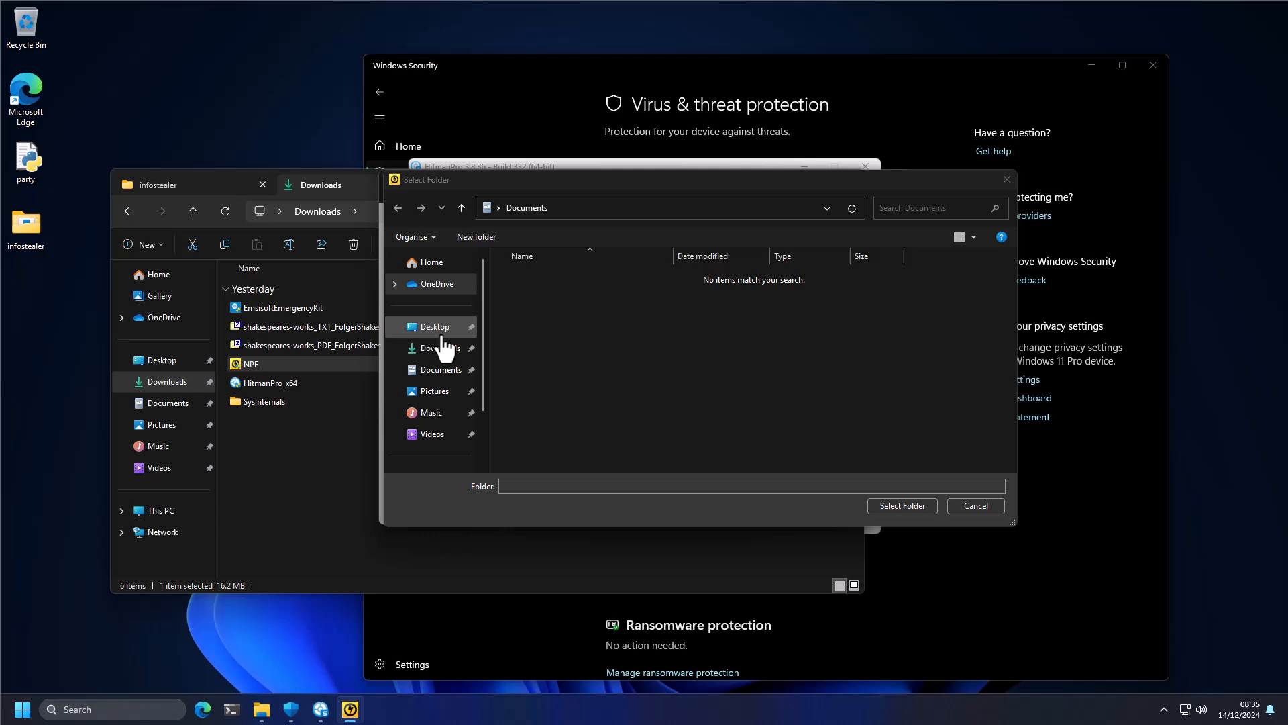
{"action": "mouse_move", "coordinate": [444, 347]}
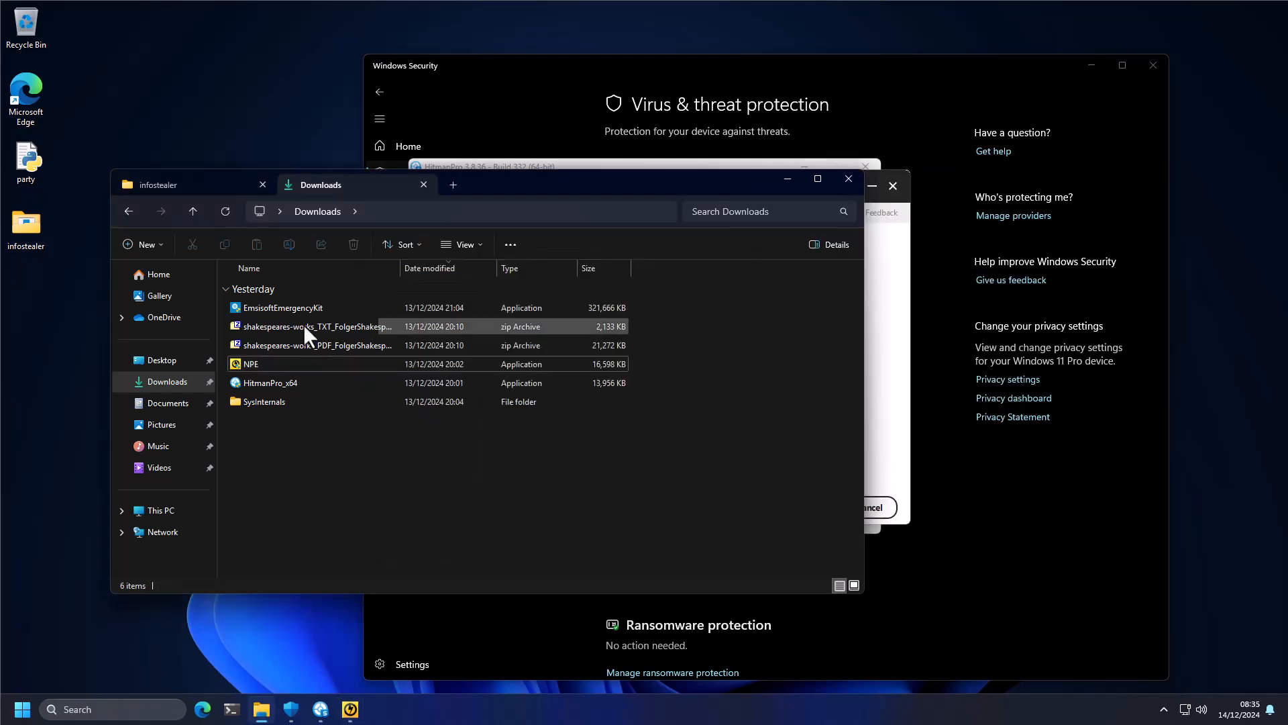
- Launch Emsisoft Emergency Kit from Downloads and set up a Custom Scan
{"action": "left_click", "coordinate": [282, 308]}
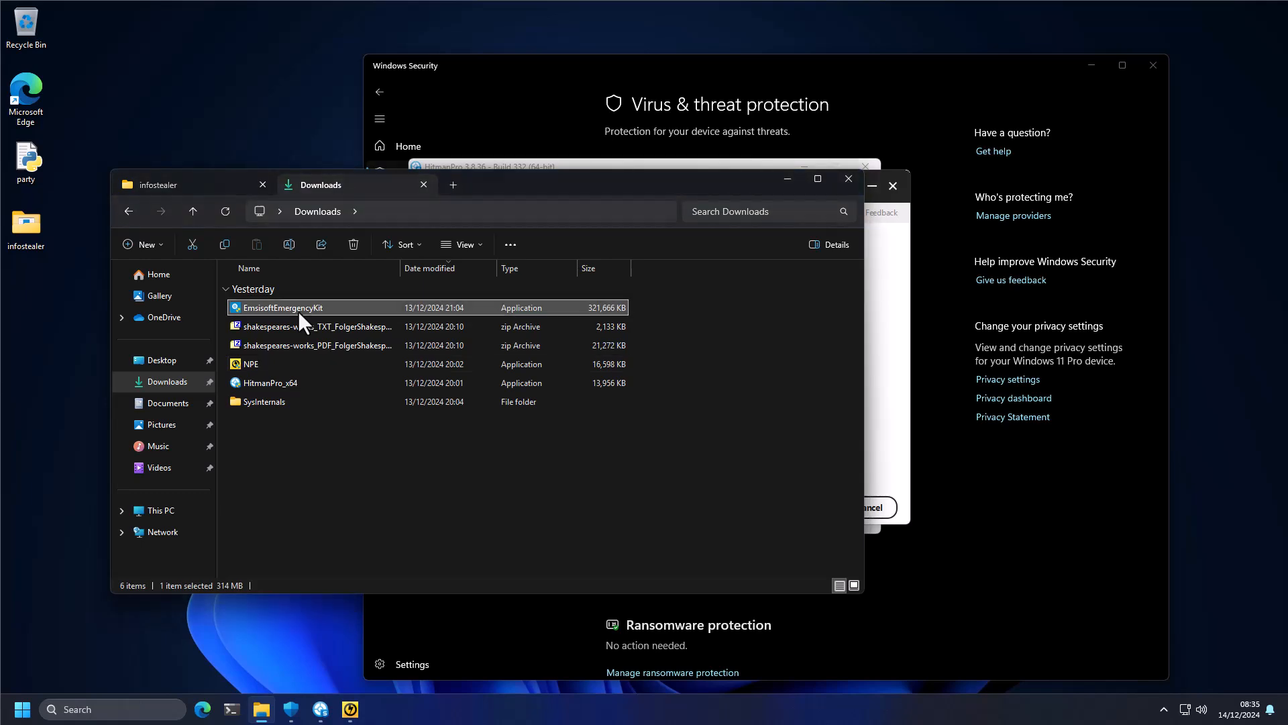
{"action": "double_click", "coordinate": [283, 307]}
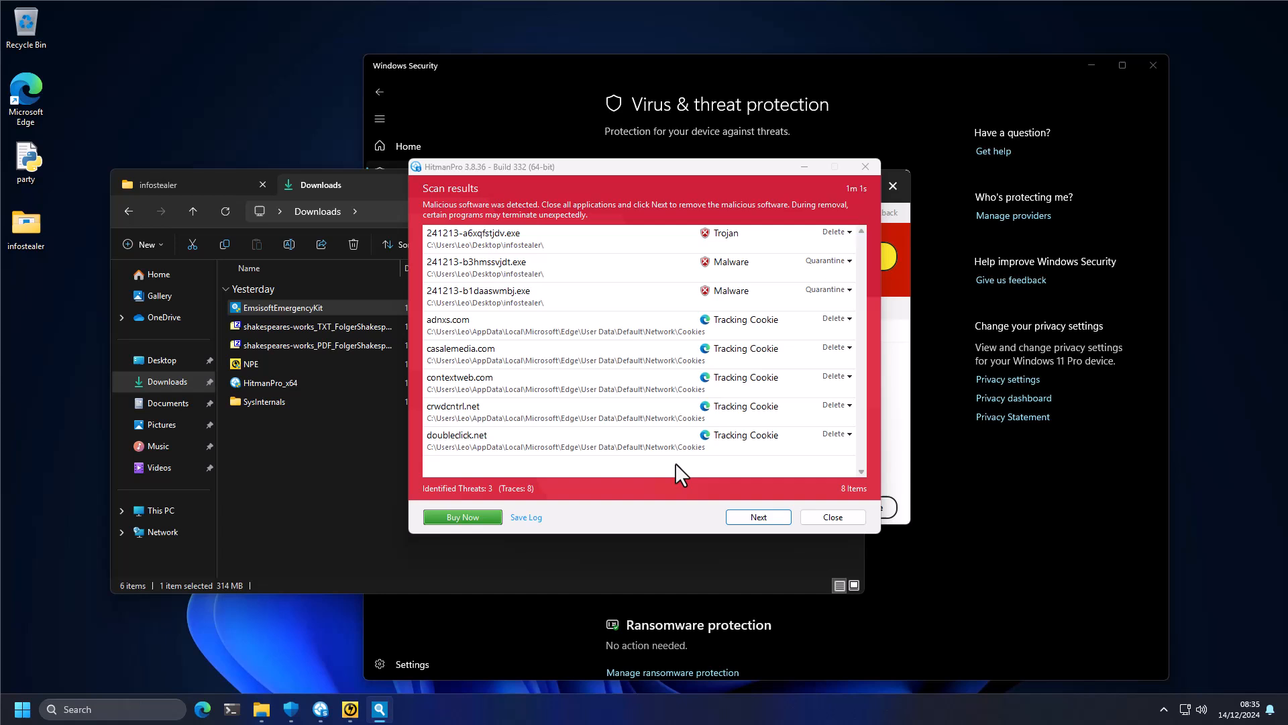
{"action": "mouse_move", "coordinate": [378, 709]}
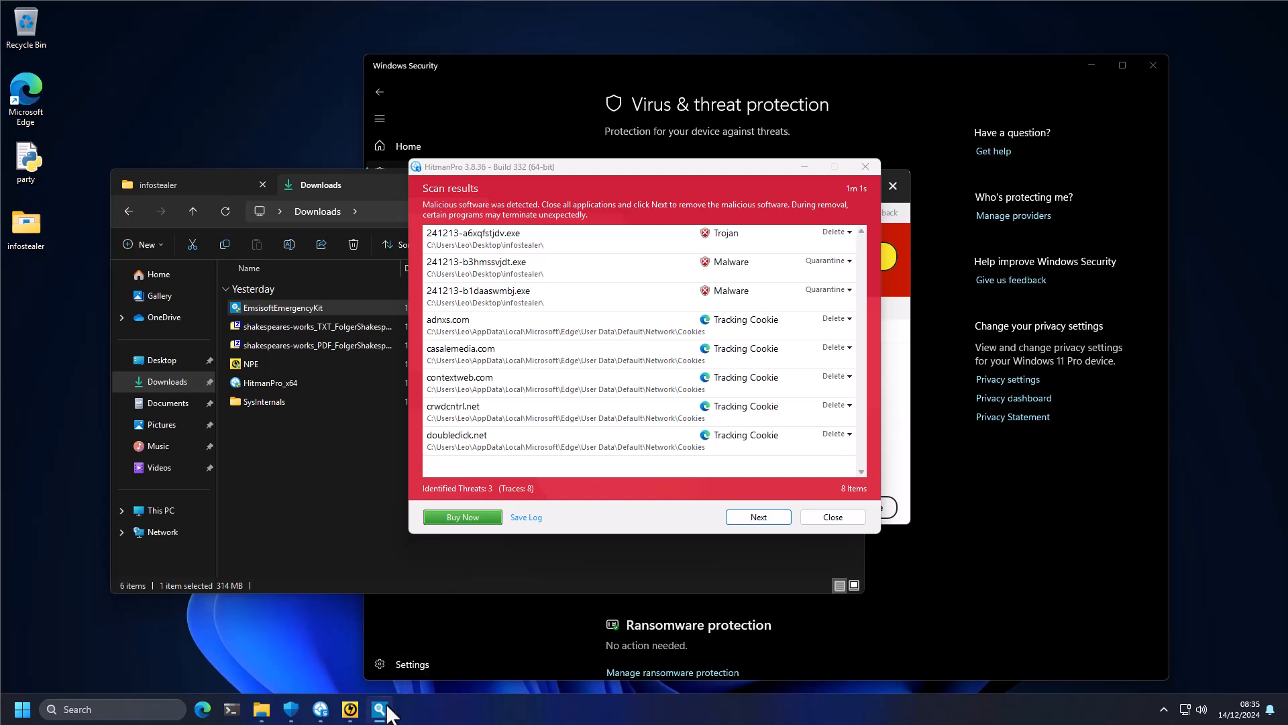
{"action": "mouse_move", "coordinate": [795, 182]}
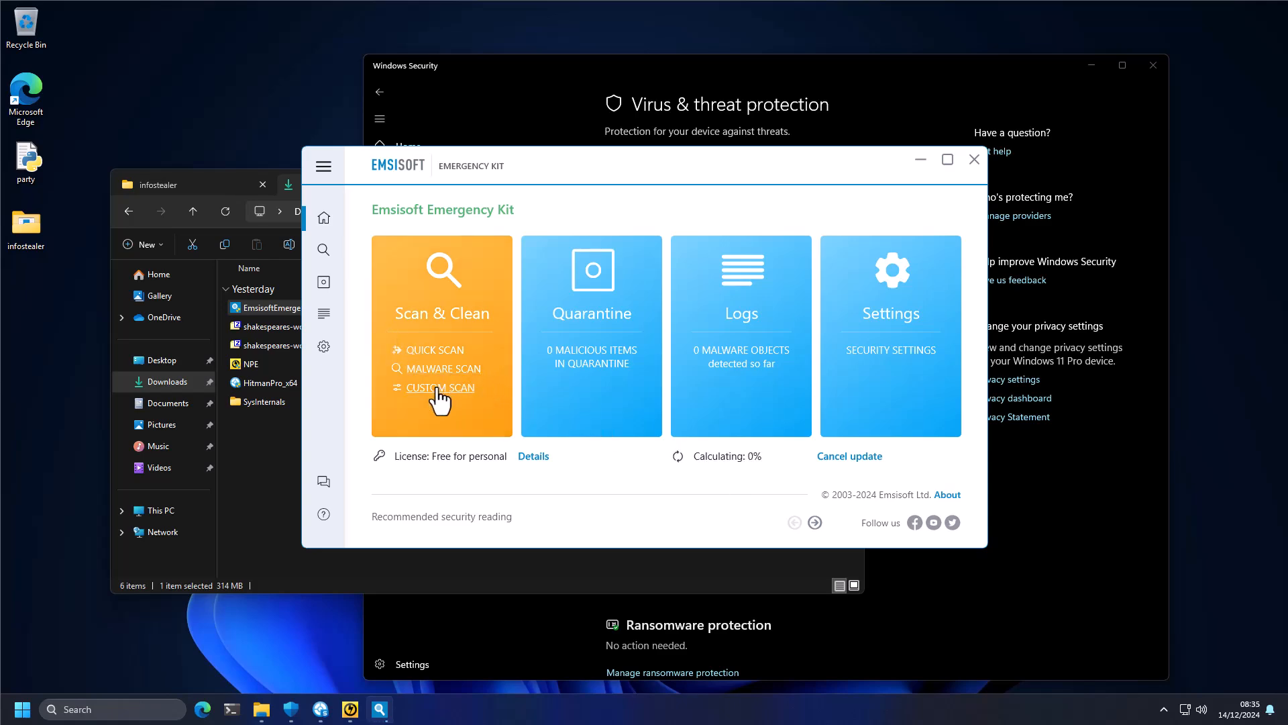
{"action": "left_click", "coordinate": [439, 387]}
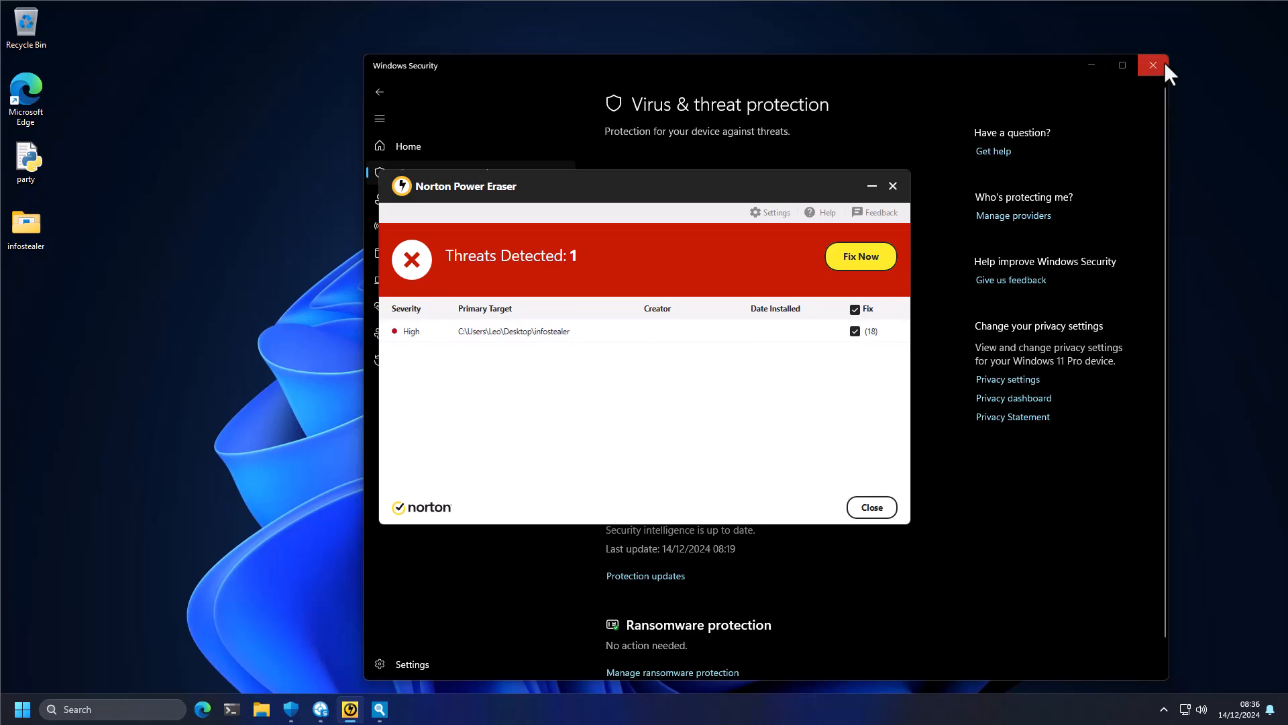
{"action": "left_click", "coordinate": [1152, 66]}
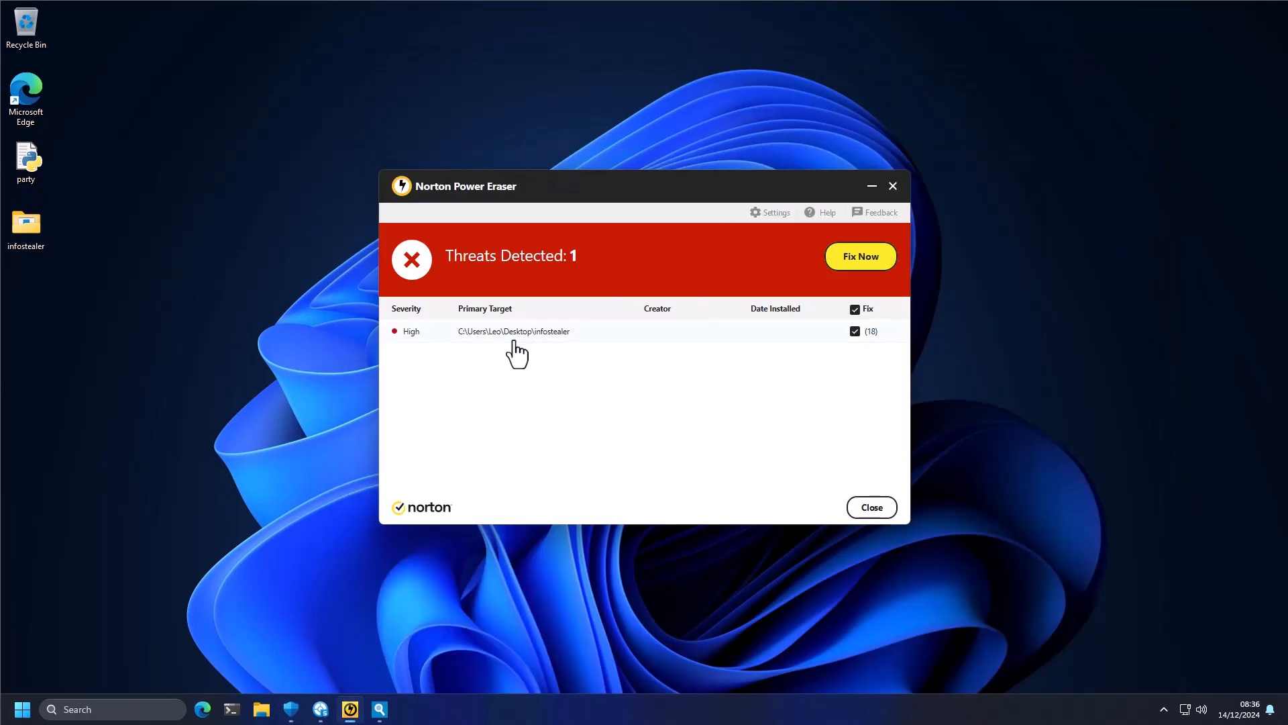
{"action": "left_click", "coordinate": [514, 331]}
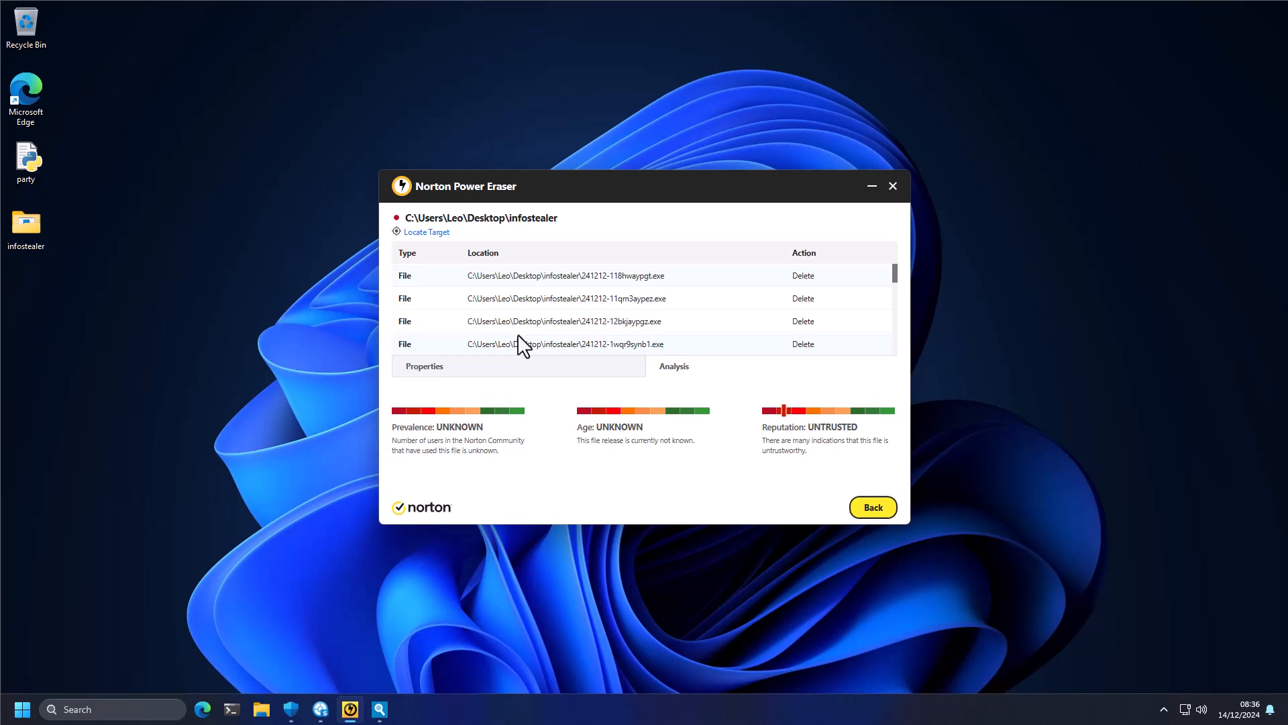
{"action": "mouse_move", "coordinate": [493, 306]}
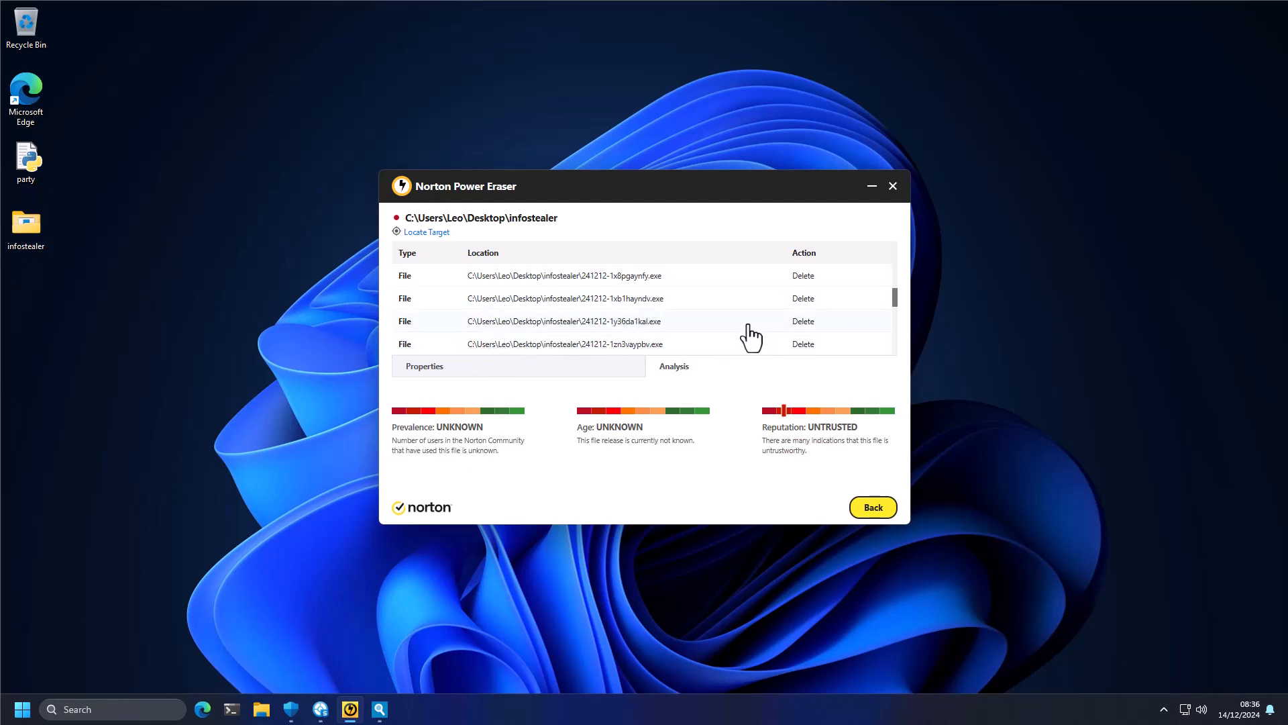
{"action": "scroll", "scroll_direction": "down", "scroll_amount": 3}
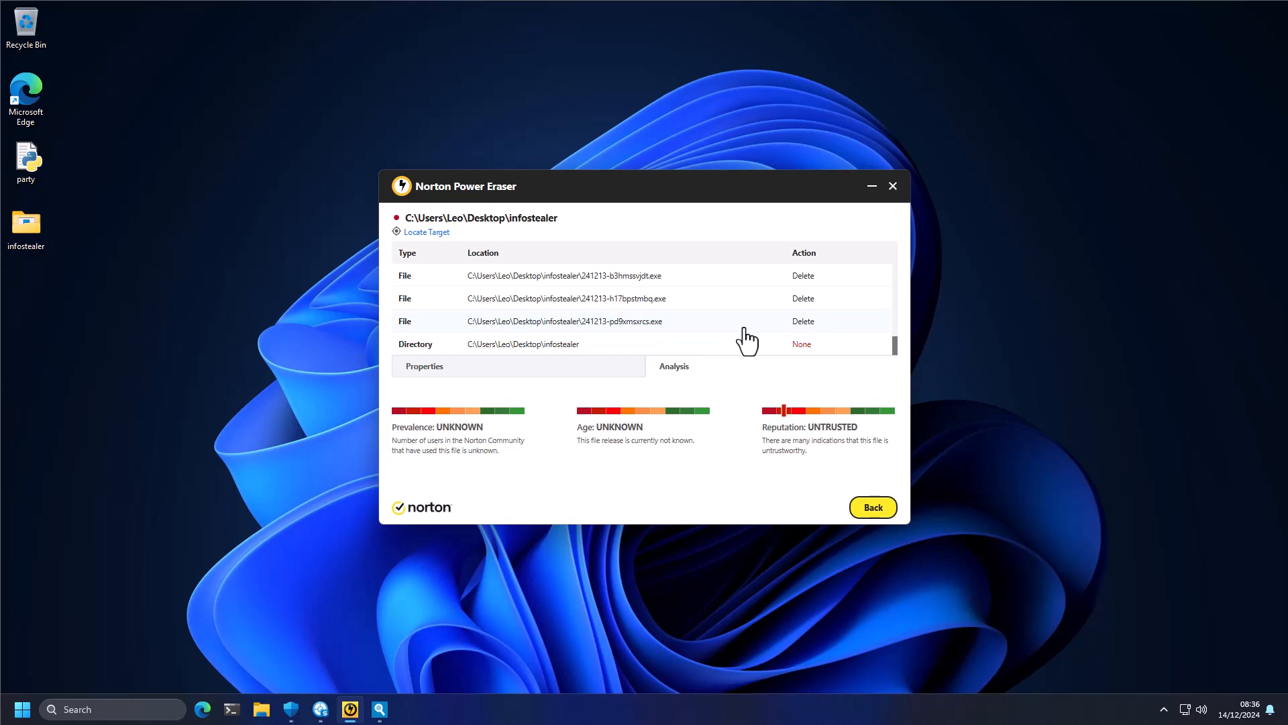
{"action": "mouse_move", "coordinate": [649, 330]}
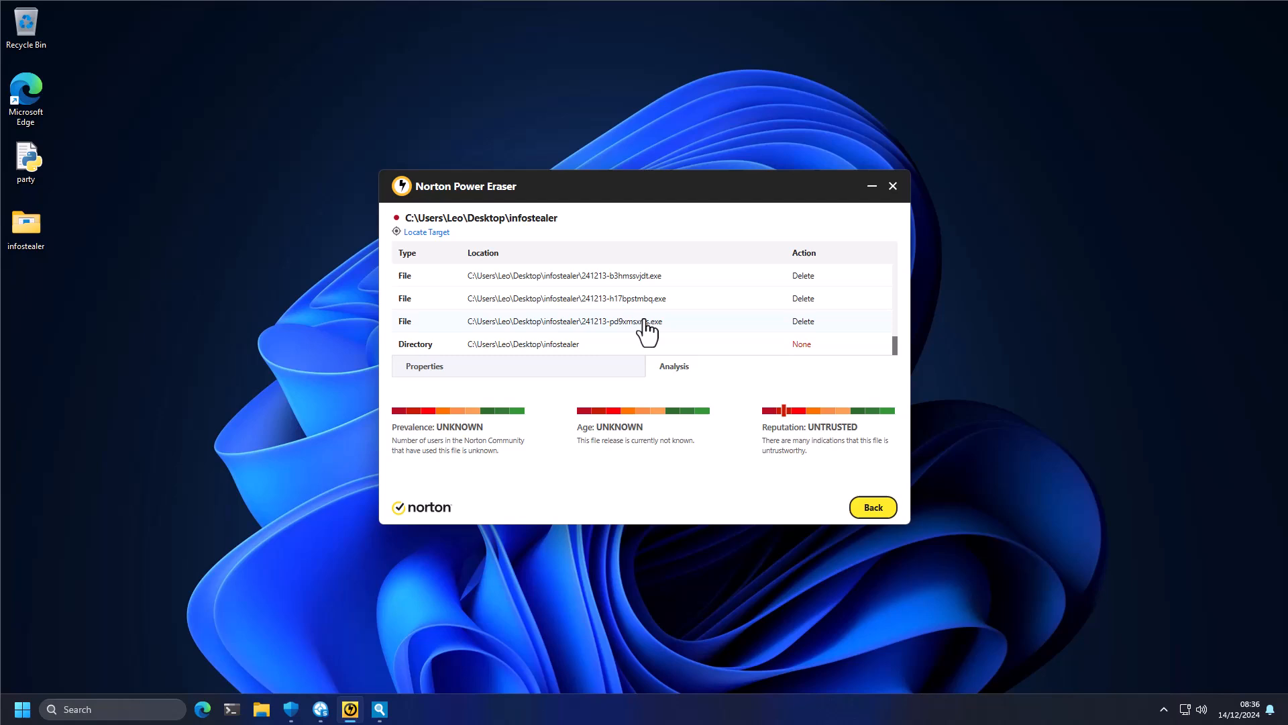
{"action": "mouse_move", "coordinate": [534, 423]}
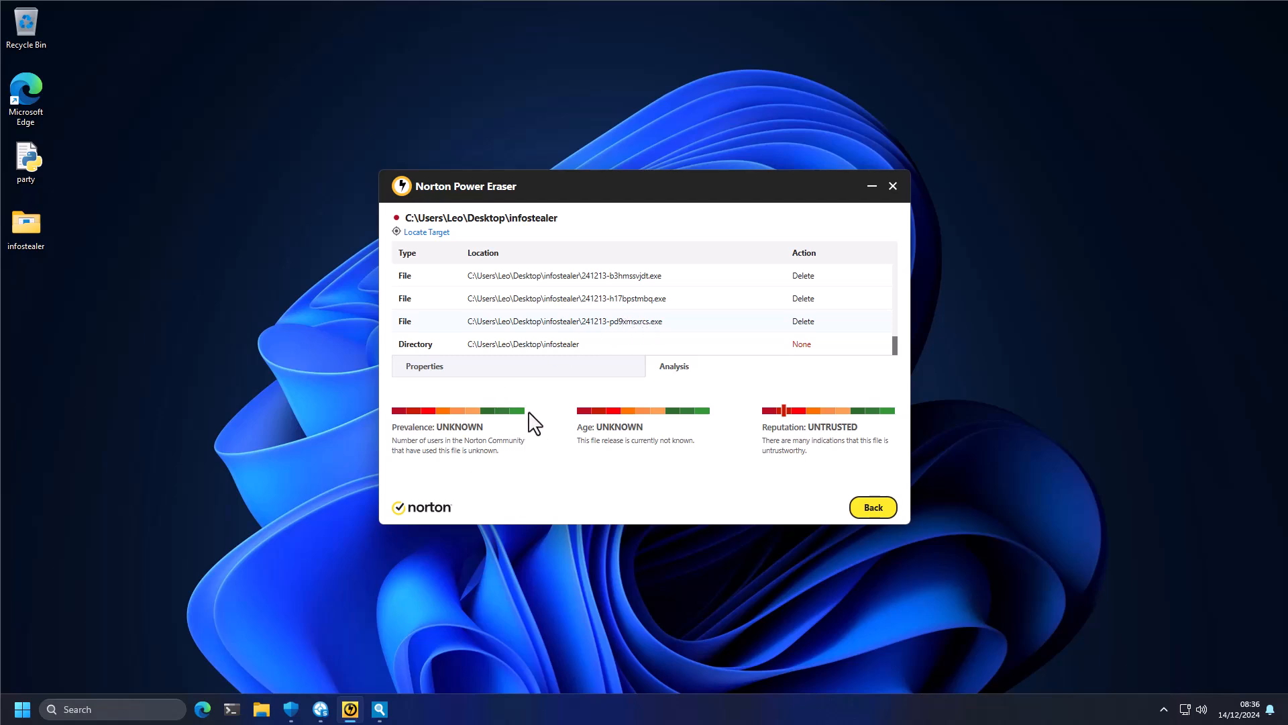
{"action": "mouse_move", "coordinate": [776, 435]}
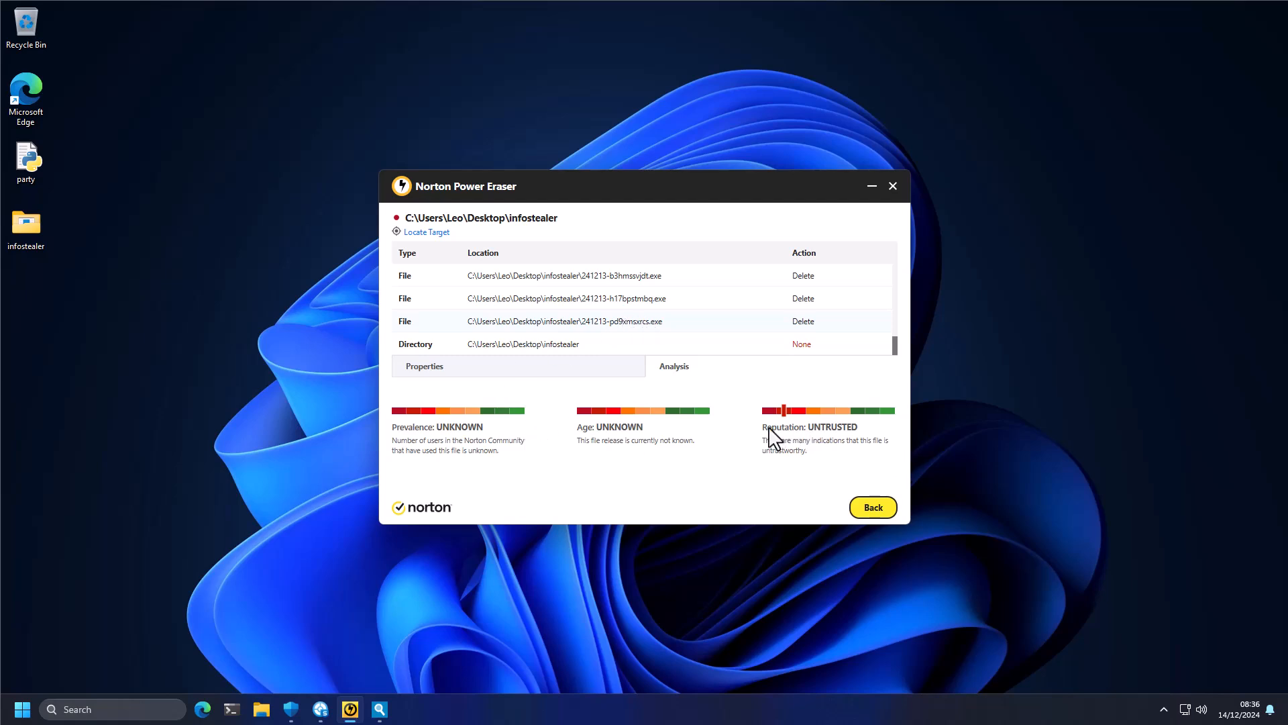
{"action": "scroll", "scroll_direction": "down", "scroll_amount": 3}
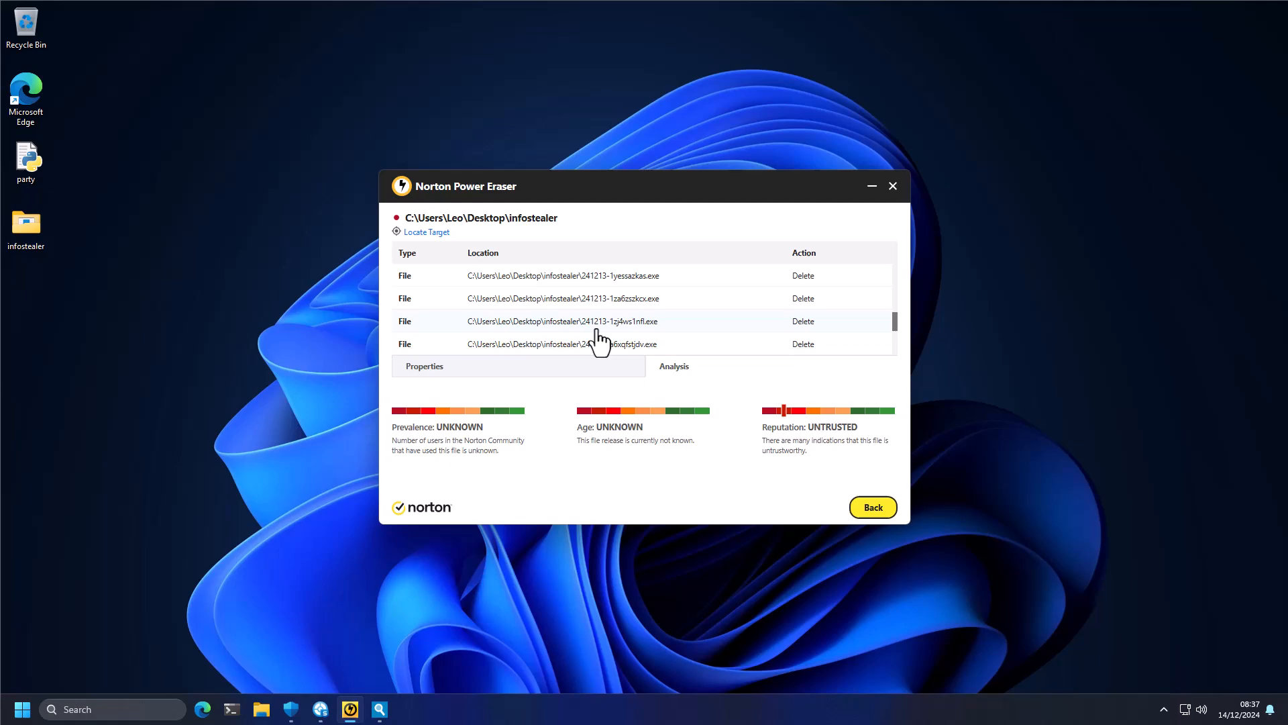
{"action": "scroll", "scroll_direction": "down", "scroll_amount": 3}
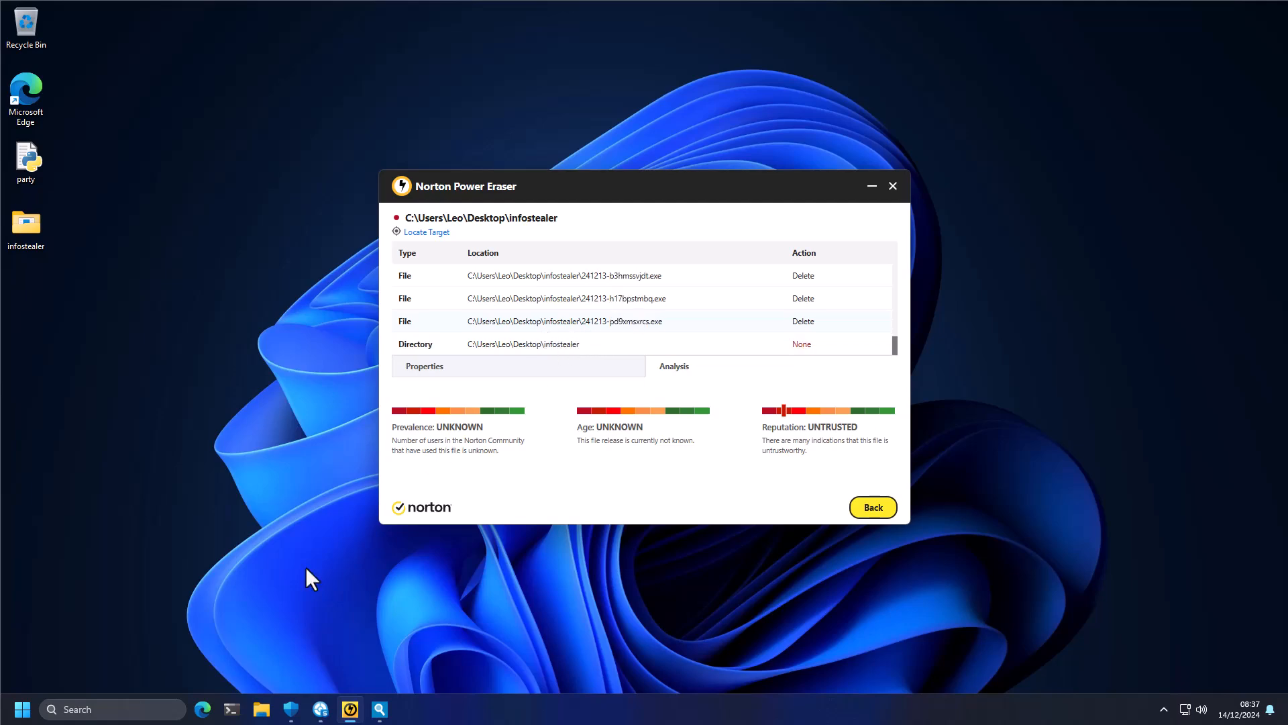
- Expand HitmanPro's detection names for the Trojan and two Malware files in infostealer
{"action": "left_click", "coordinate": [425, 231]}
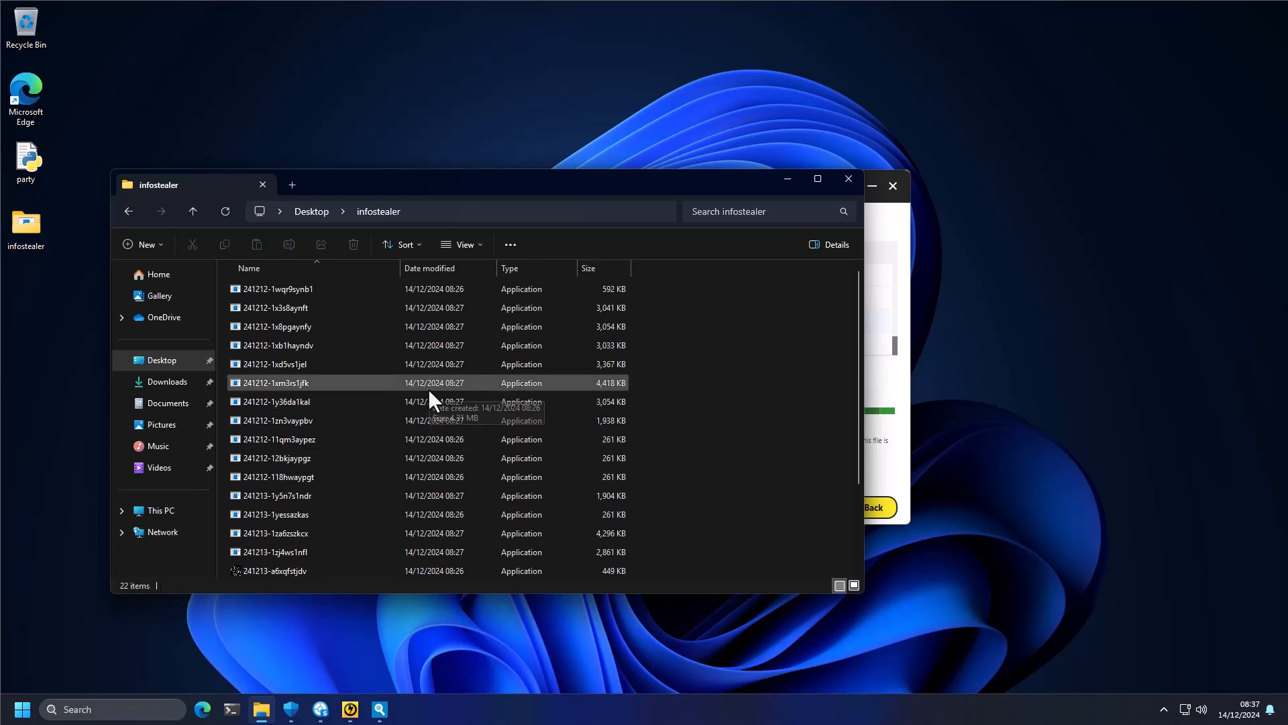
{"action": "mouse_move", "coordinate": [434, 401]}
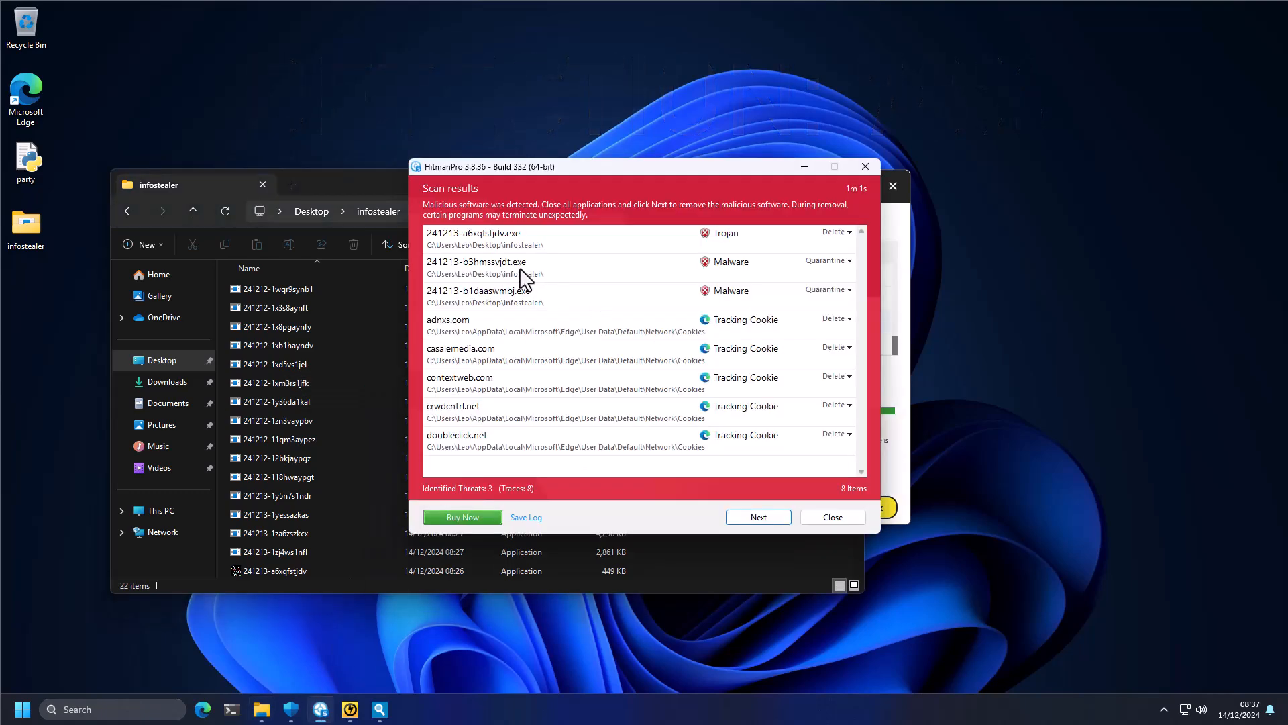
{"action": "mouse_move", "coordinate": [528, 306]}
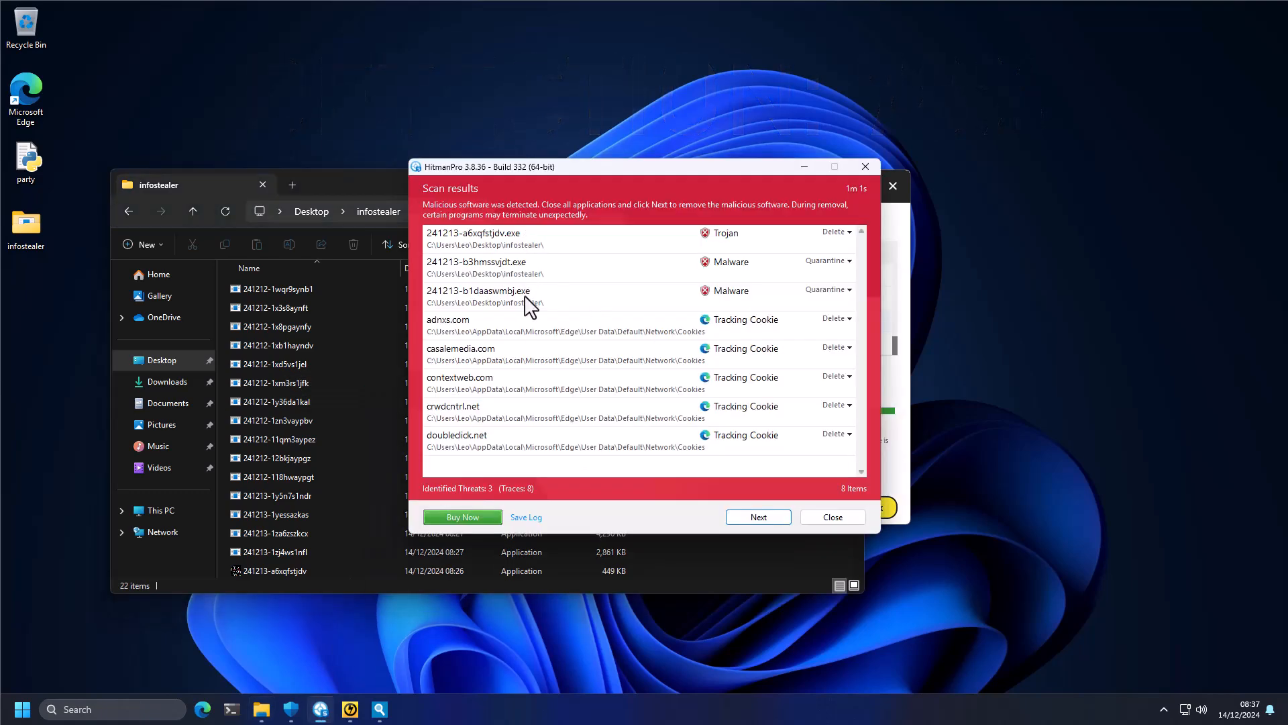
{"action": "mouse_move", "coordinate": [489, 344]}
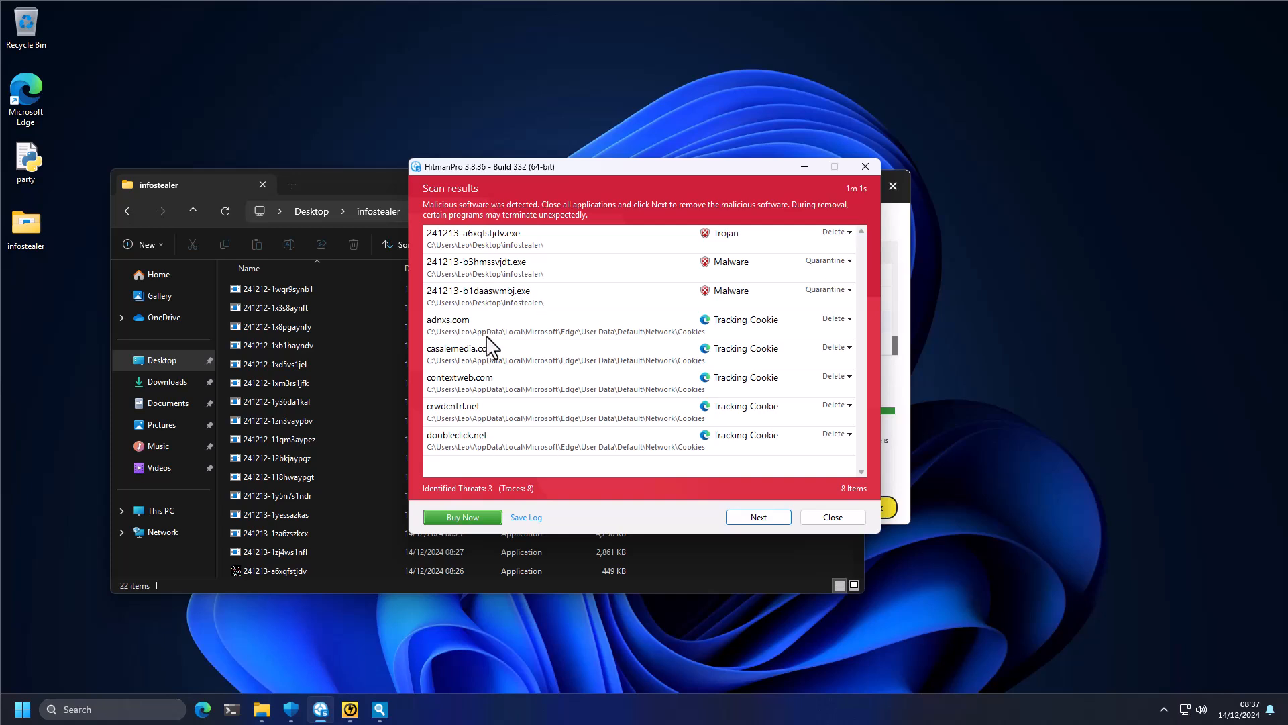
{"action": "left_click", "coordinate": [479, 290]}
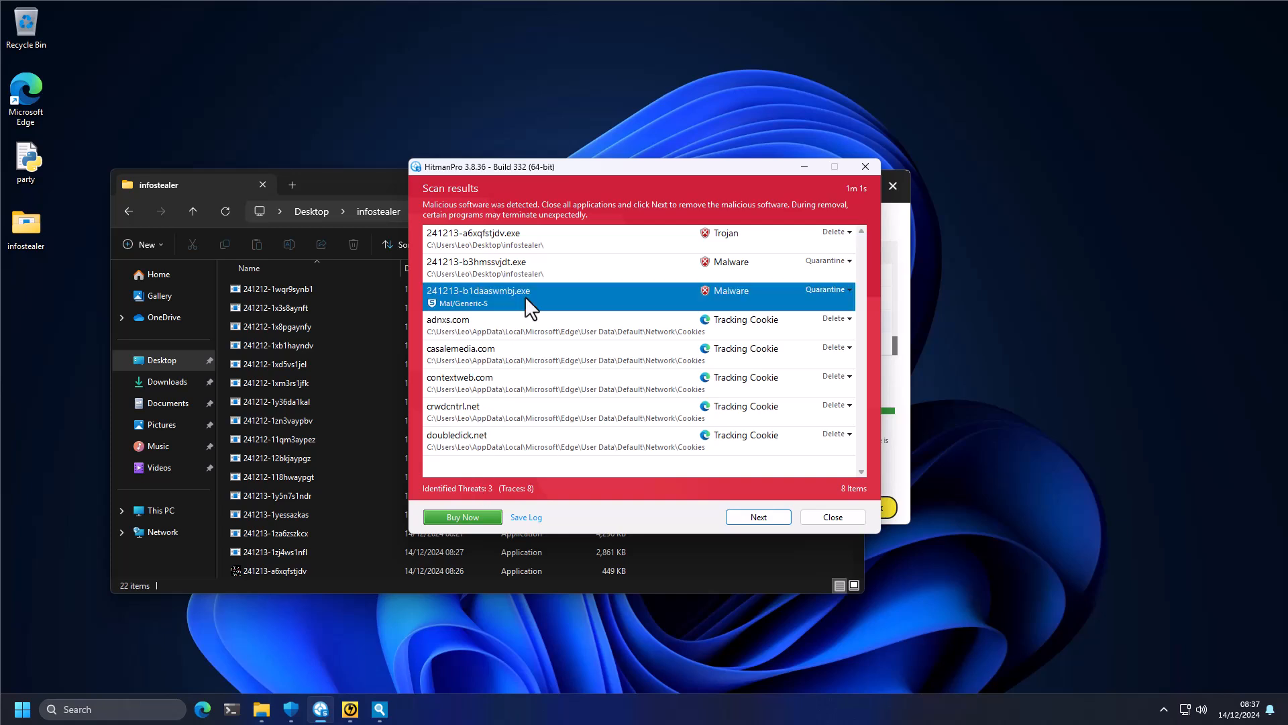
{"action": "left_click", "coordinate": [510, 233]}
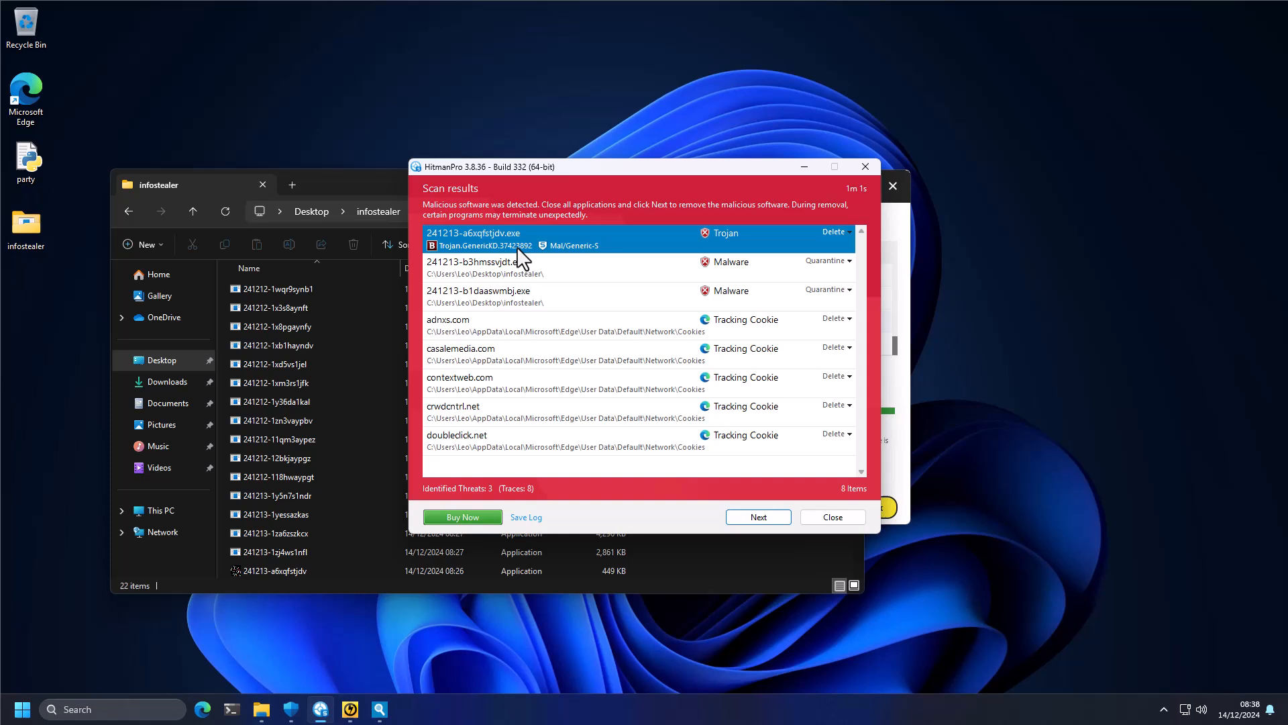
{"action": "left_click", "coordinate": [484, 296]}
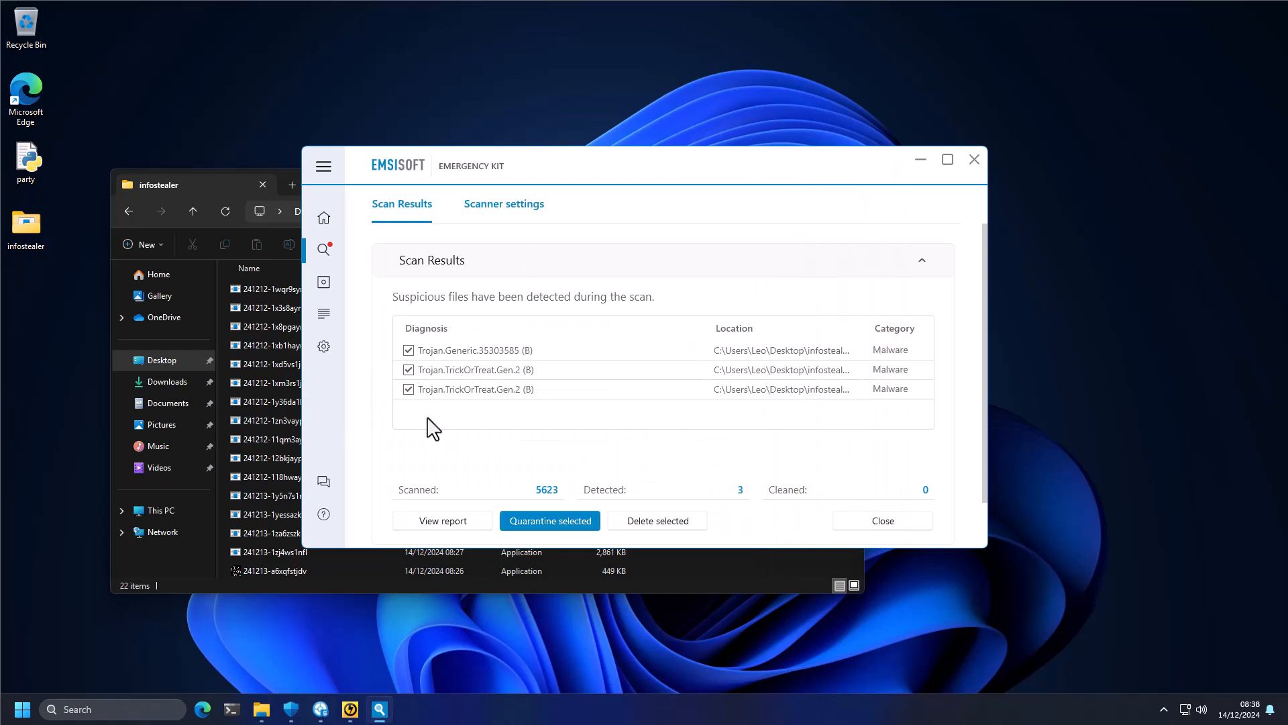
{"action": "mouse_move", "coordinate": [949, 159]}
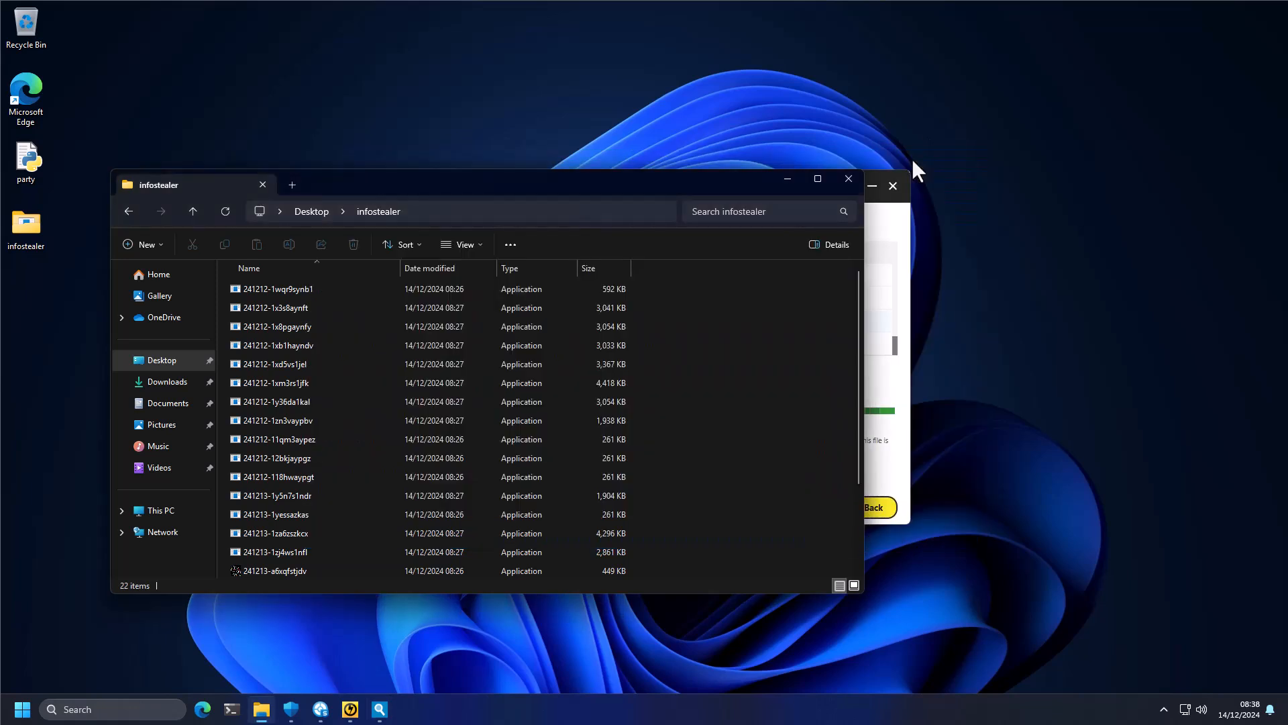
{"action": "mouse_move", "coordinate": [637, 462]}
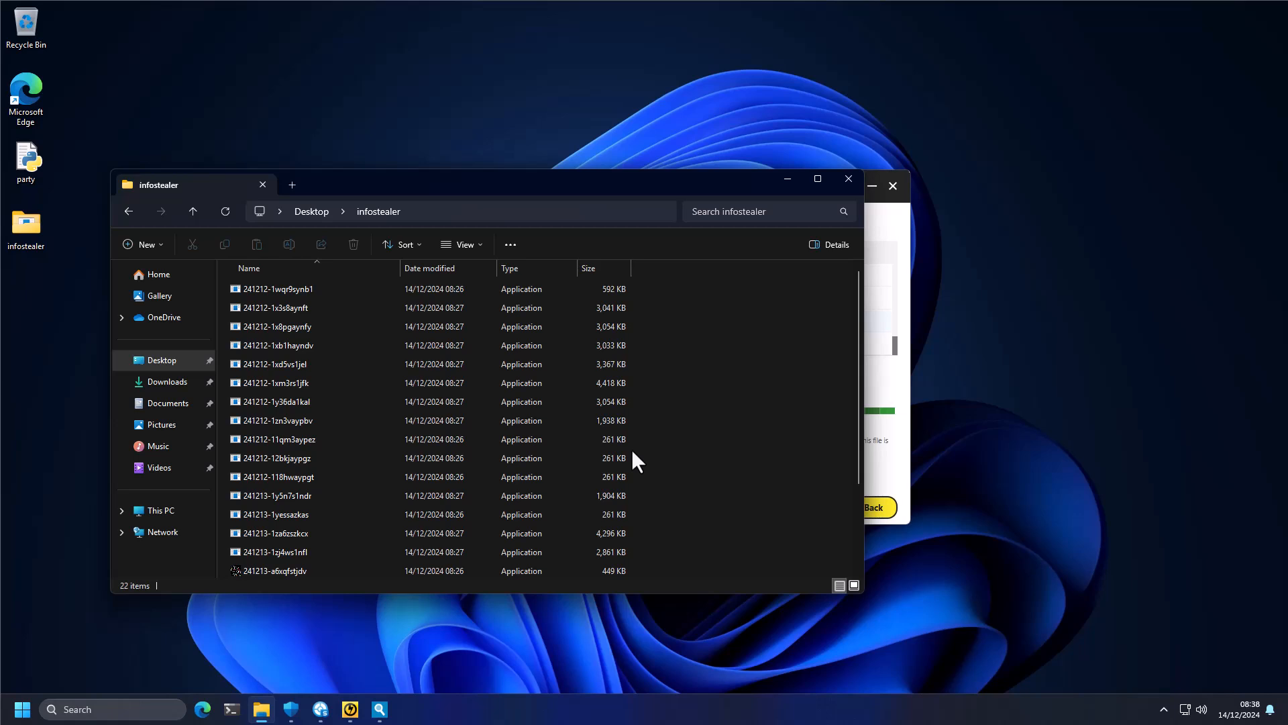
{"action": "mouse_move", "coordinate": [645, 447]}
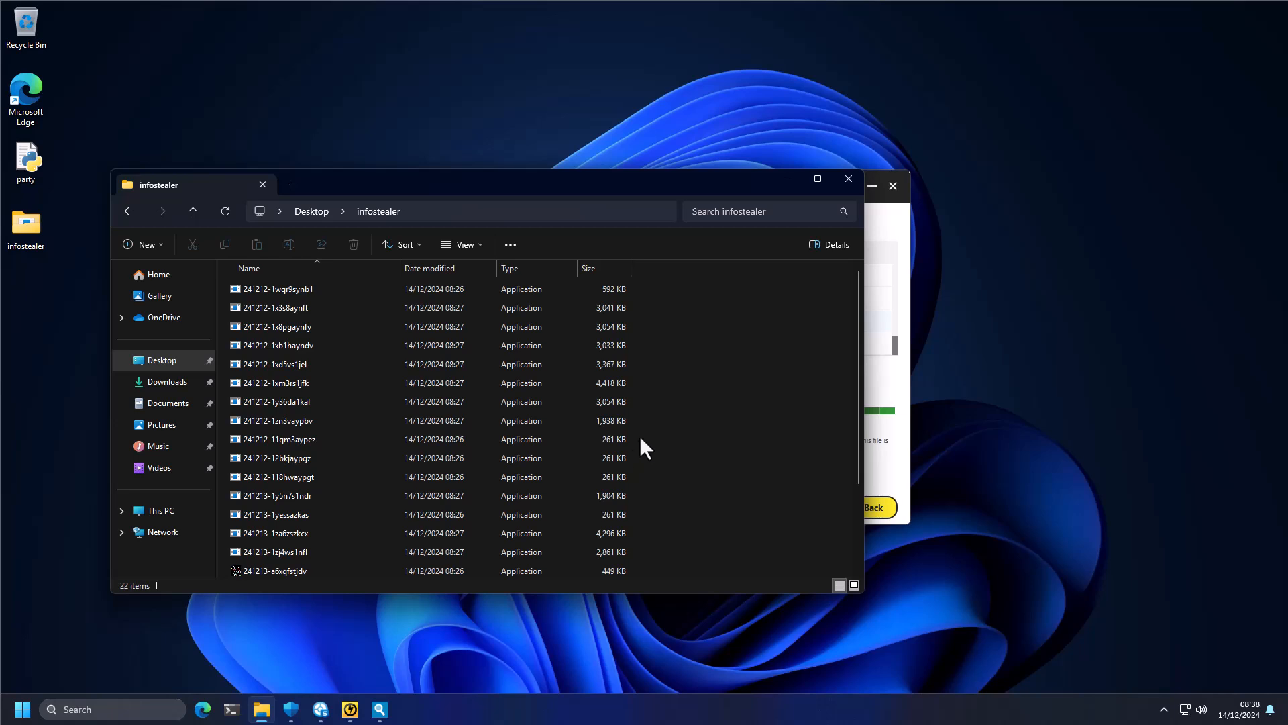
- Bring Norton Power Eraser's infostealer results back in front of Emsisoft
{"action": "left_click", "coordinate": [277, 458]}
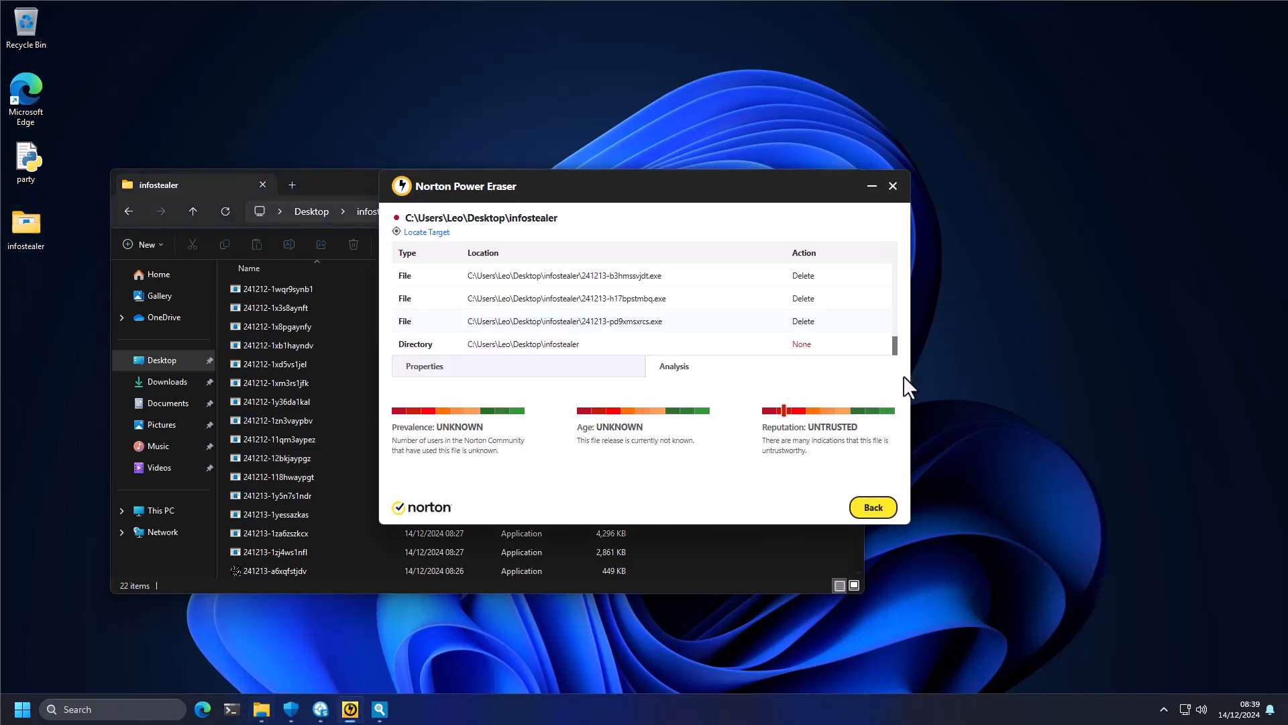
{"action": "mouse_move", "coordinate": [594, 407]}
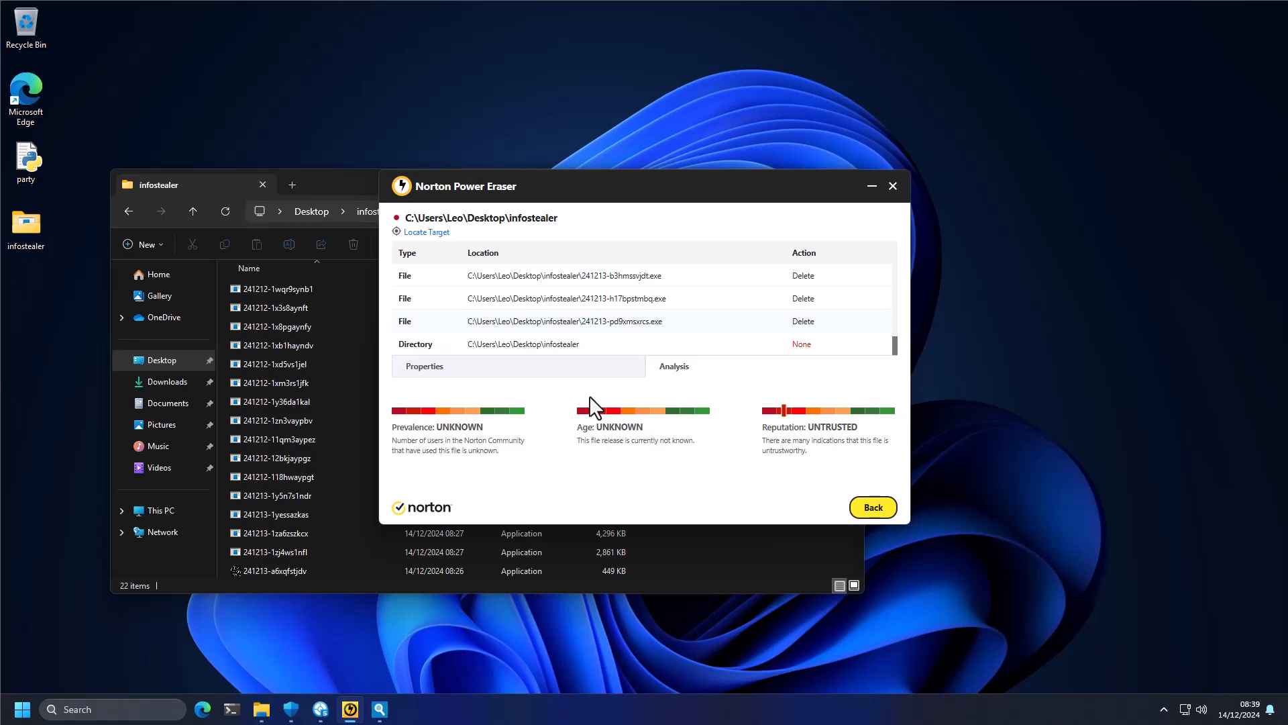
- Close Norton Power Eraser, check the 22 remaining items, and open Windows Security
{"action": "left_click", "coordinate": [892, 186]}
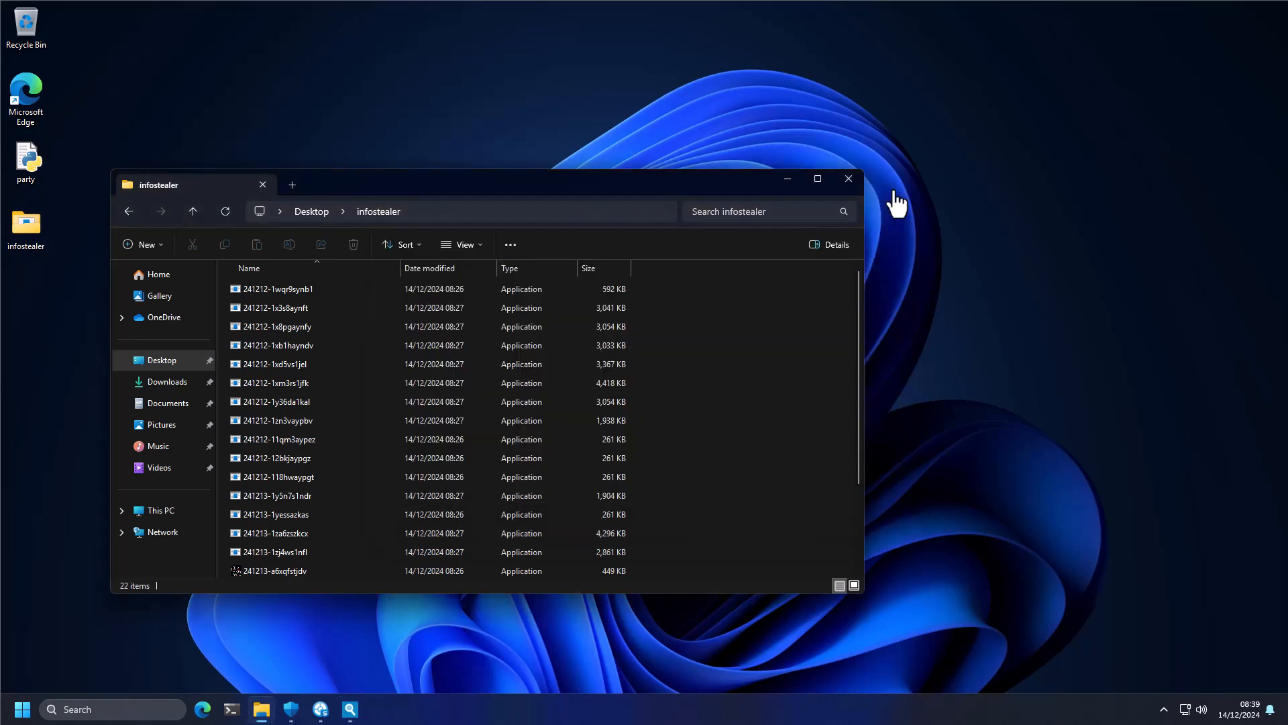
{"action": "left_click", "coordinate": [277, 382]}
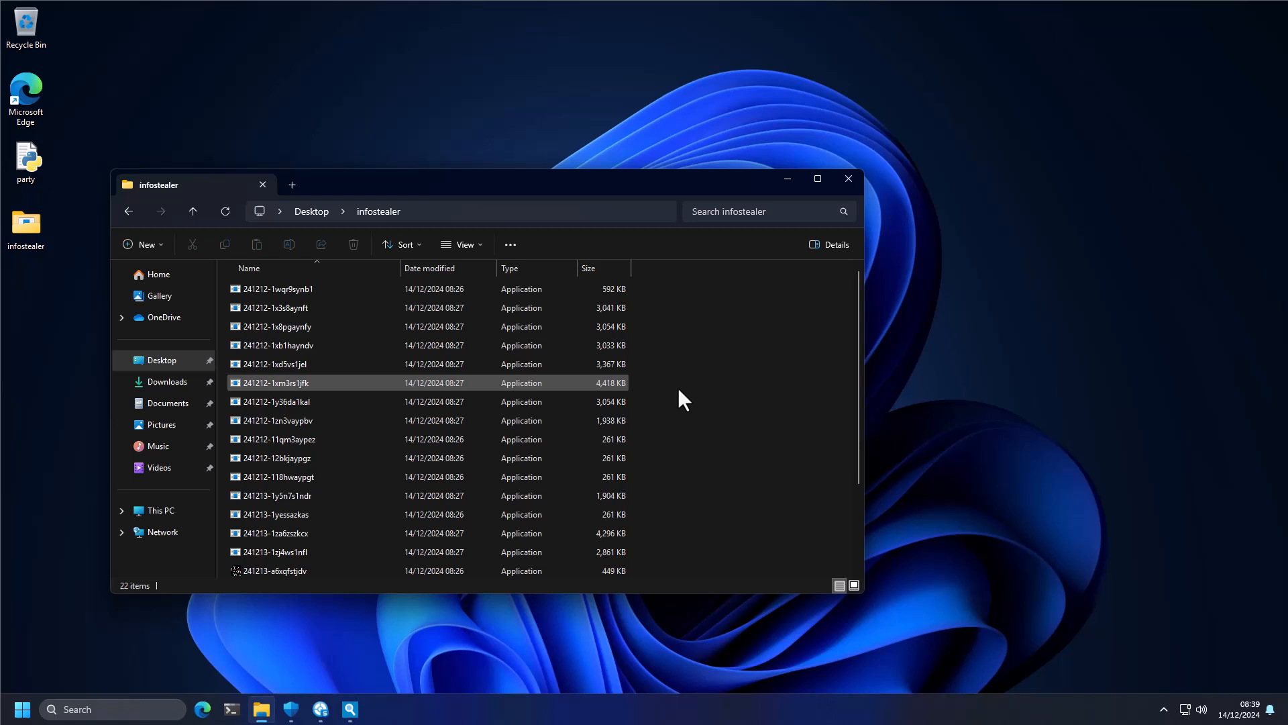
{"action": "mouse_move", "coordinate": [138, 597]}
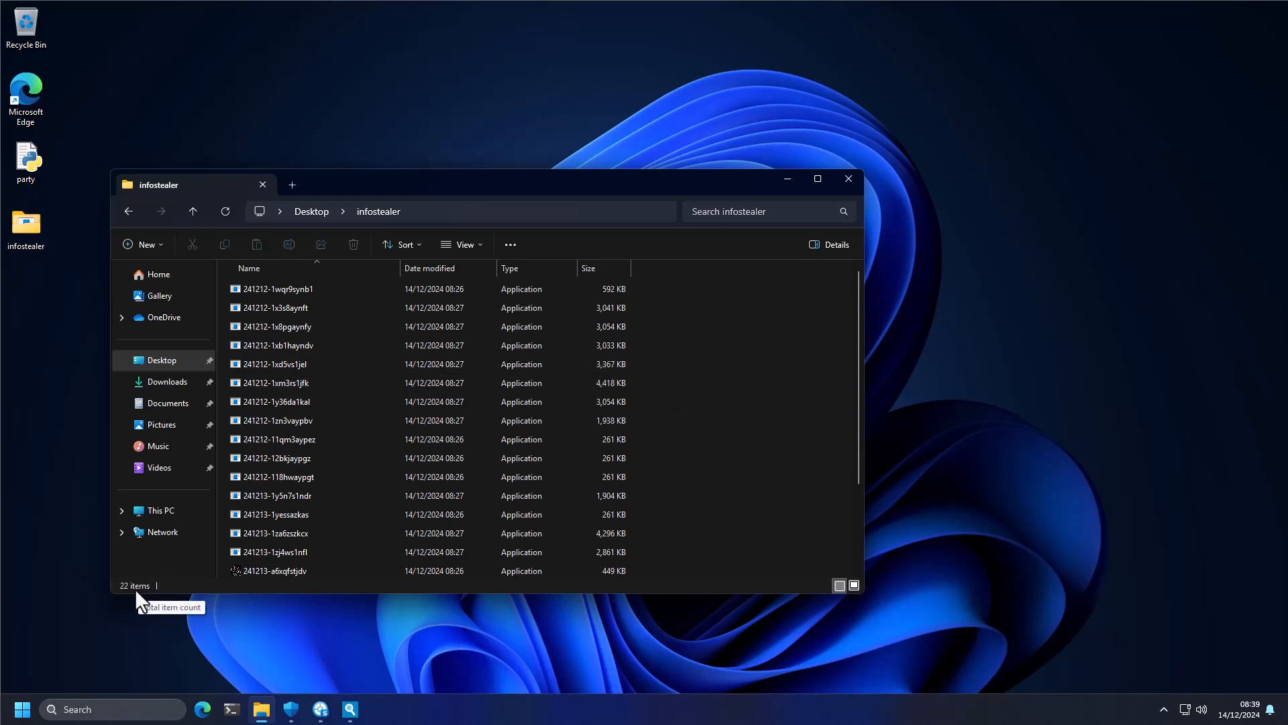
{"action": "mouse_move", "coordinate": [167, 598]}
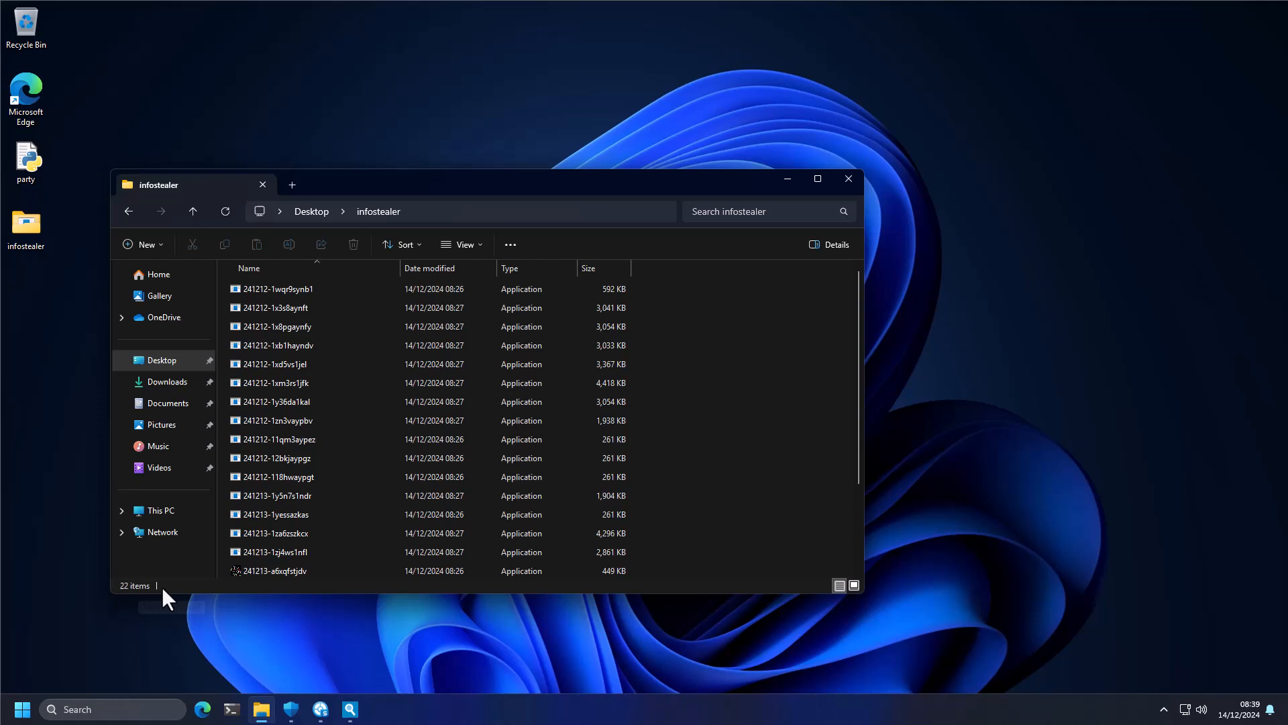
{"action": "mouse_move", "coordinate": [456, 633]}
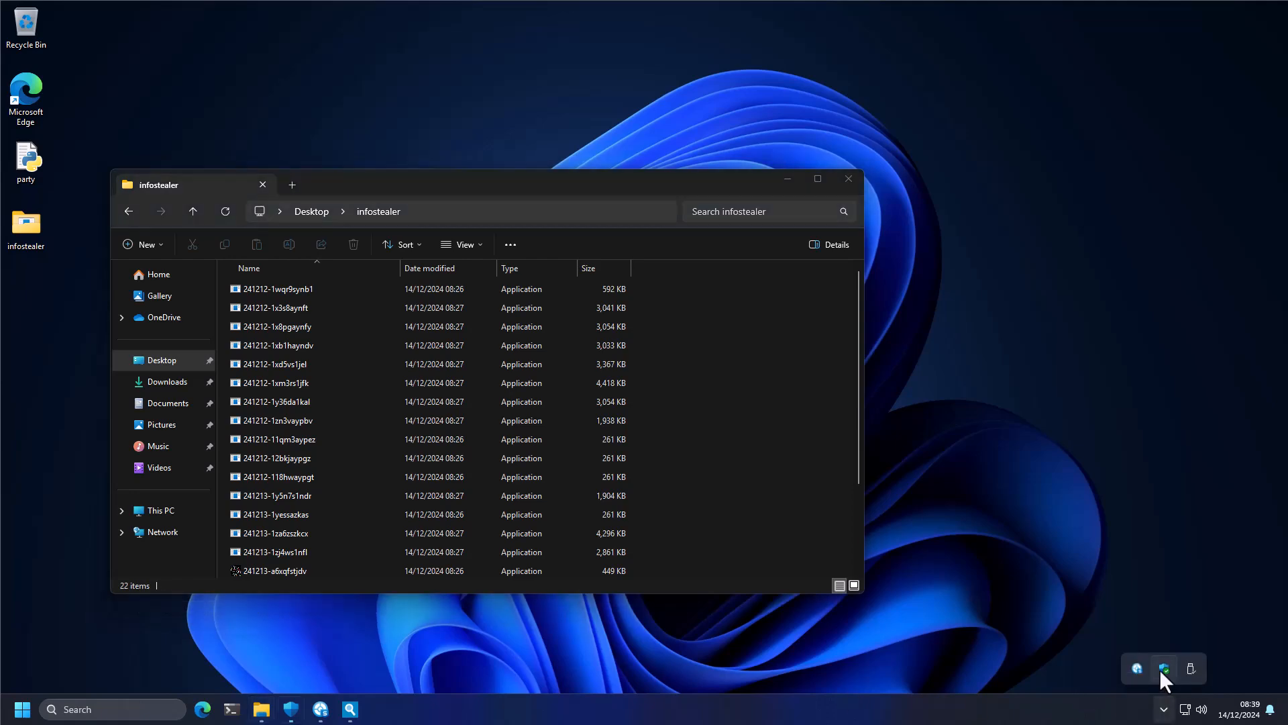
{"action": "left_click", "coordinate": [1164, 667]}
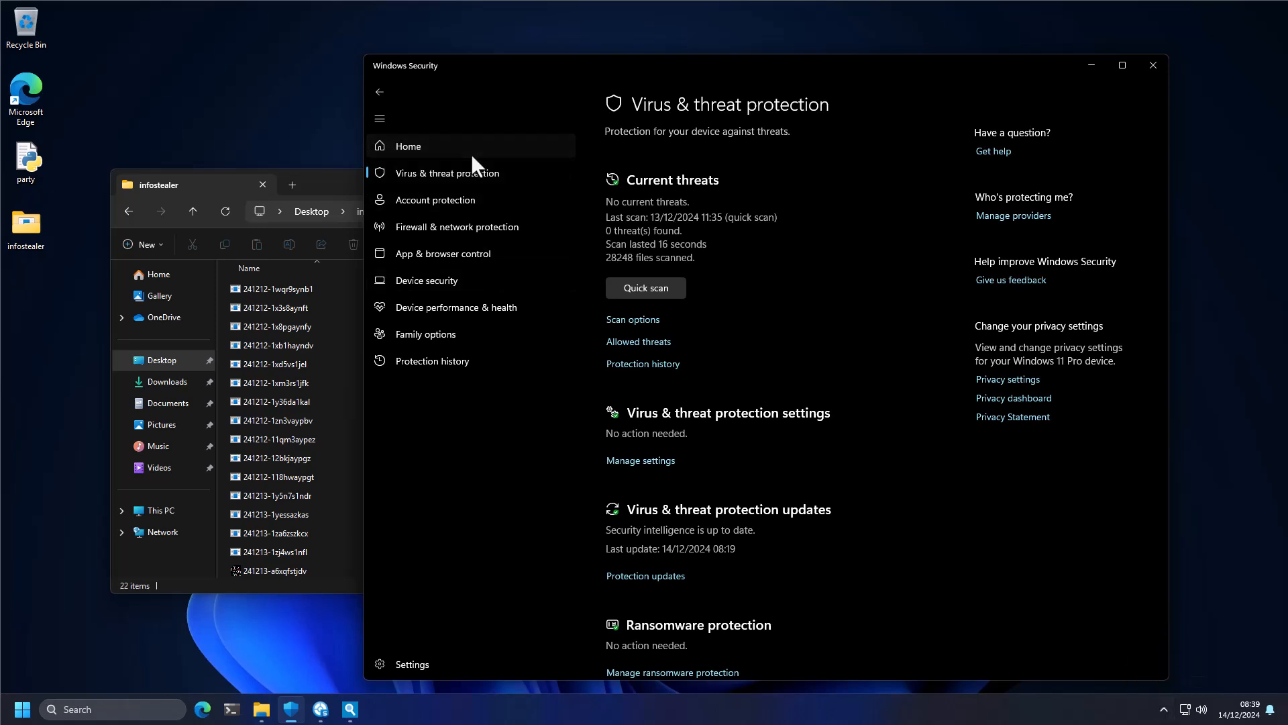
- Show Windows Security's Home page to view the Security at a glance overview
{"action": "left_click", "coordinate": [407, 146]}
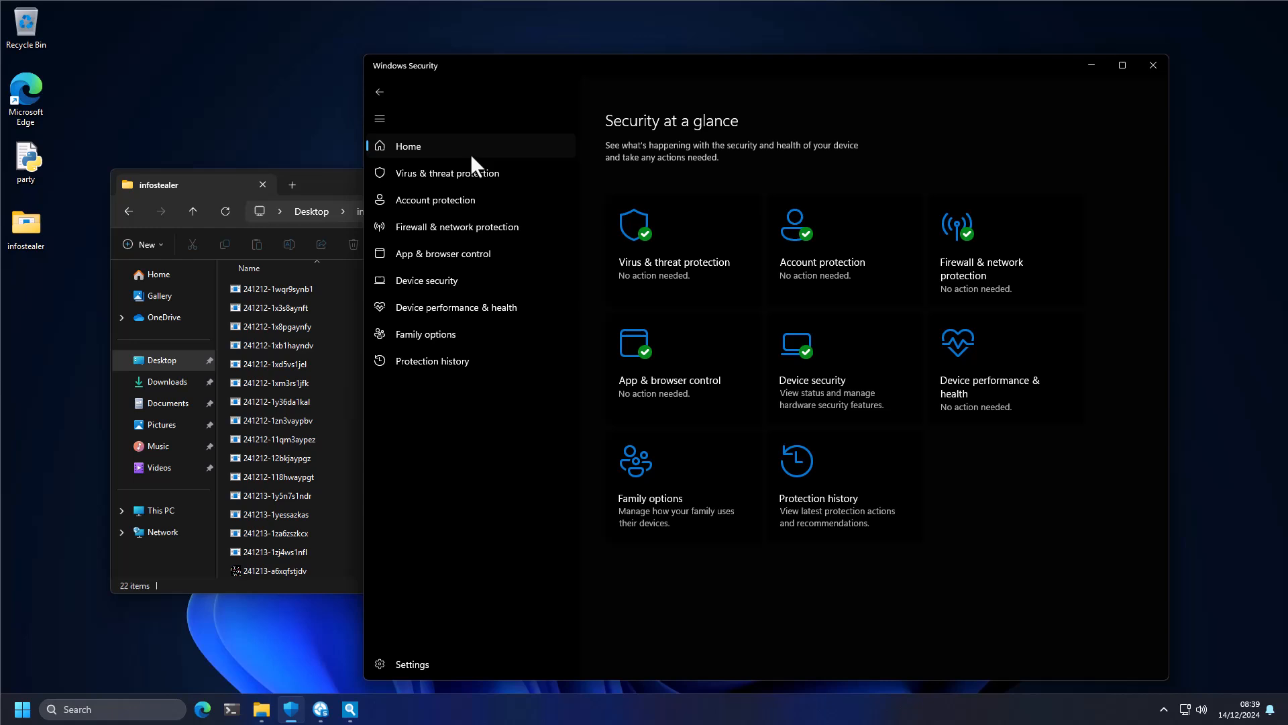
{"action": "mouse_move", "coordinate": [665, 302]}
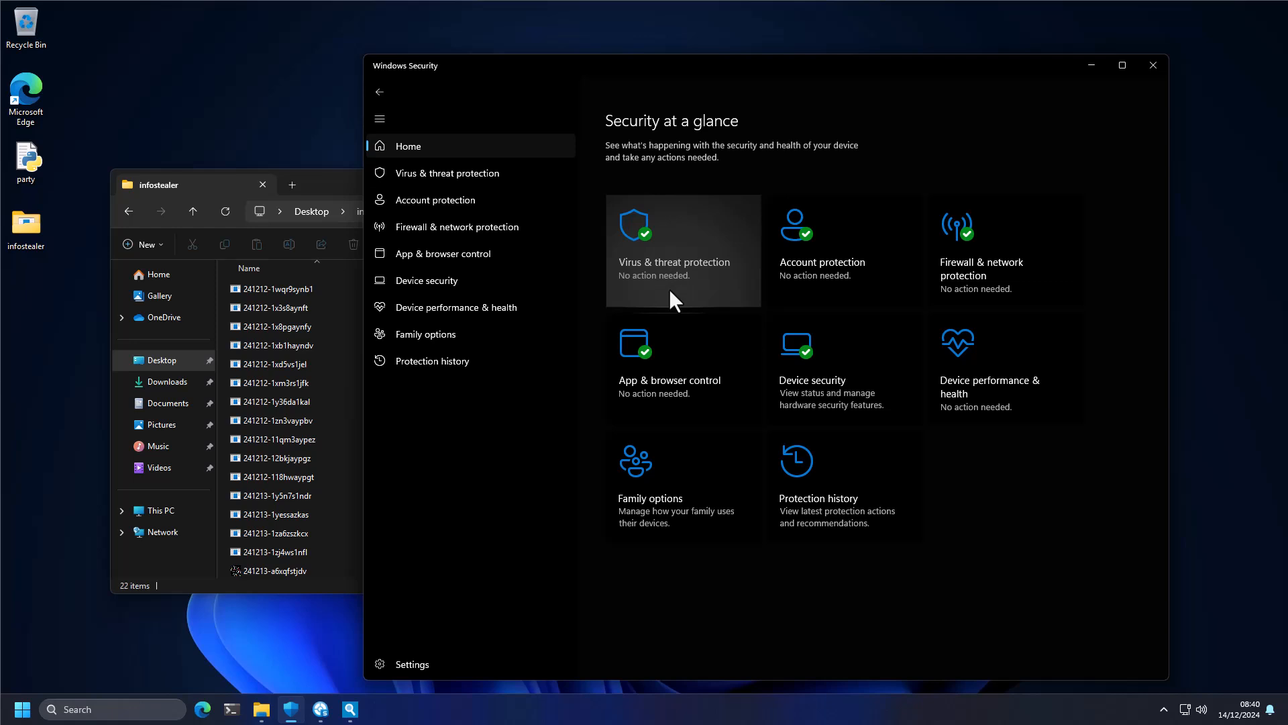
{"action": "mouse_move", "coordinate": [666, 294]}
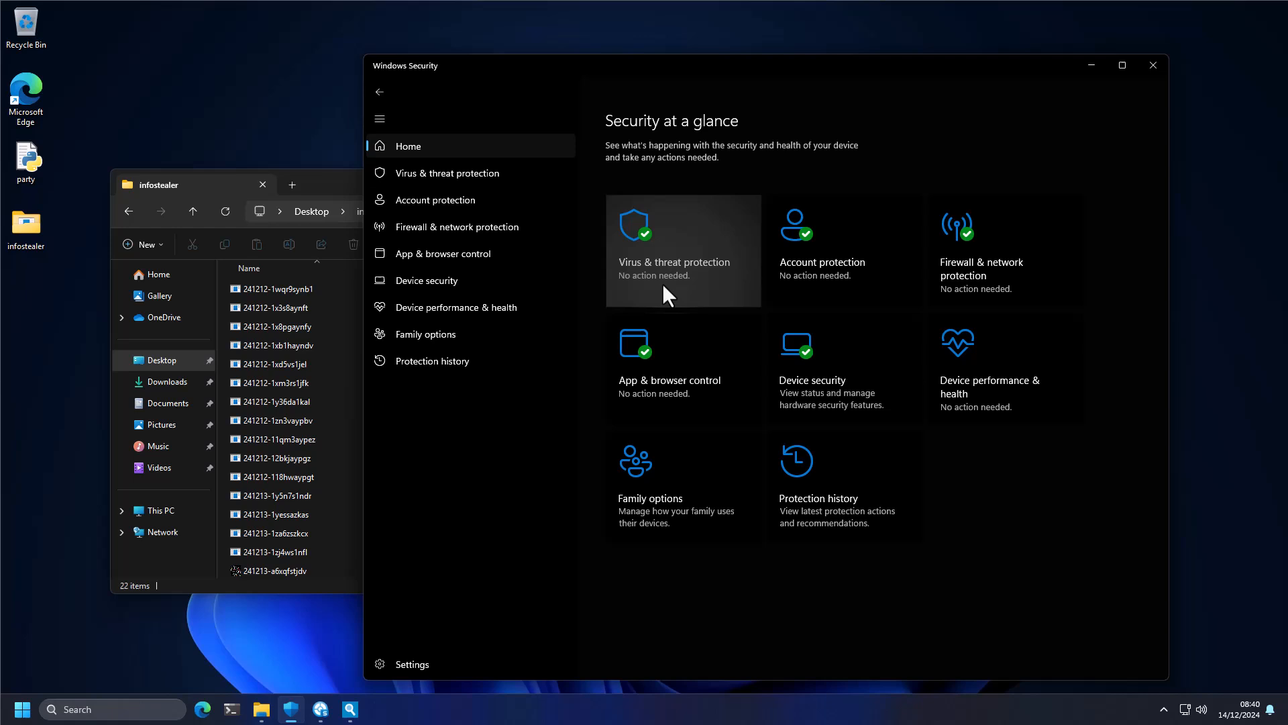
{"action": "mouse_move", "coordinate": [649, 393]}
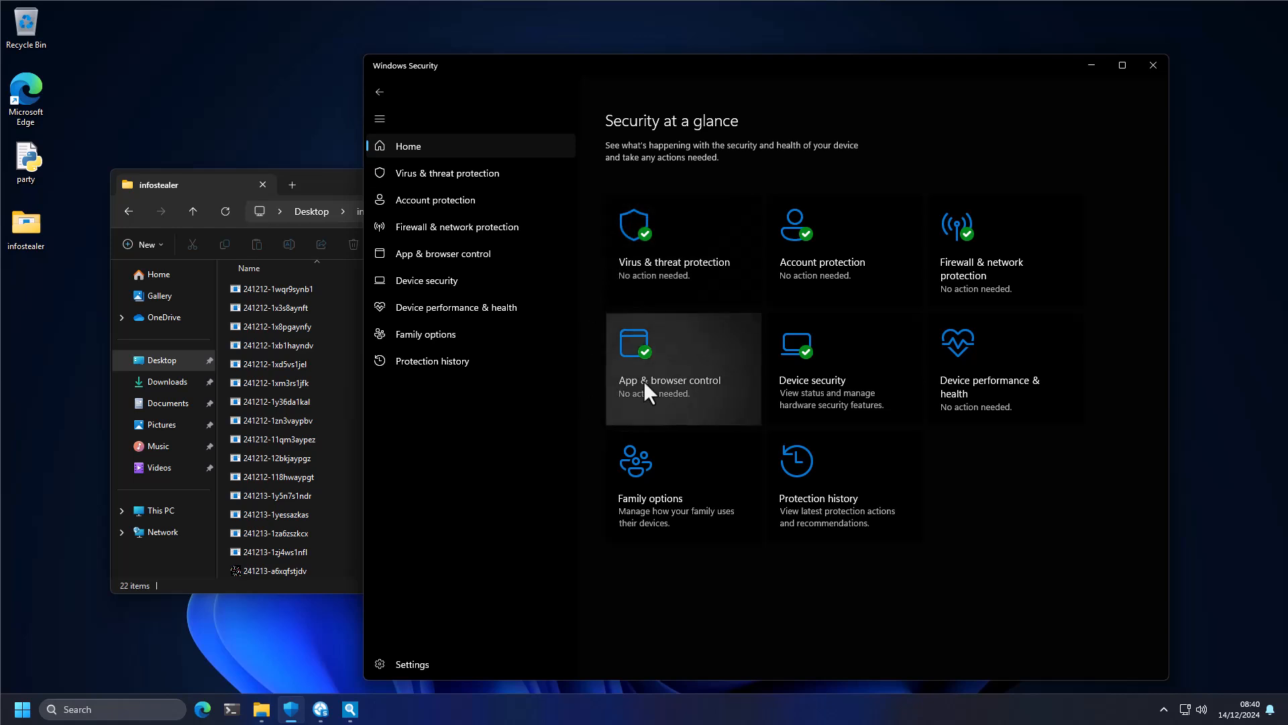
- Check App & browser control's reputation-based protection settings are all on, then return Home
{"action": "left_click", "coordinate": [683, 369]}
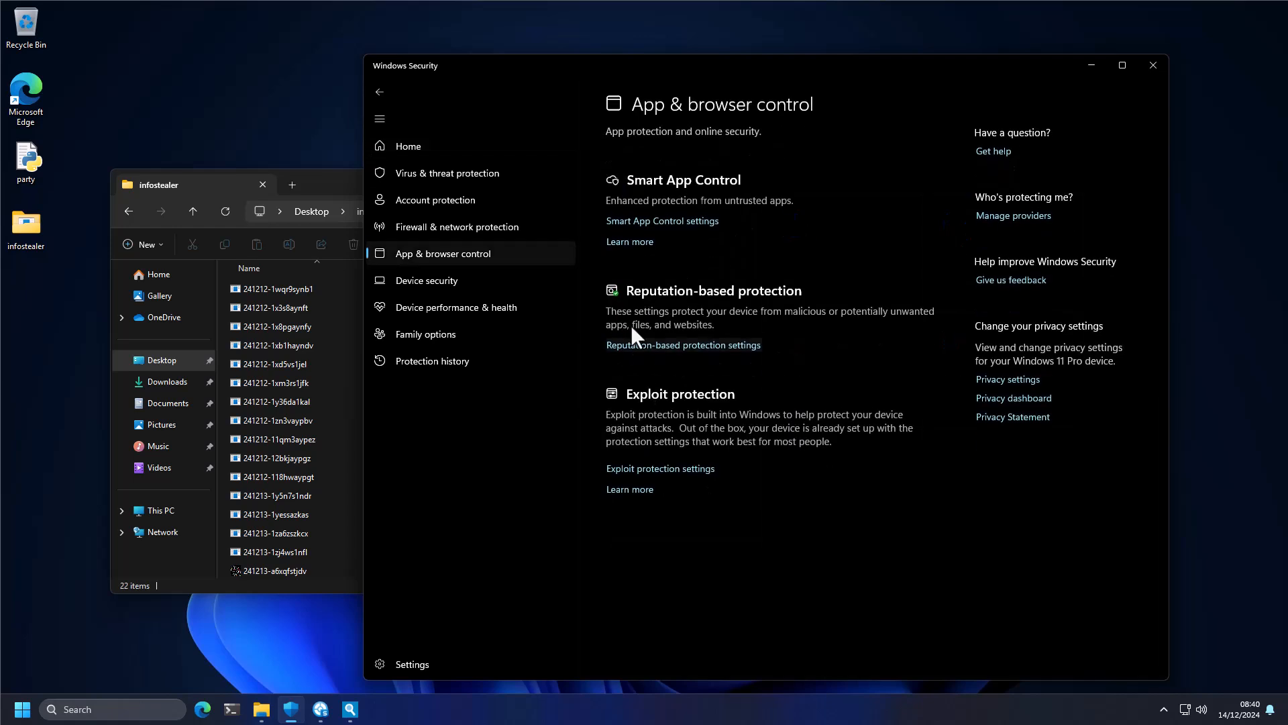
{"action": "left_click", "coordinate": [683, 344]}
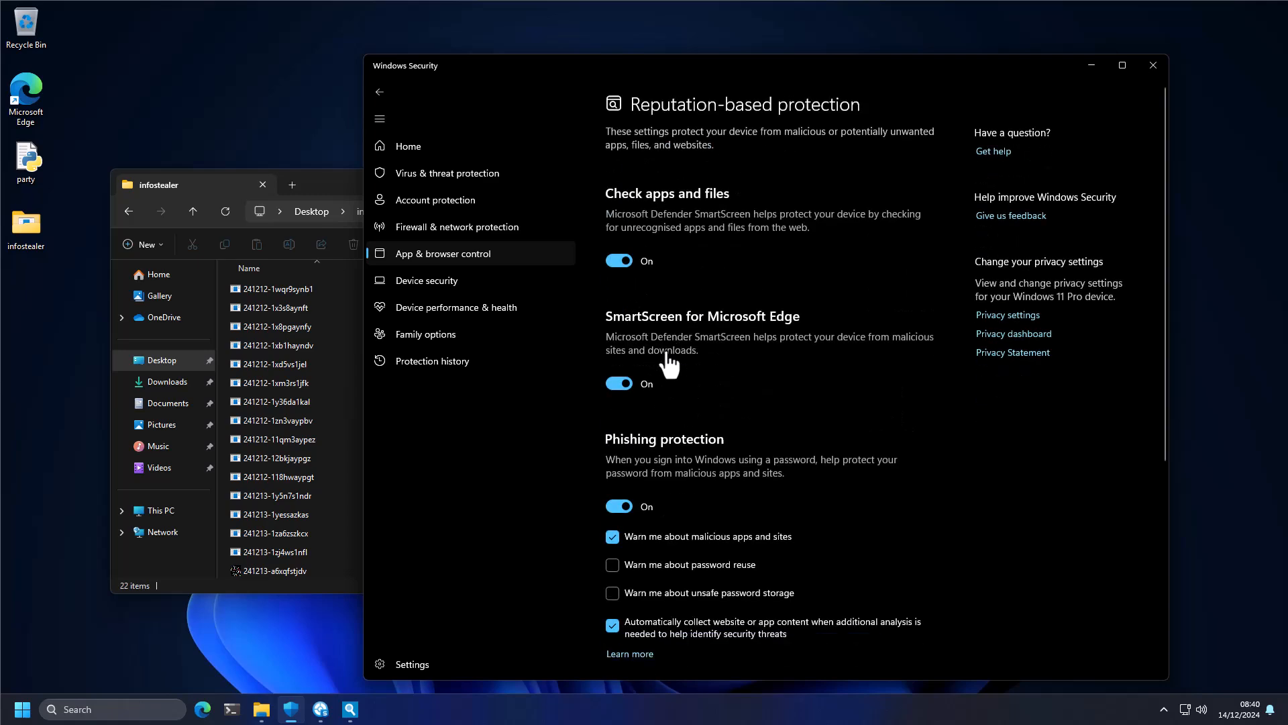
{"action": "scroll", "scroll_direction": "down", "scroll_amount": 3}
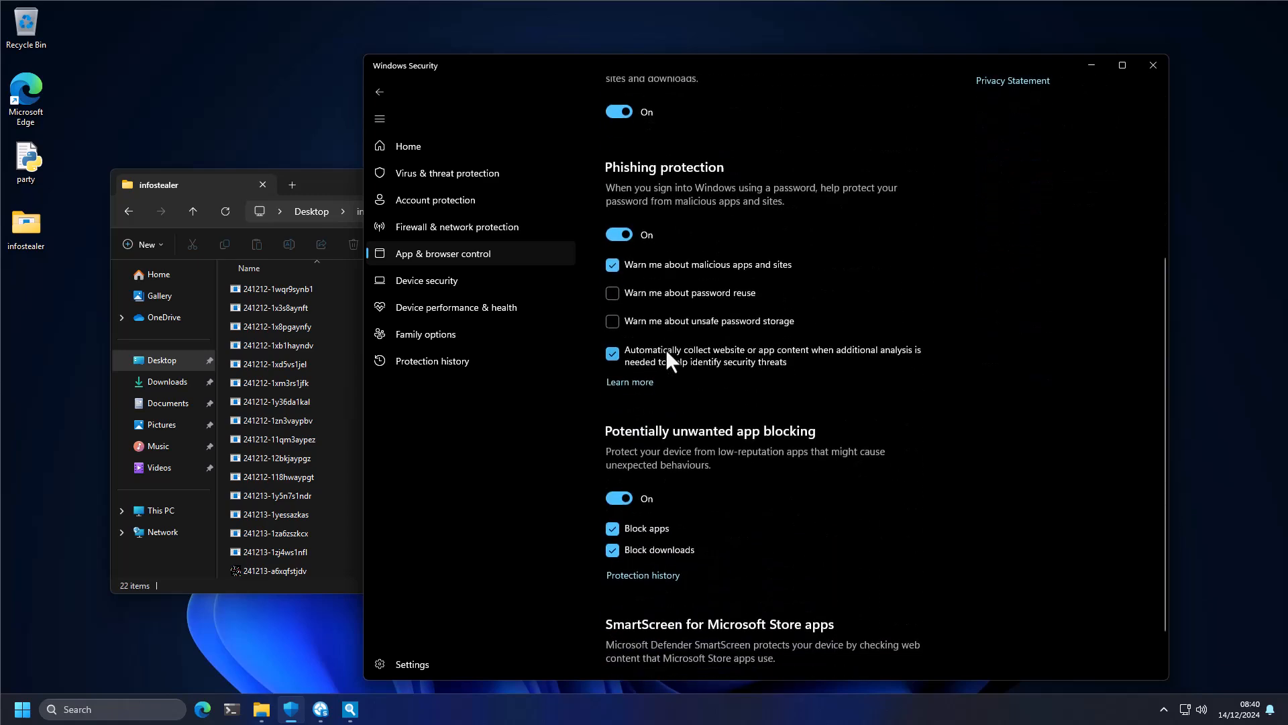
{"action": "scroll", "scroll_direction": "up", "scroll_amount": 3}
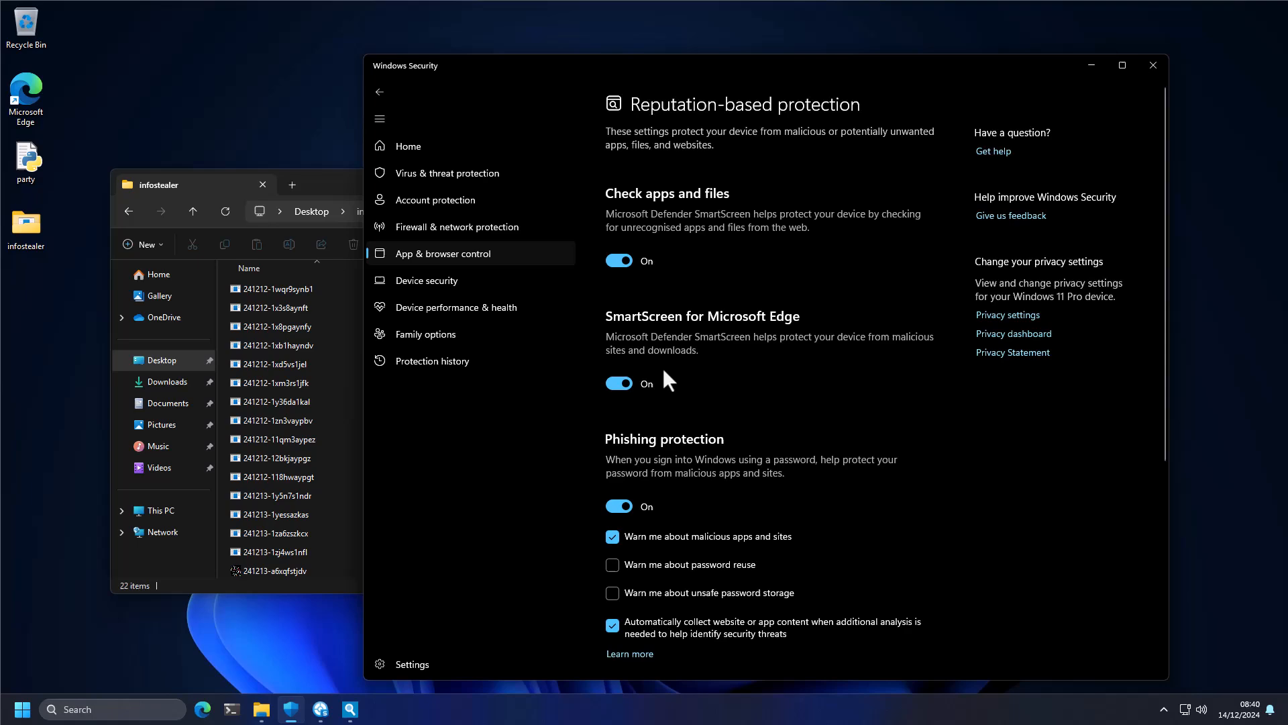
{"action": "scroll", "scroll_direction": "down", "scroll_amount": 3}
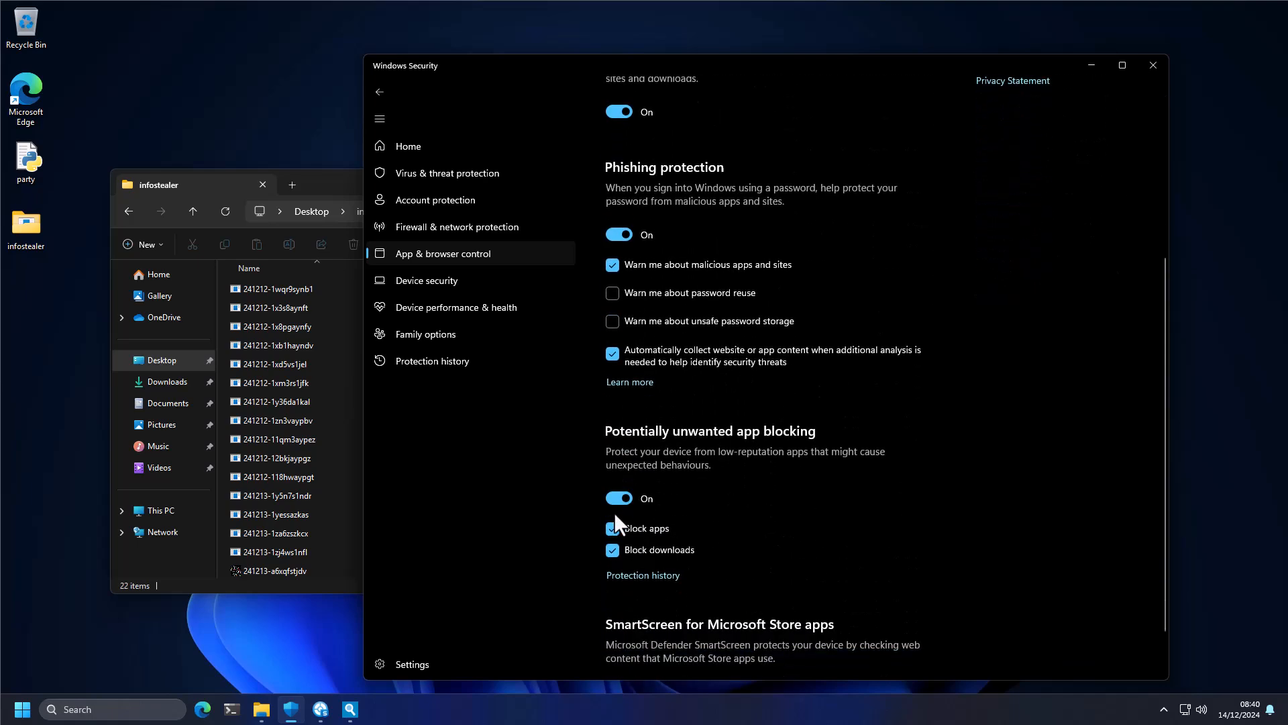
{"action": "left_click", "coordinate": [406, 146]}
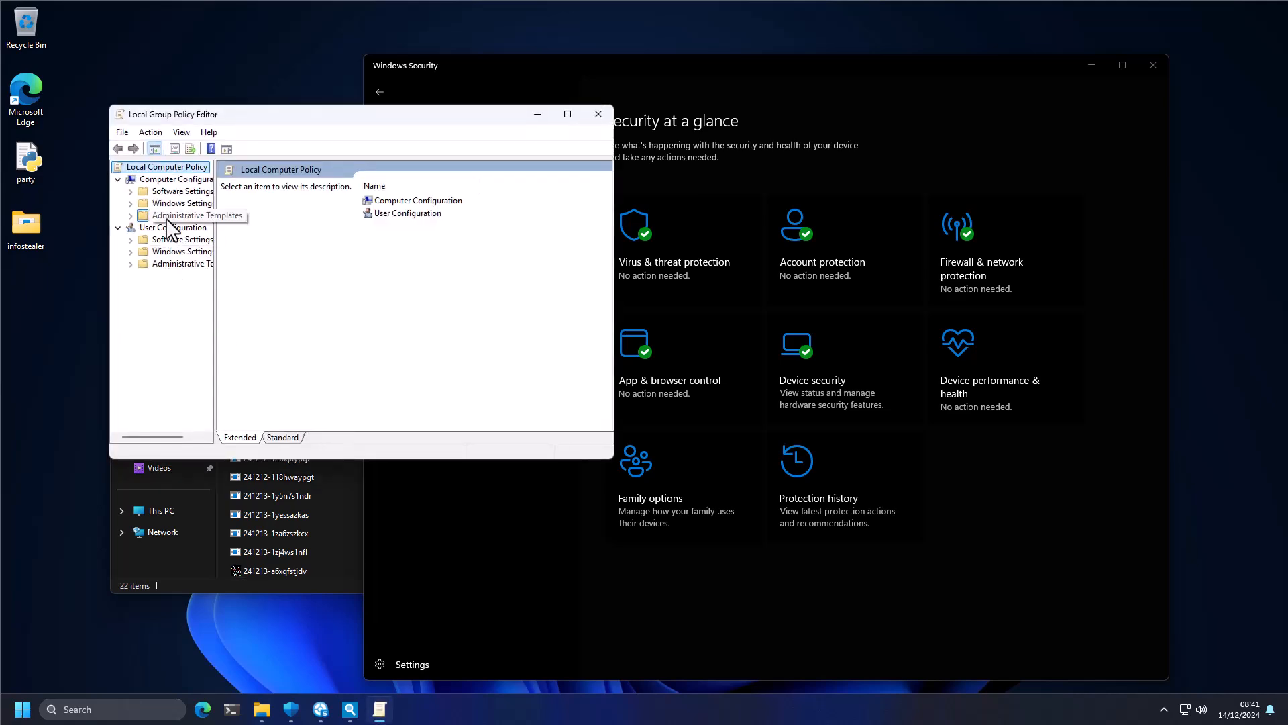
- Confirm Defender's MAPS 'Configure Block at First Sight' policy is Enabled, then close Group Policy Editor
{"action": "left_click", "coordinate": [197, 215]}
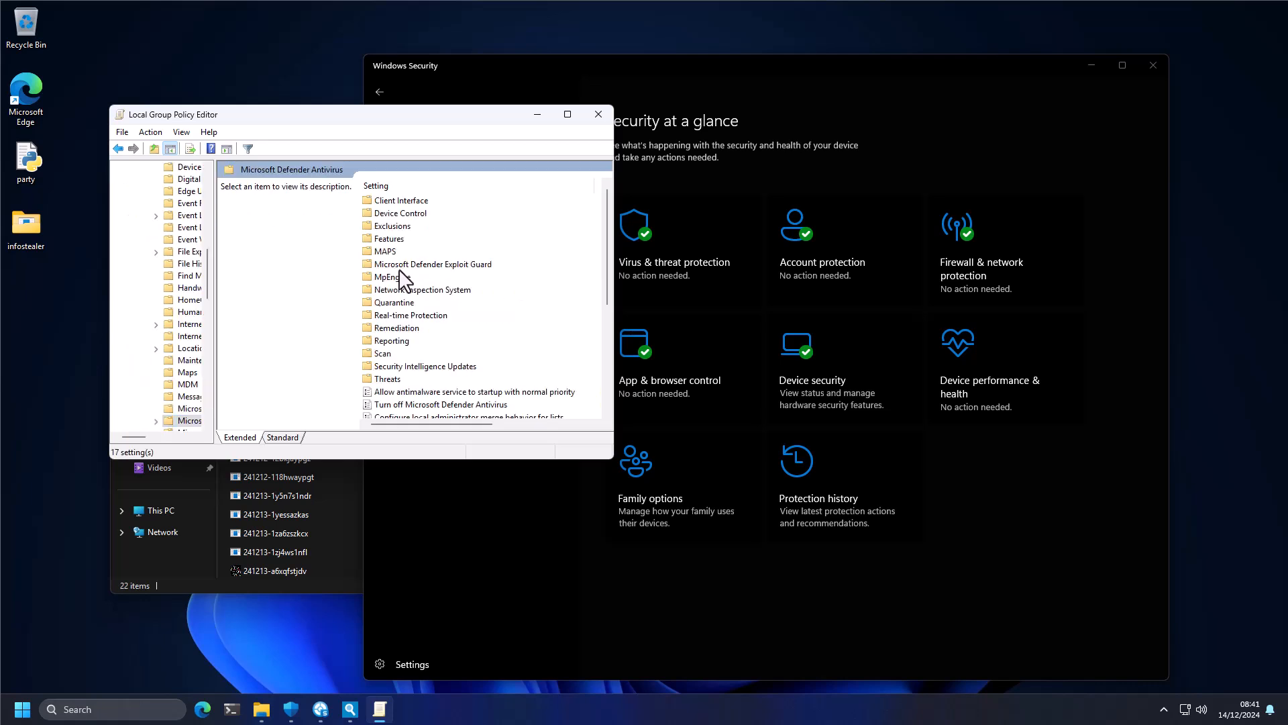
{"action": "left_click", "coordinate": [384, 251]}
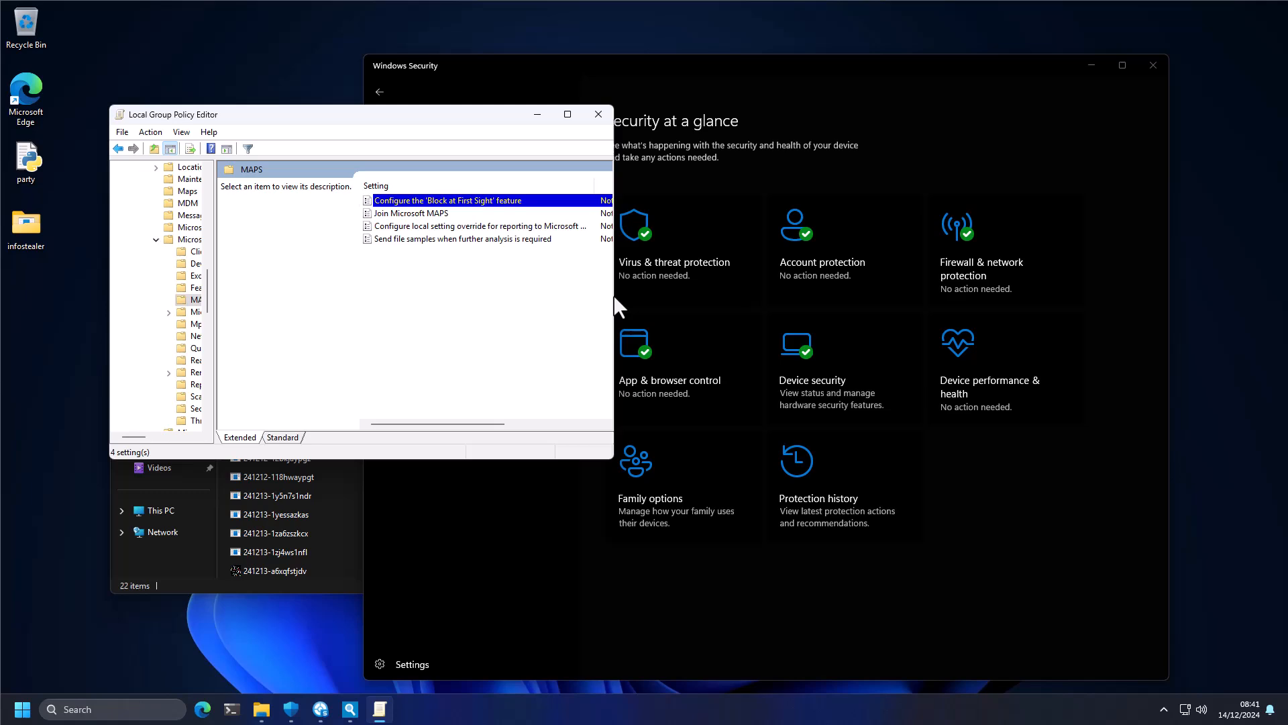
{"action": "double_click", "coordinate": [448, 200]}
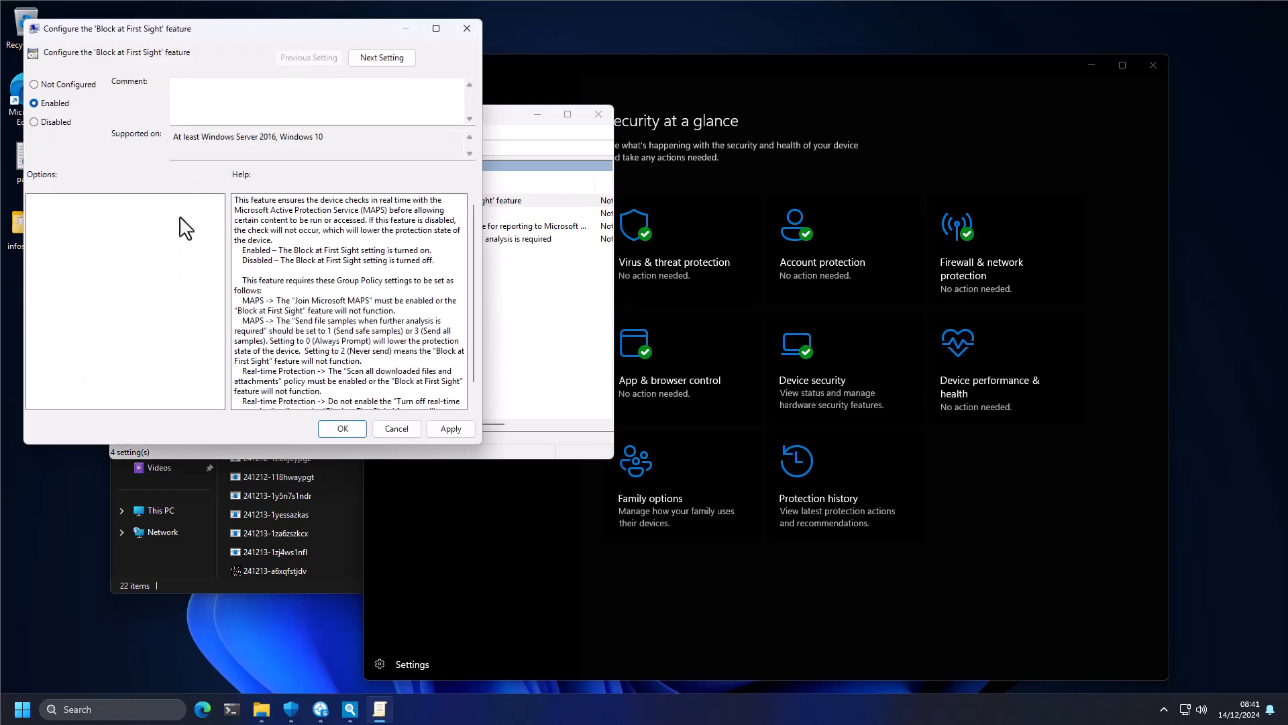
{"action": "left_click", "coordinate": [395, 428]}
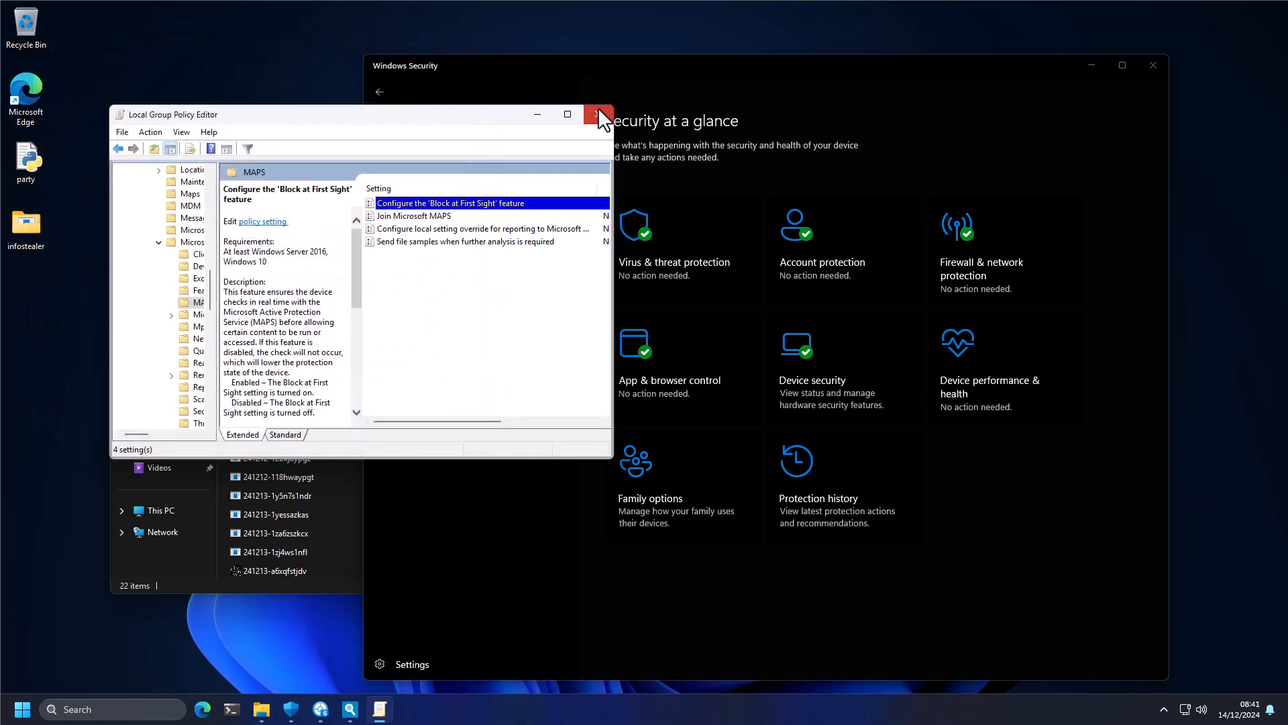
{"action": "left_click", "coordinate": [598, 114]}
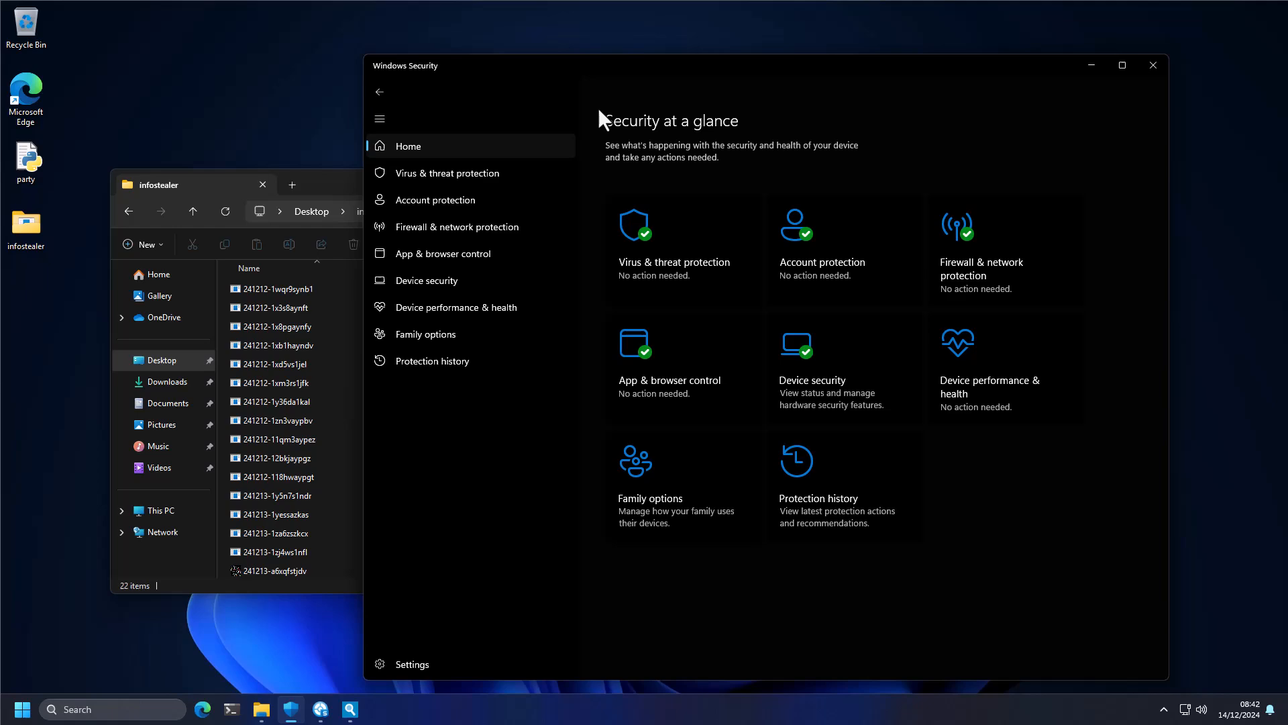
{"action": "mouse_move", "coordinate": [973, 155]}
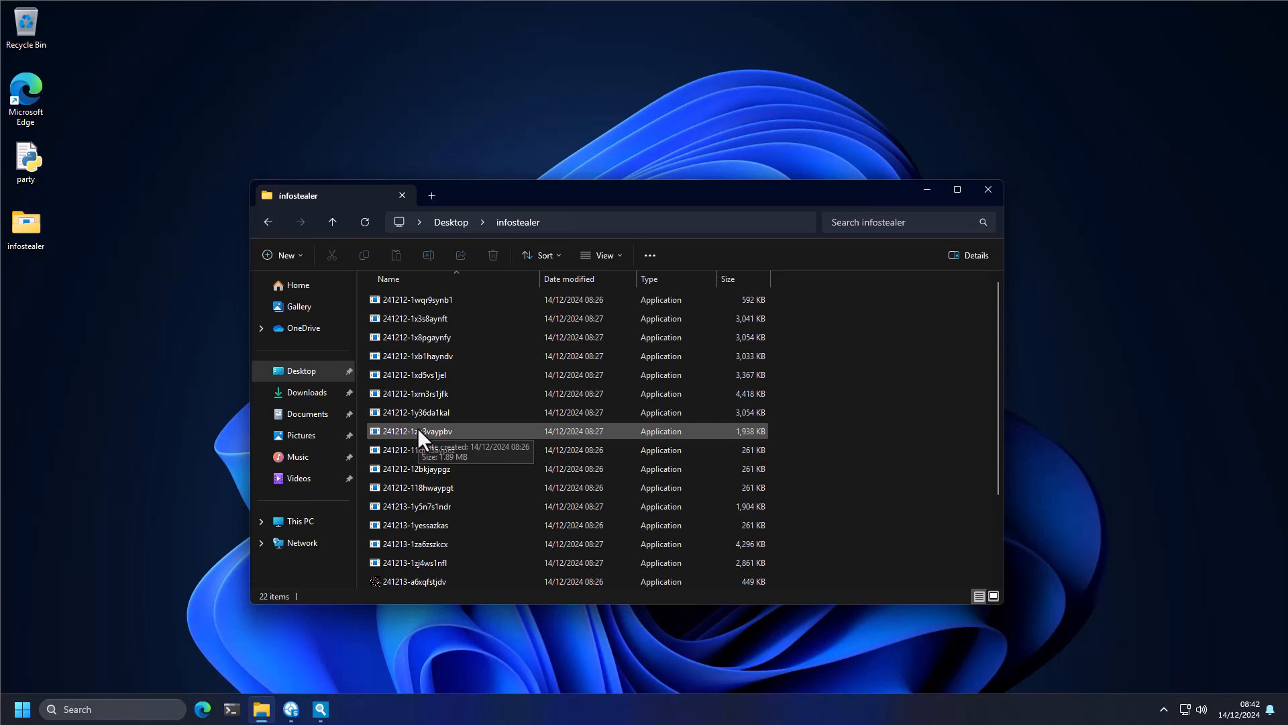
{"action": "mouse_move", "coordinate": [421, 431]}
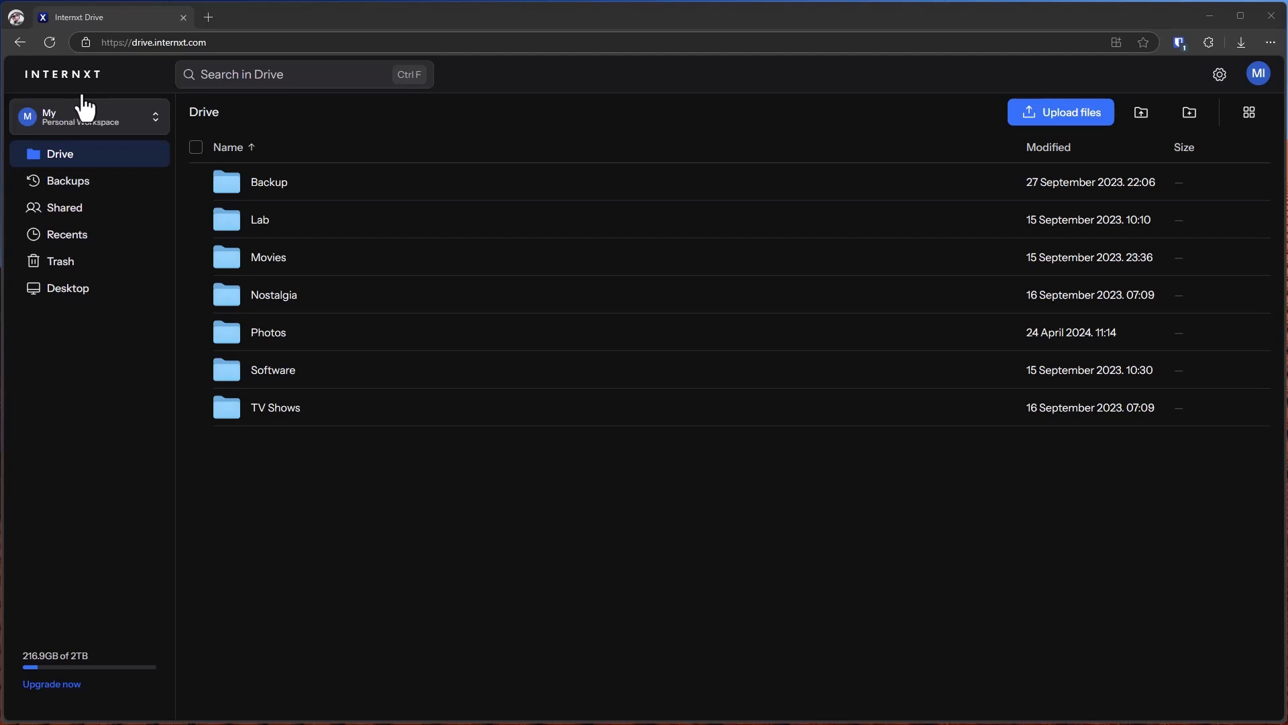
{"action": "mouse_move", "coordinate": [193, 219]}
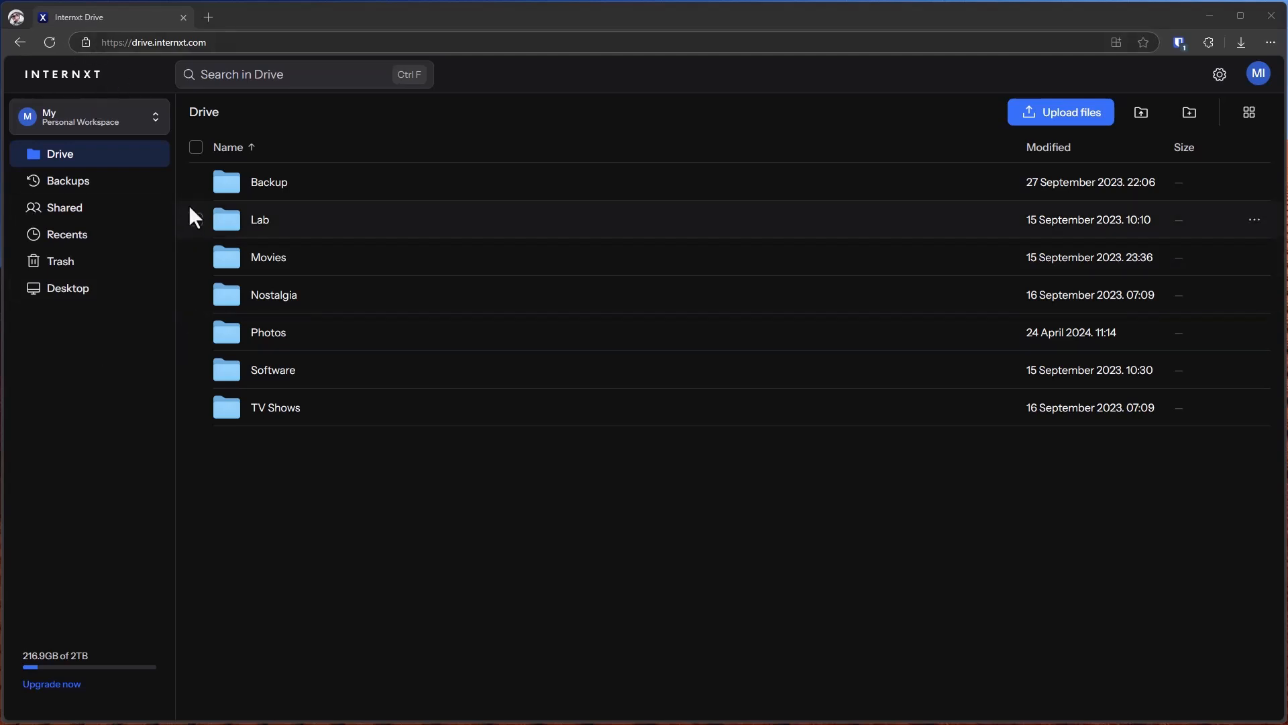
- Browse Lab > Windows 11 Superlite, view the Backups devices, then open the upgrade offer
{"action": "double_click", "coordinate": [259, 219]}
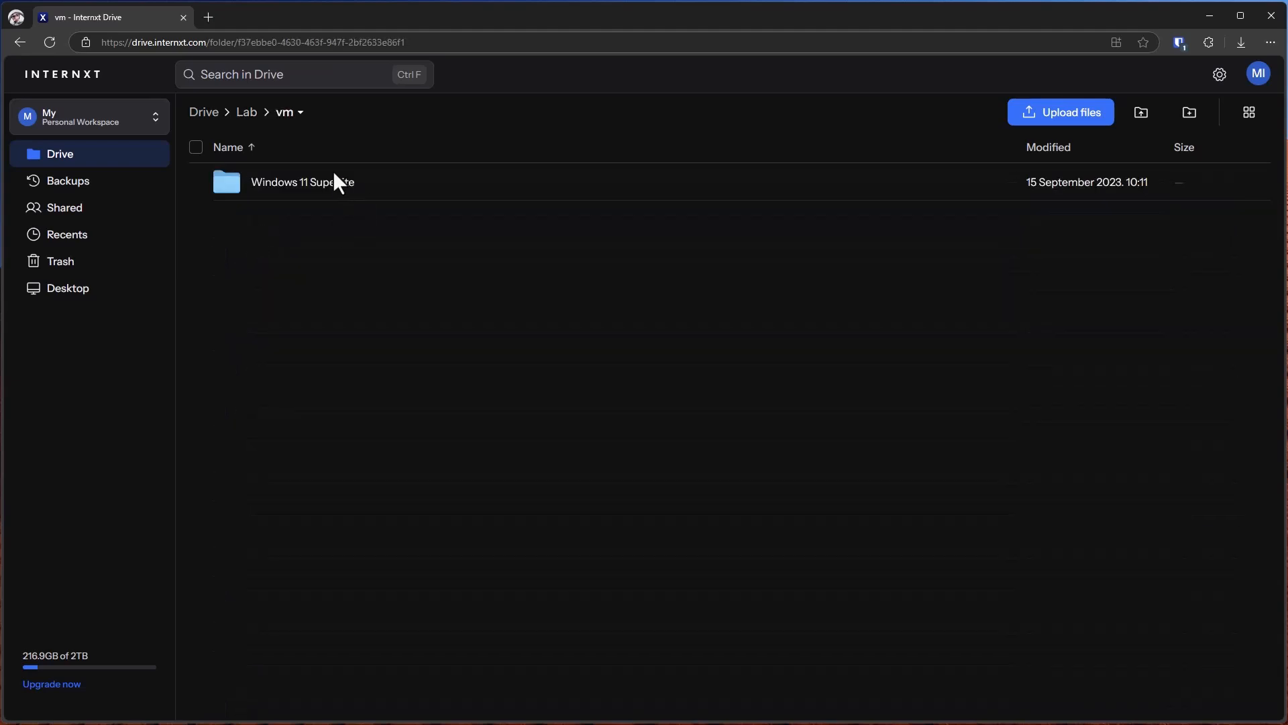
{"action": "double_click", "coordinate": [301, 182]}
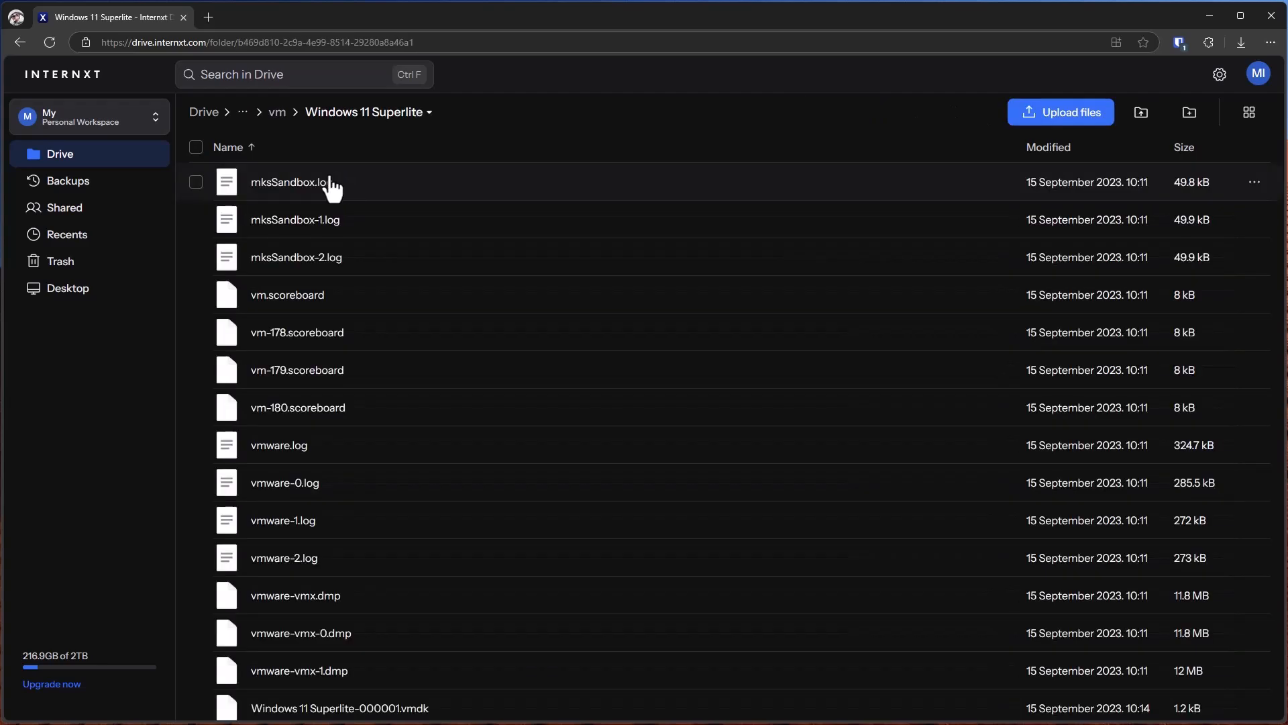
{"action": "scroll", "scroll_direction": "down", "scroll_amount": 3}
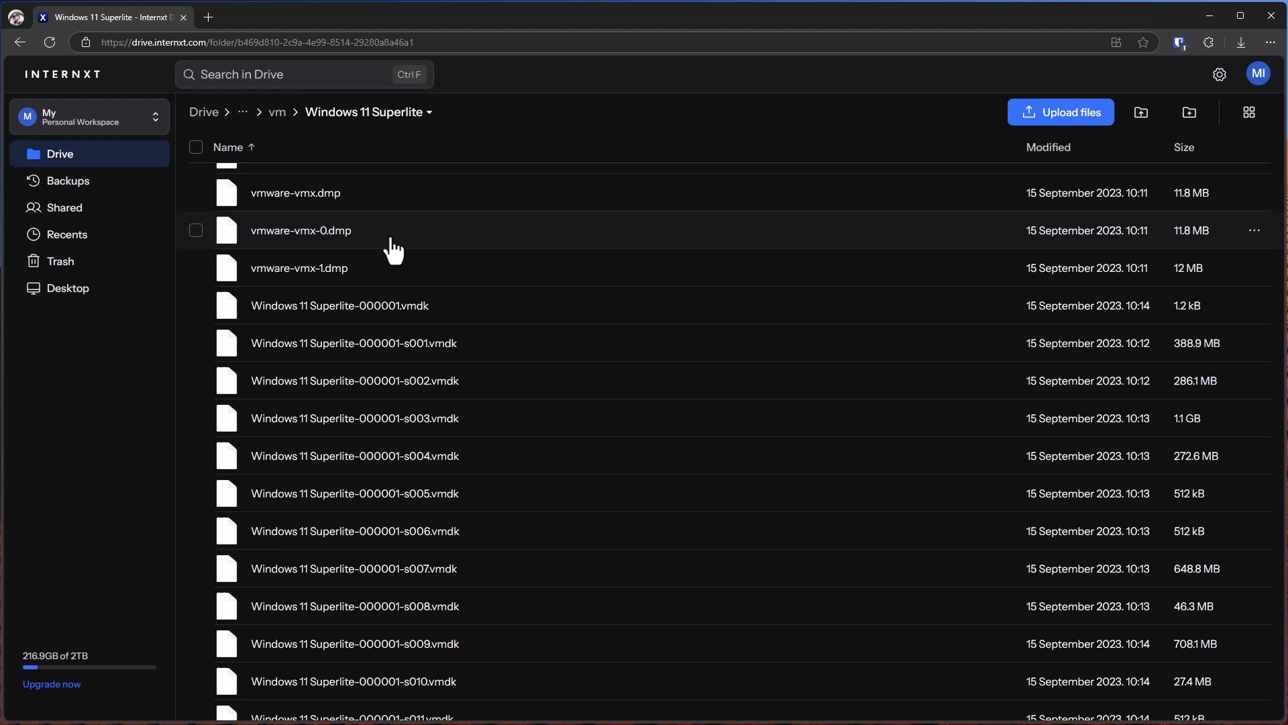
{"action": "mouse_move", "coordinate": [91, 197]}
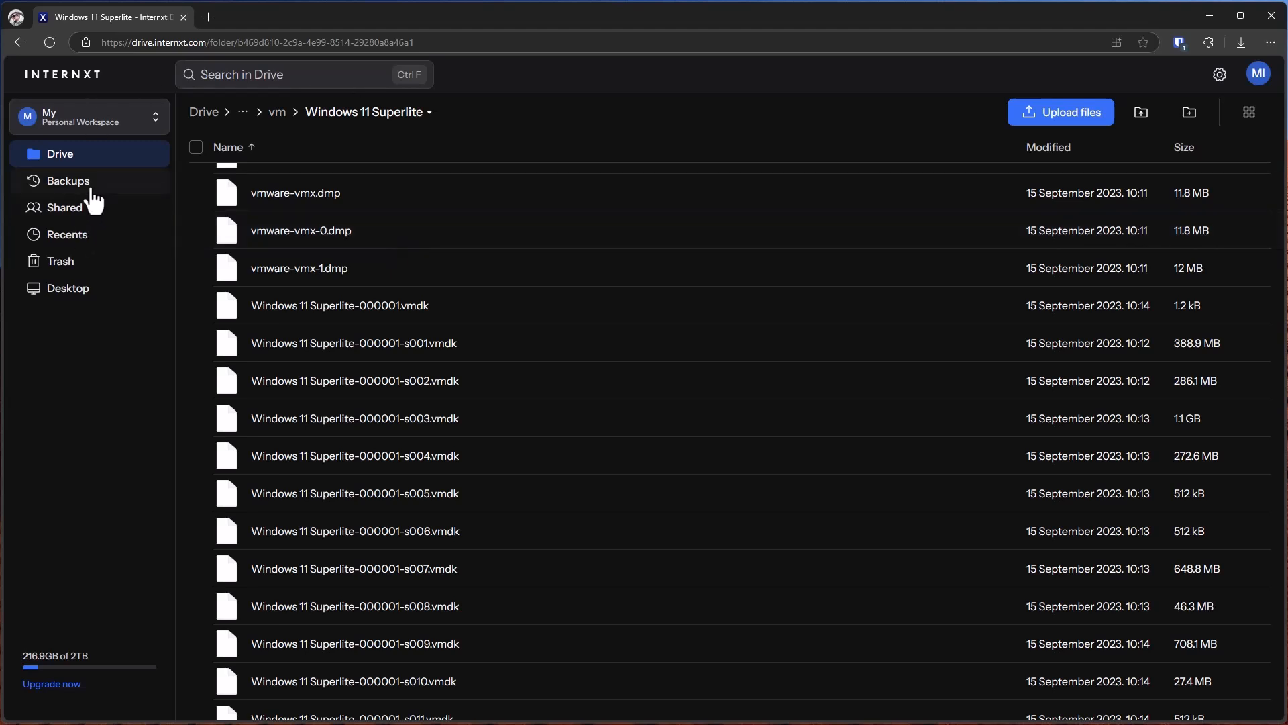
{"action": "left_click", "coordinate": [67, 180]}
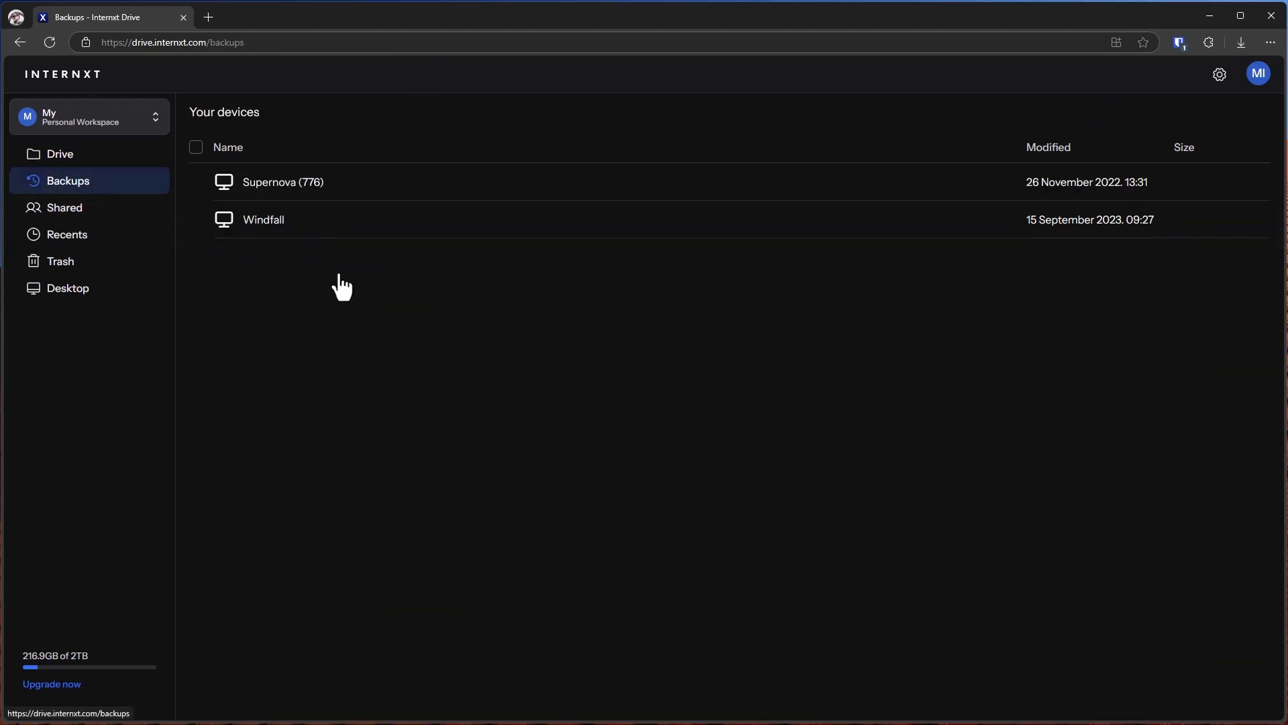
{"action": "mouse_move", "coordinate": [310, 238]}
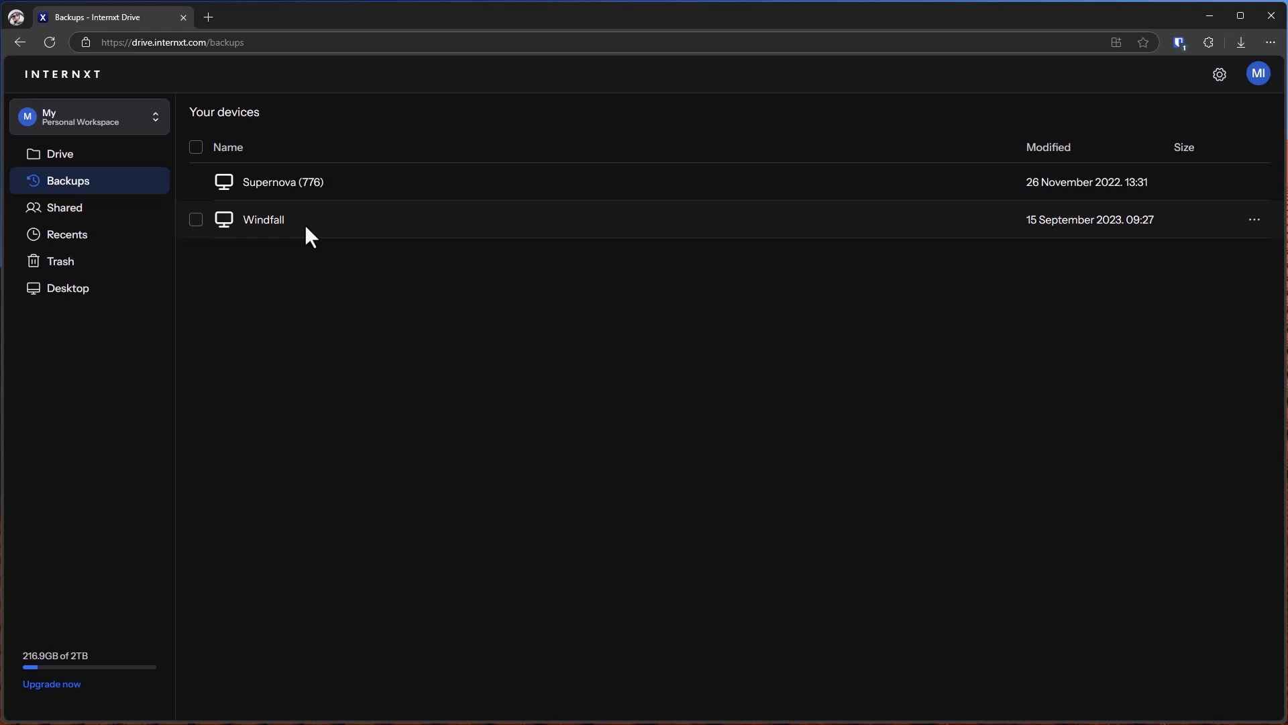
{"action": "mouse_move", "coordinate": [64, 207]}
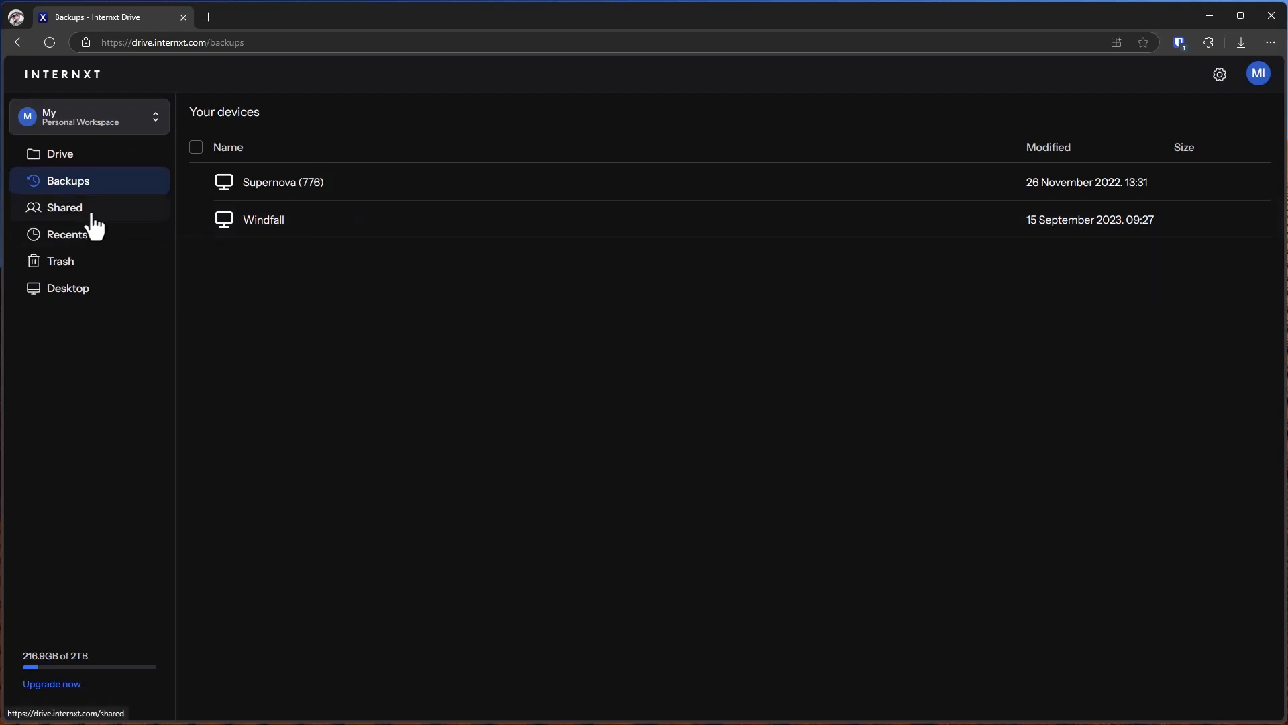
{"action": "mouse_move", "coordinate": [97, 216]}
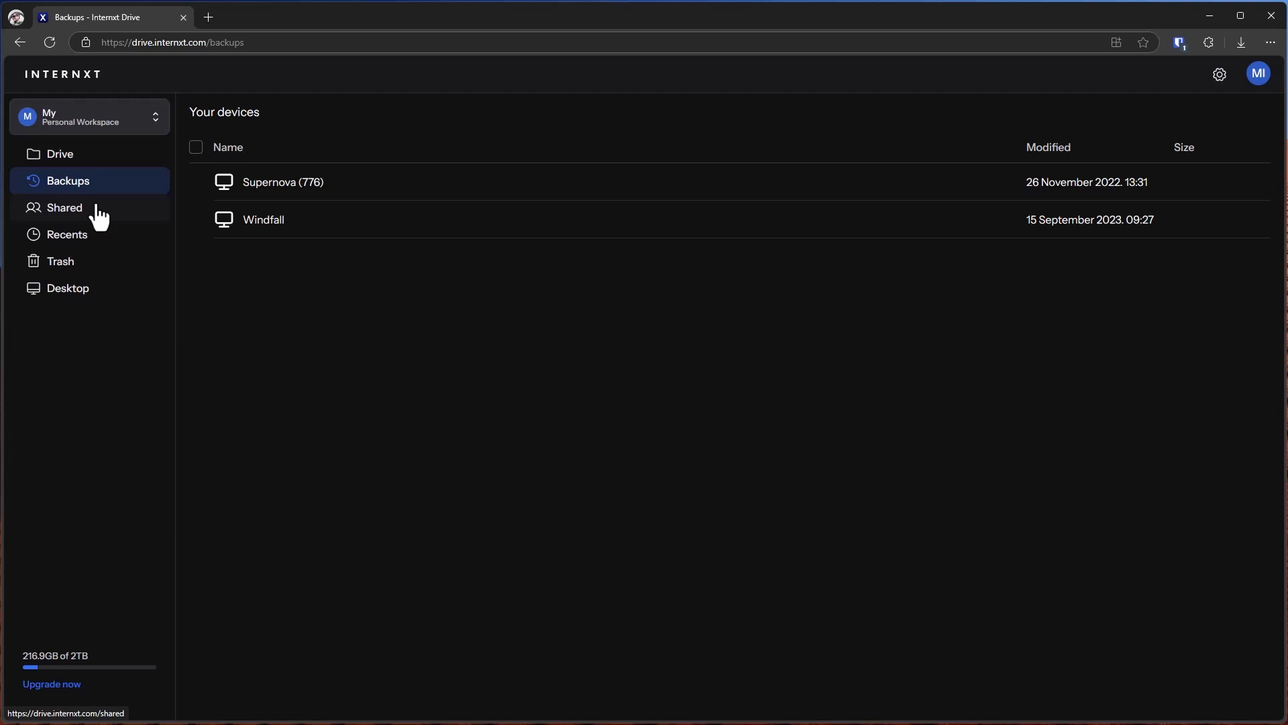
{"action": "mouse_move", "coordinate": [98, 681]}
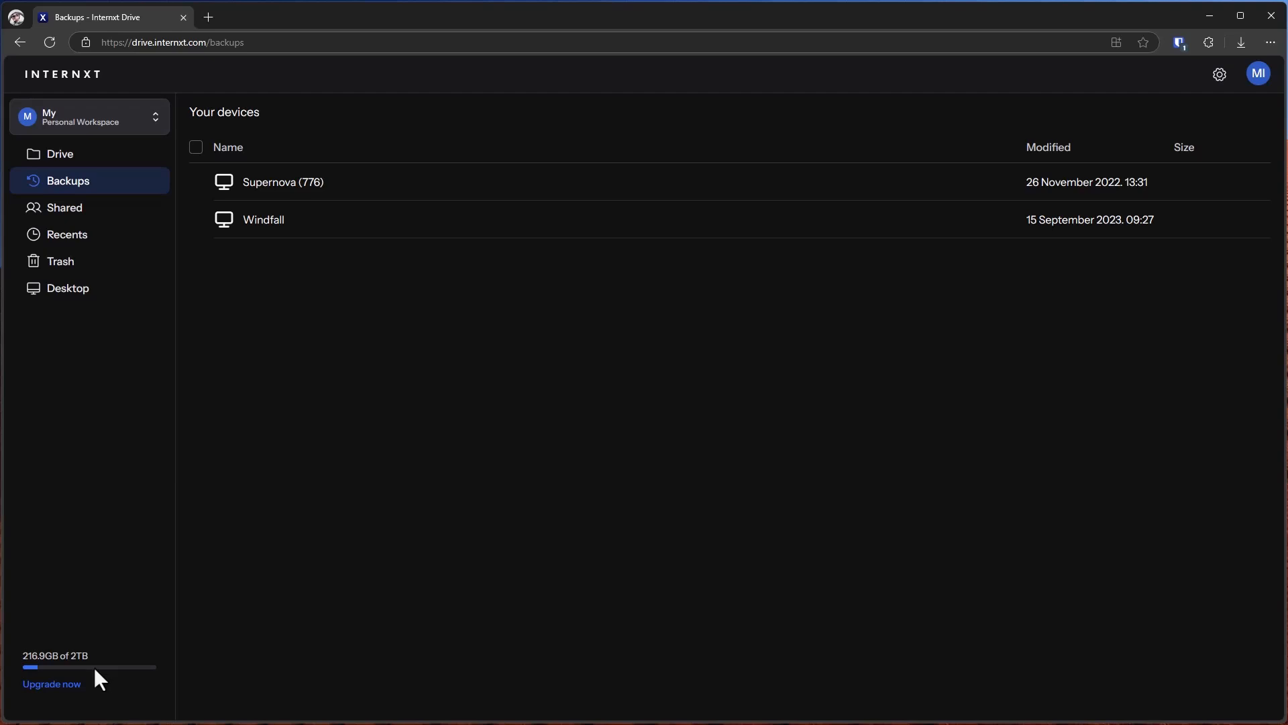
{"action": "mouse_move", "coordinate": [95, 685]}
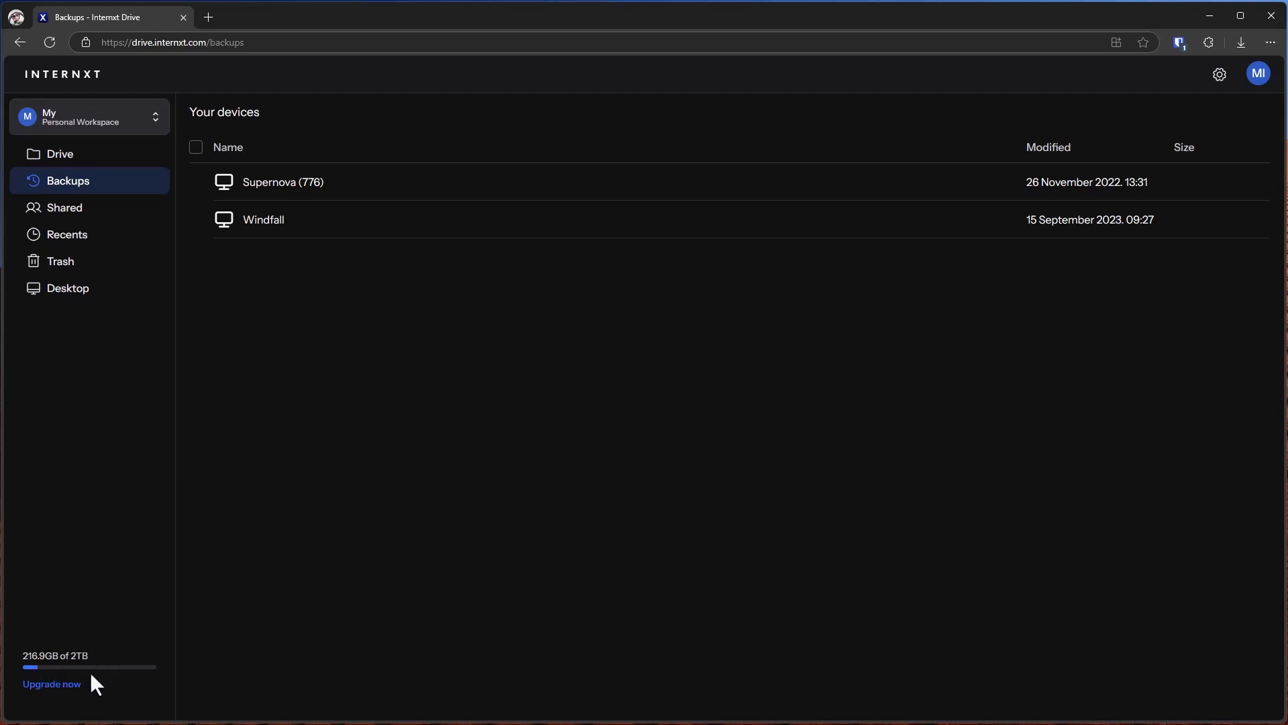
{"action": "mouse_move", "coordinate": [74, 686]}
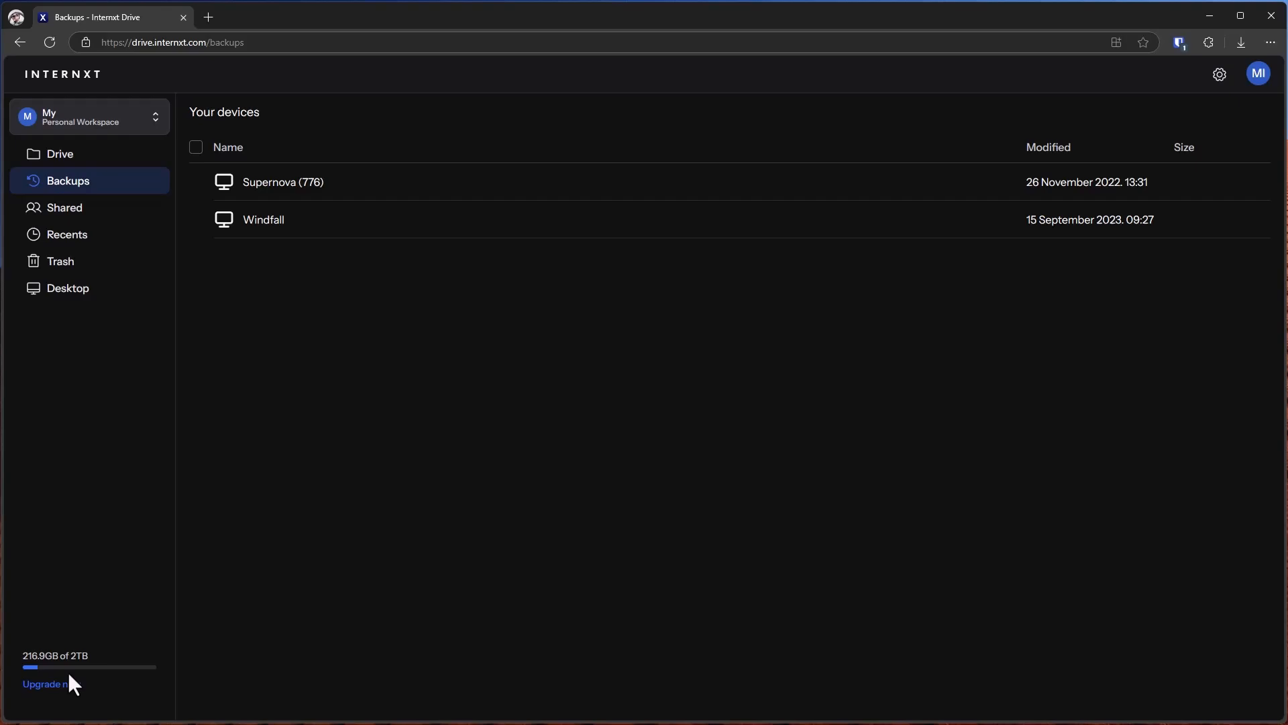
{"action": "left_click", "coordinate": [45, 684]}
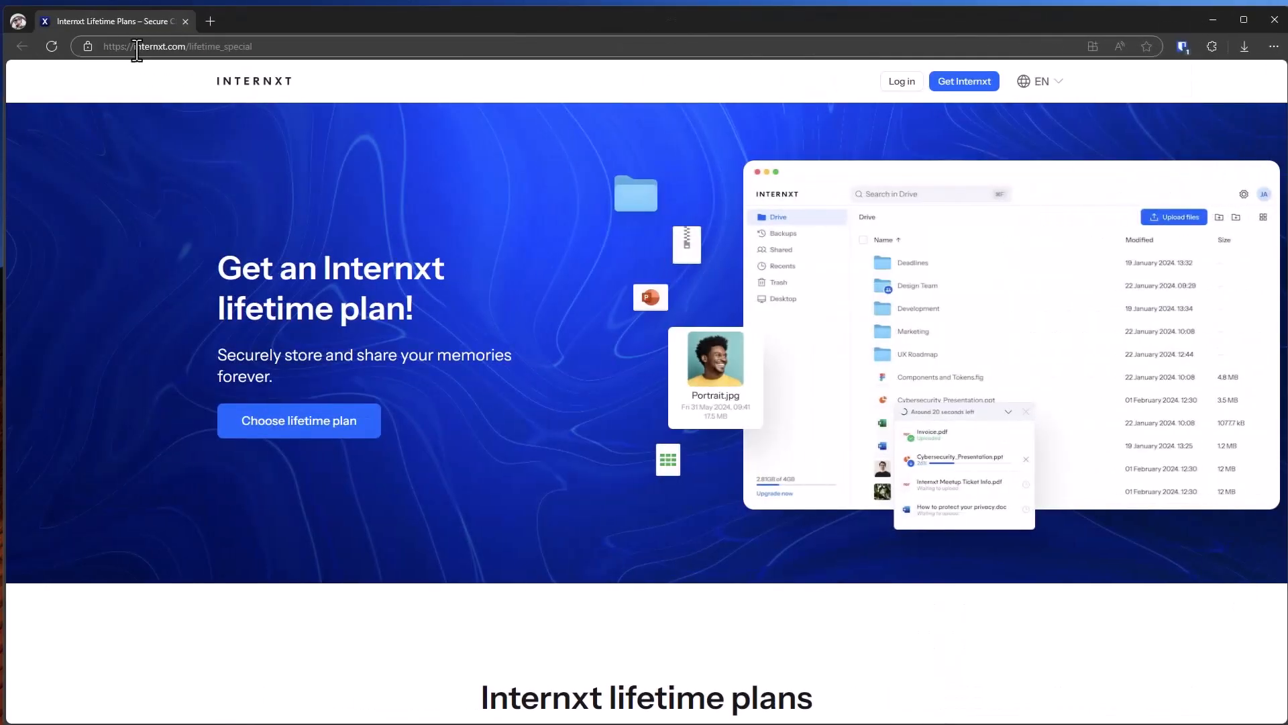
- Select the Lite 2TB lifetime plan to reach the €900 checkout
{"action": "left_click", "coordinate": [176, 46]}
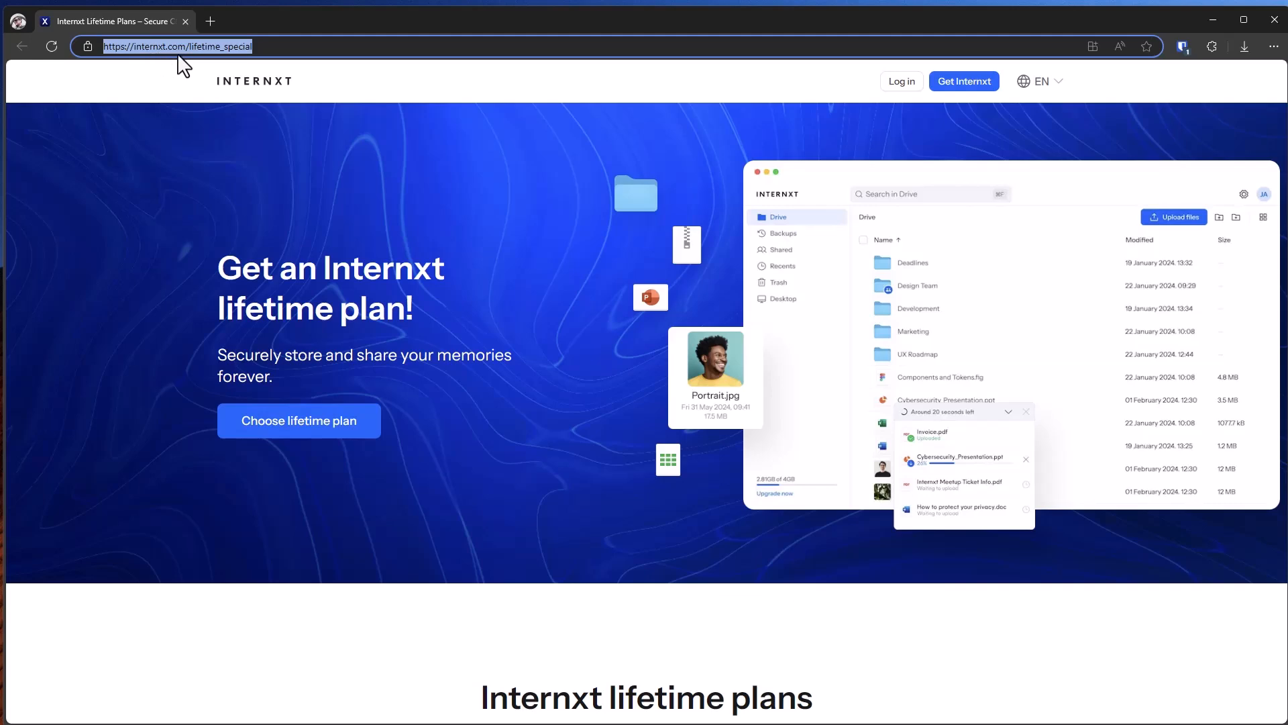
{"action": "scroll", "scroll_direction": "down", "scroll_amount": 3}
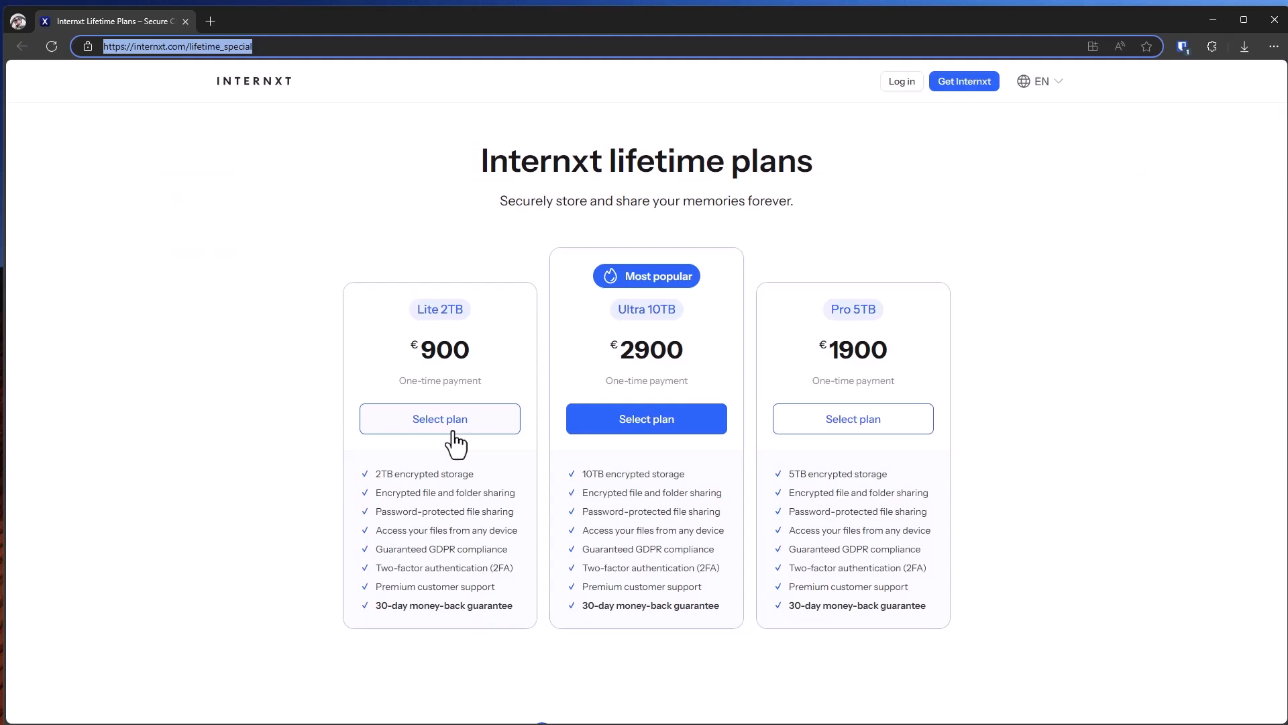
{"action": "left_click", "coordinate": [439, 418]}
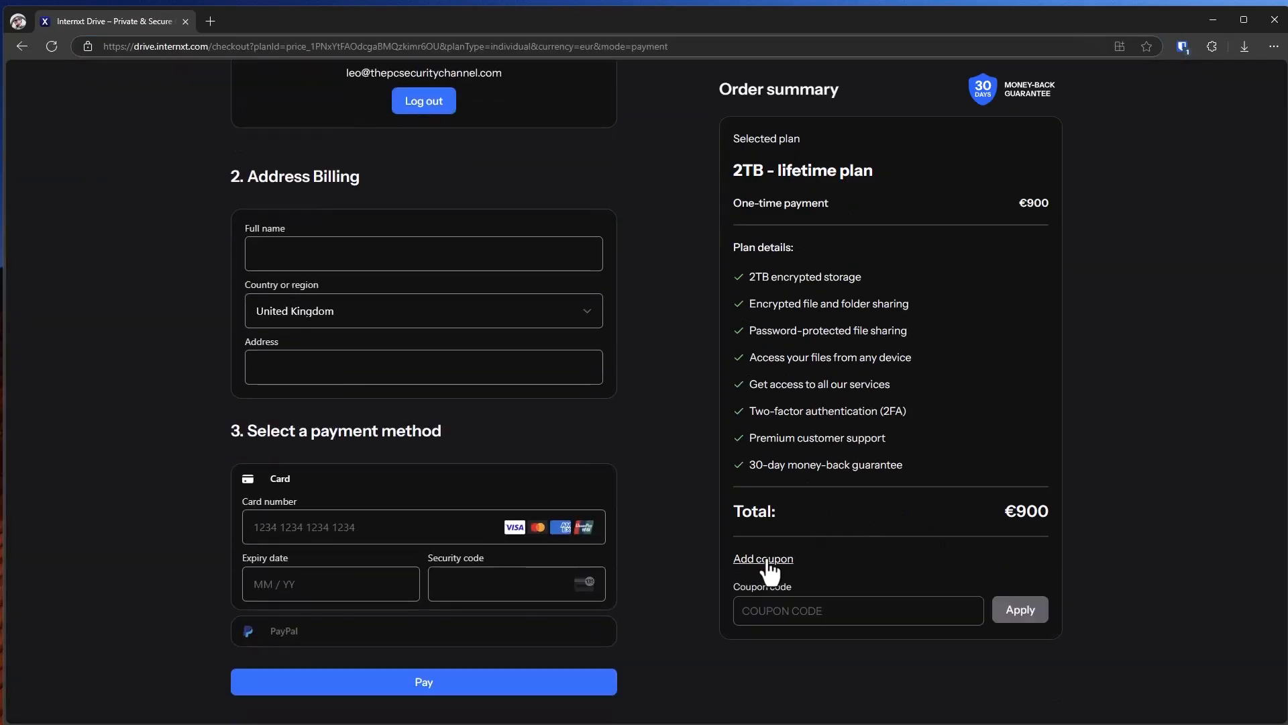
- Apply coupon code PCSECURITY, dropping the 2TB plan total to €162
{"action": "type", "text": "P"}
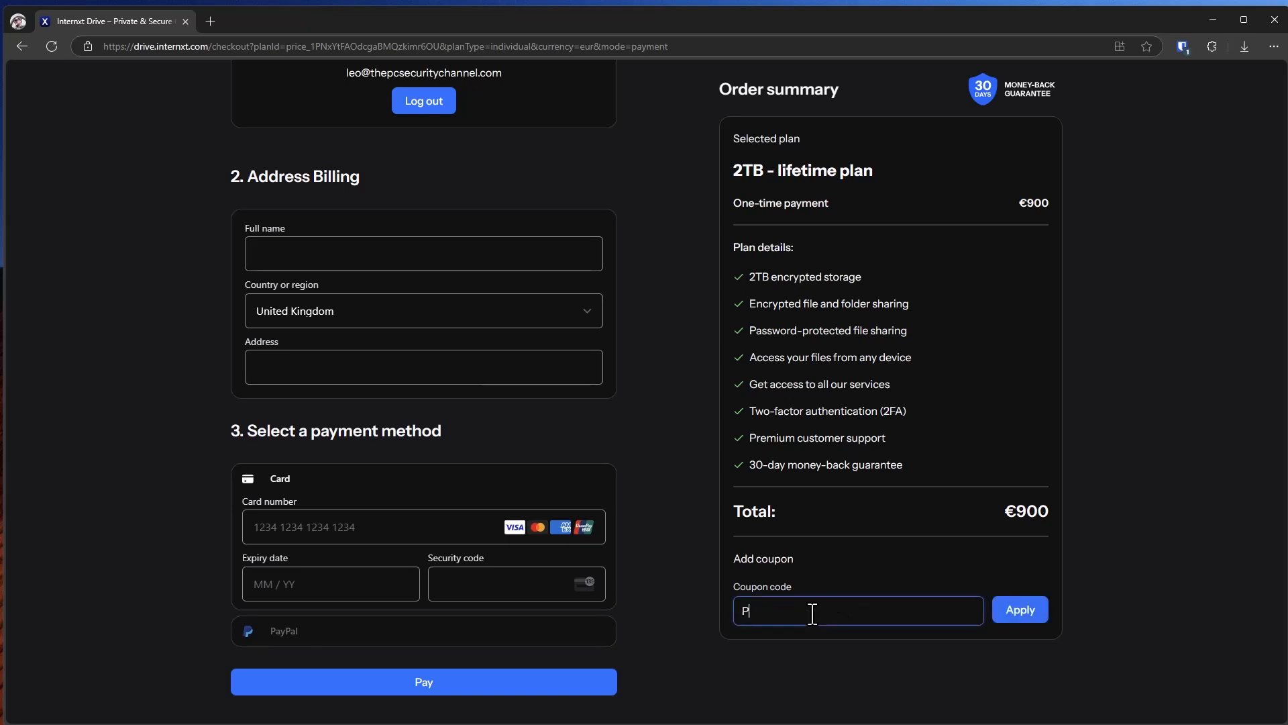
{"action": "type", "text": "CSECURITY"}
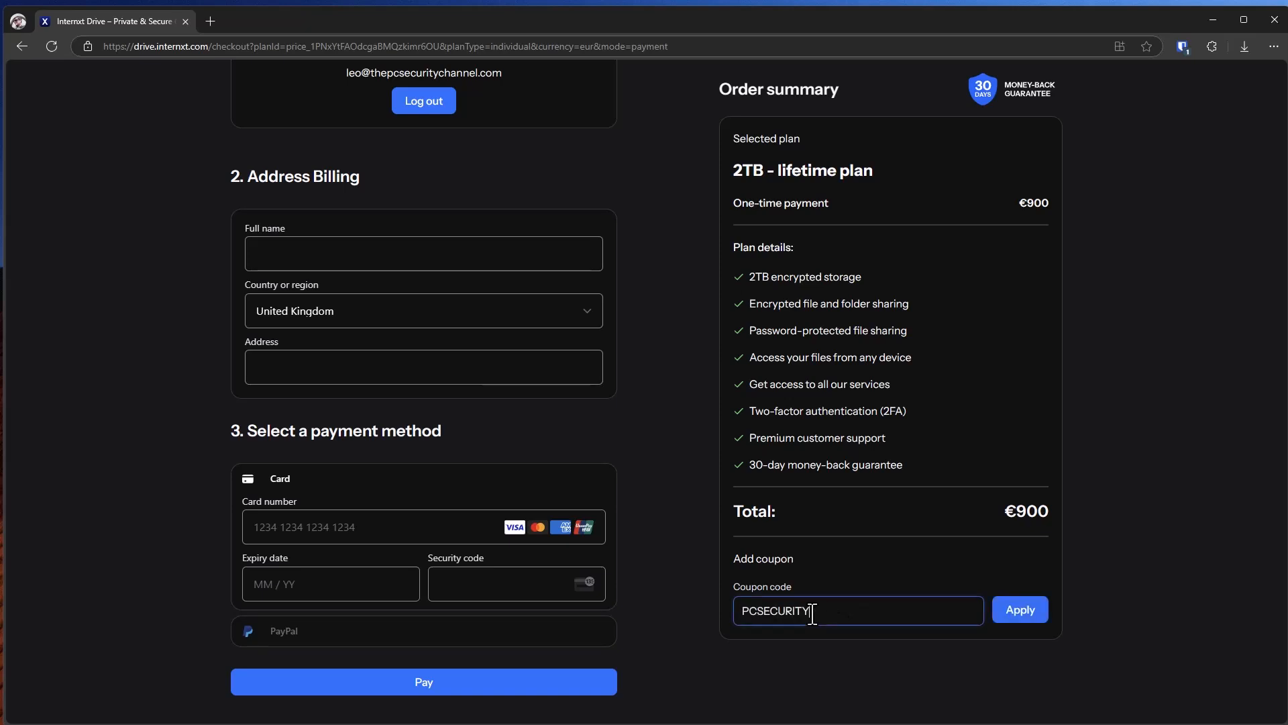
{"action": "left_click", "coordinate": [1018, 608]}
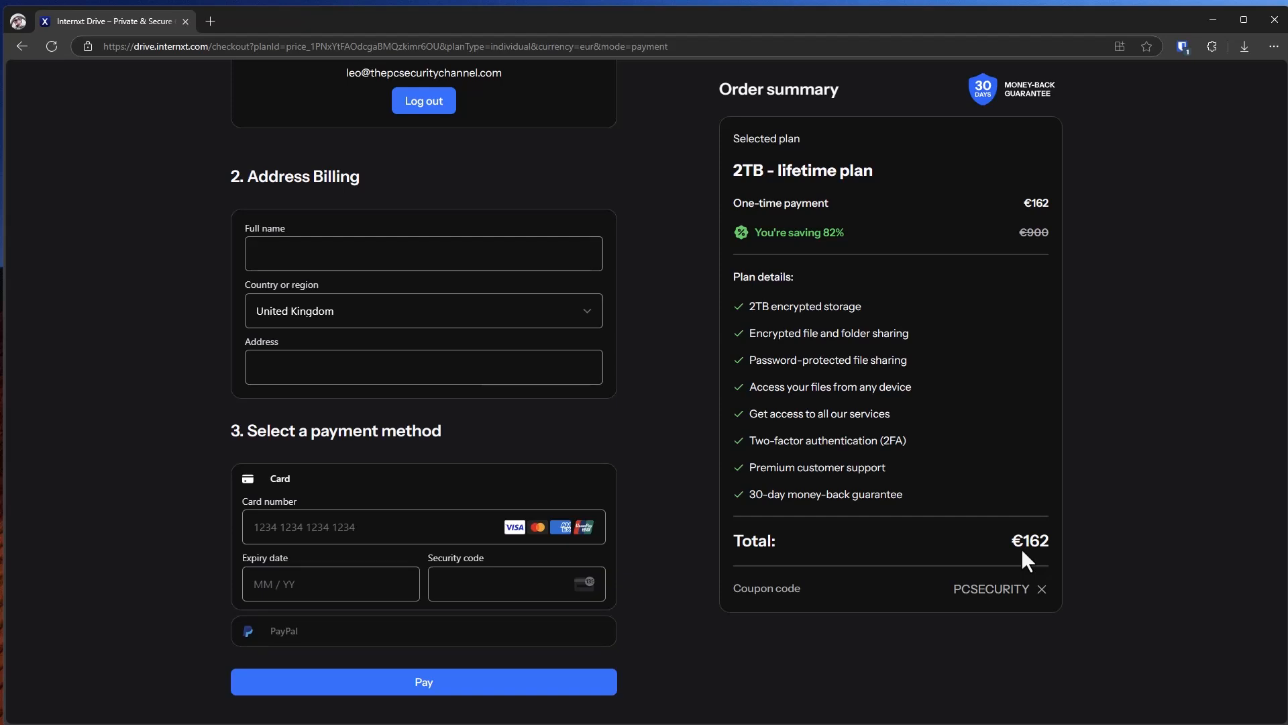
{"action": "mouse_move", "coordinate": [726, 414]}
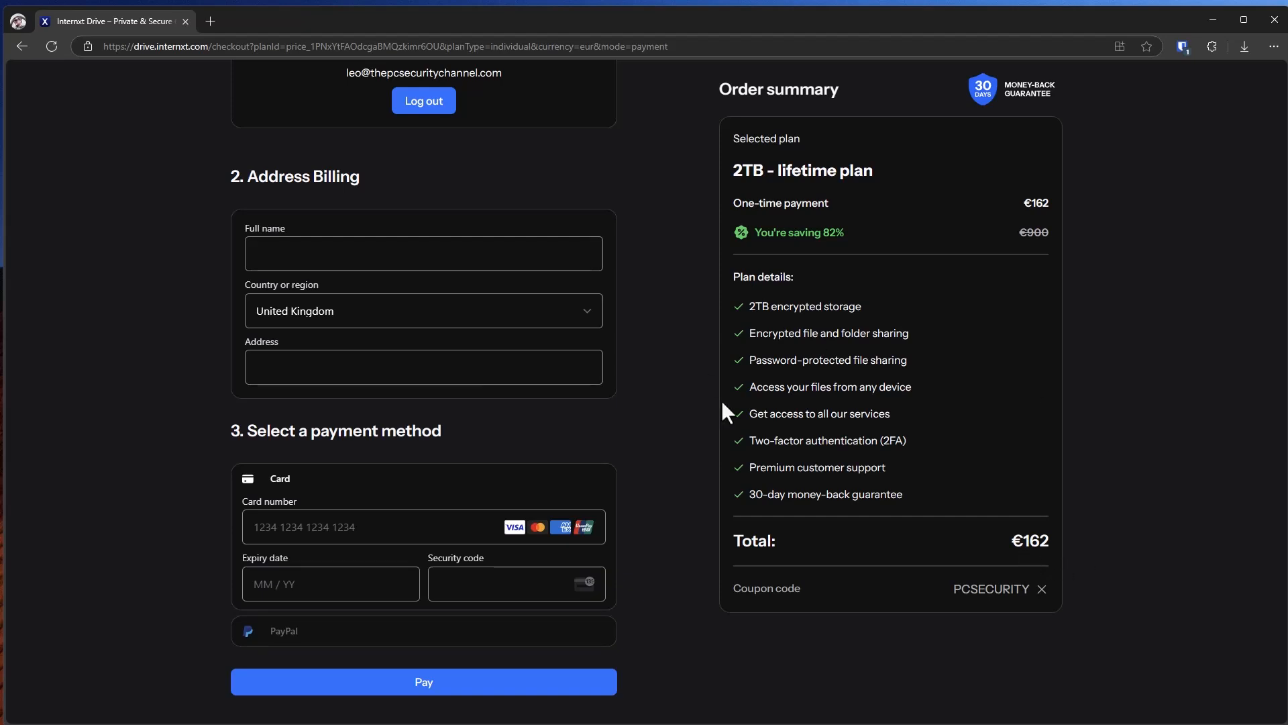
{"action": "mouse_move", "coordinate": [834, 513]}
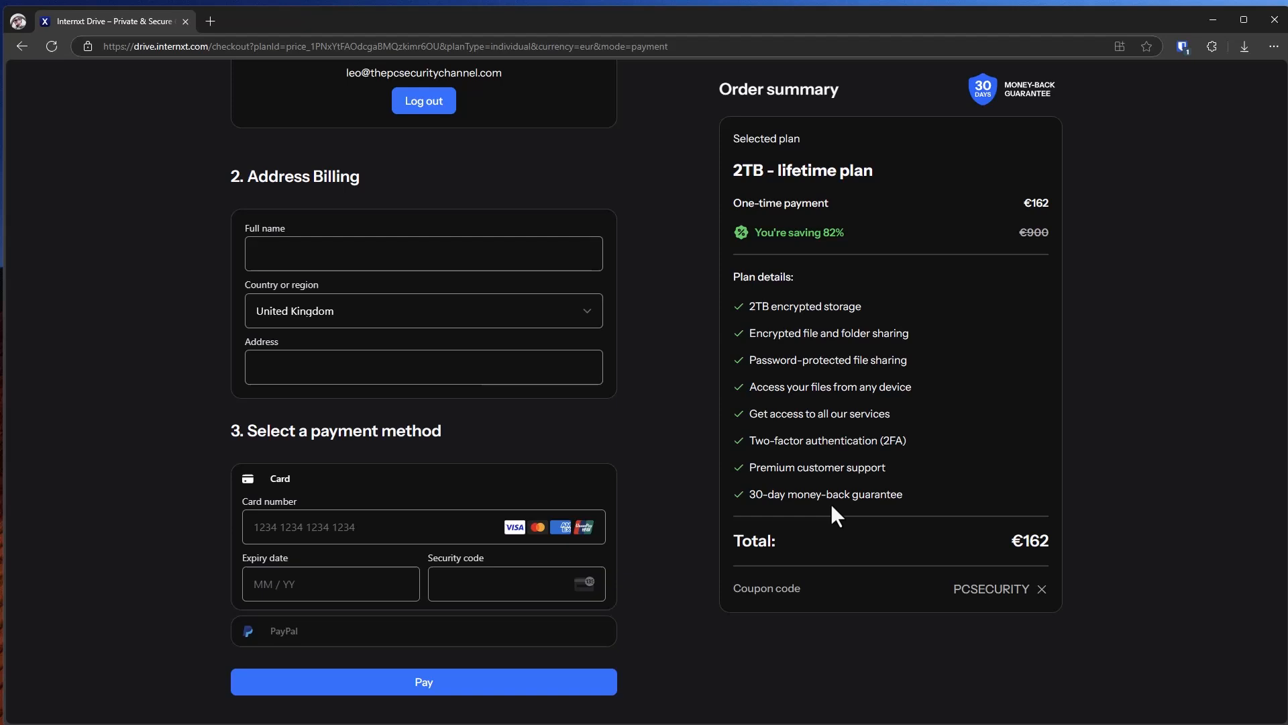
{"action": "mouse_move", "coordinate": [801, 522]}
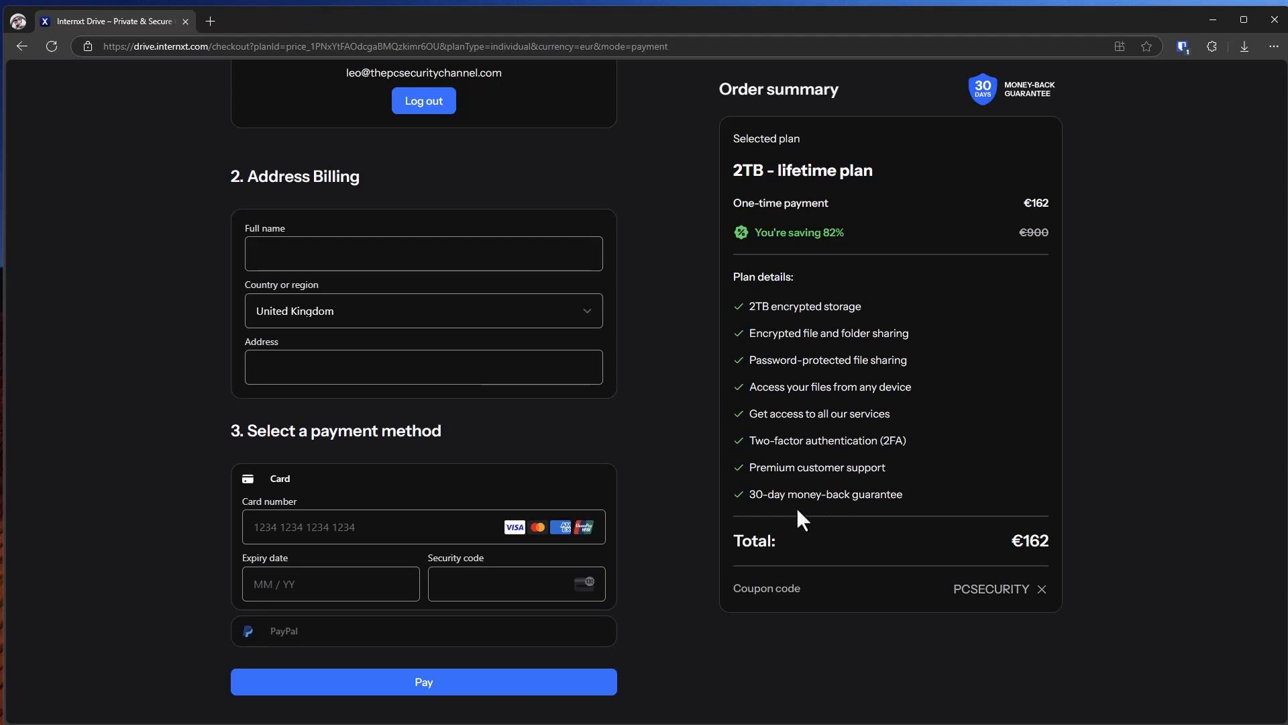